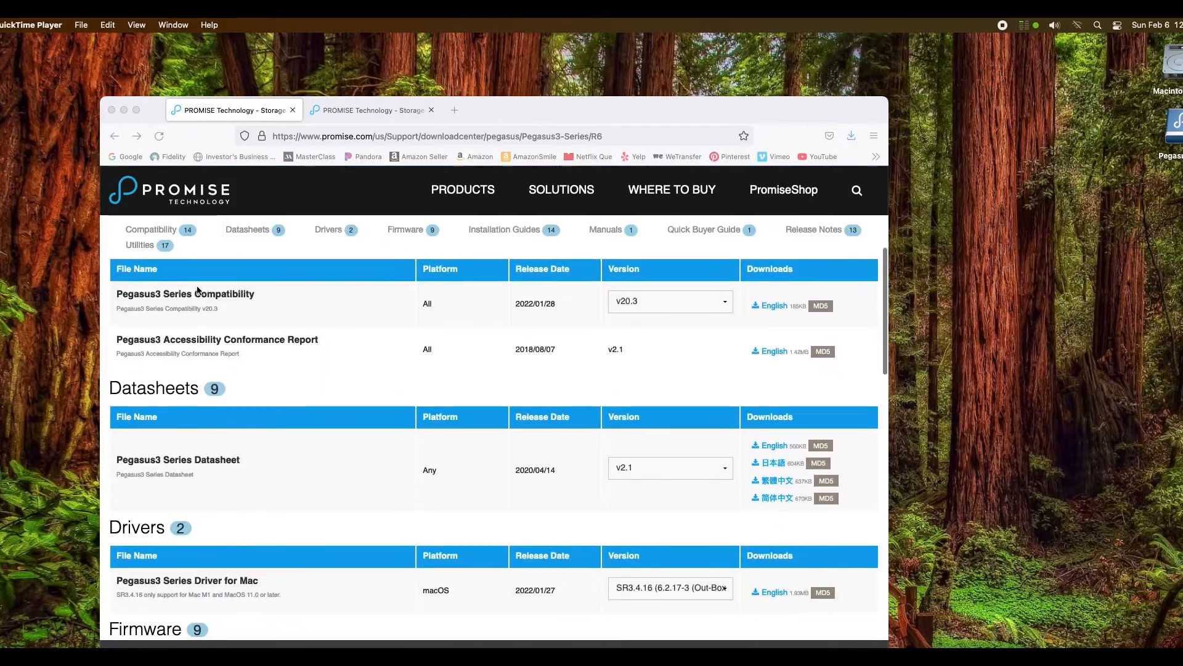
Step: Scroll the Pegasus3 download center down to the Release Notes and Utilities sections
{"action": "scroll", "scroll_direction": "down", "scroll_amount": 3}
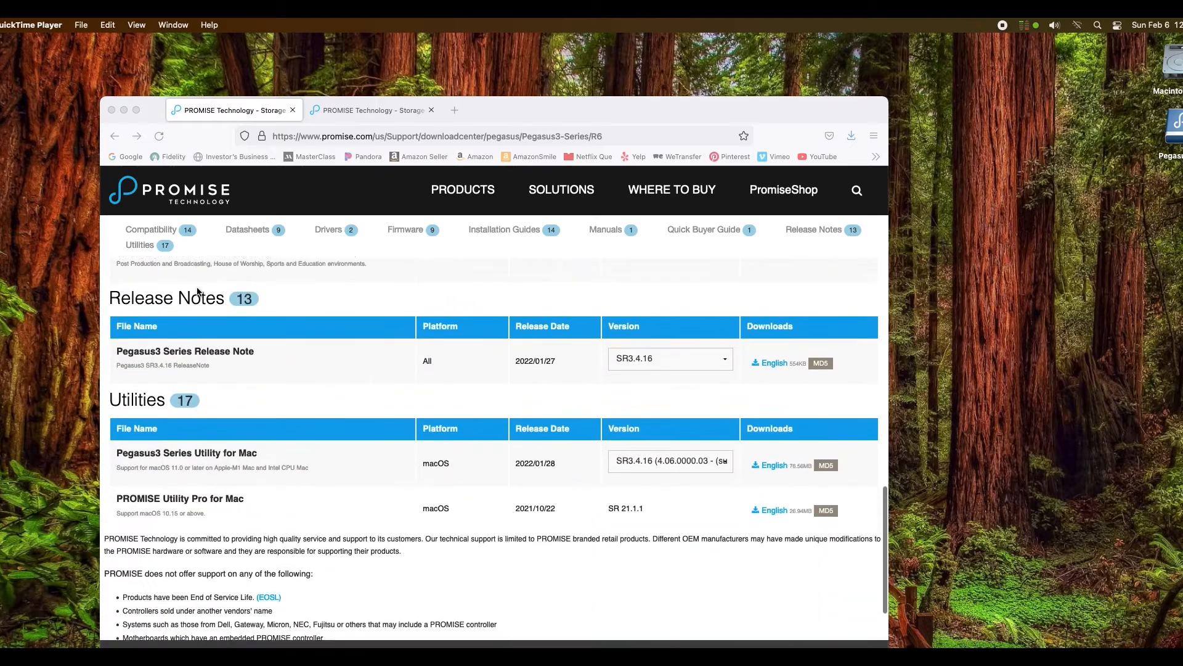
{"action": "scroll", "scroll_direction": "down", "scroll_amount": 3}
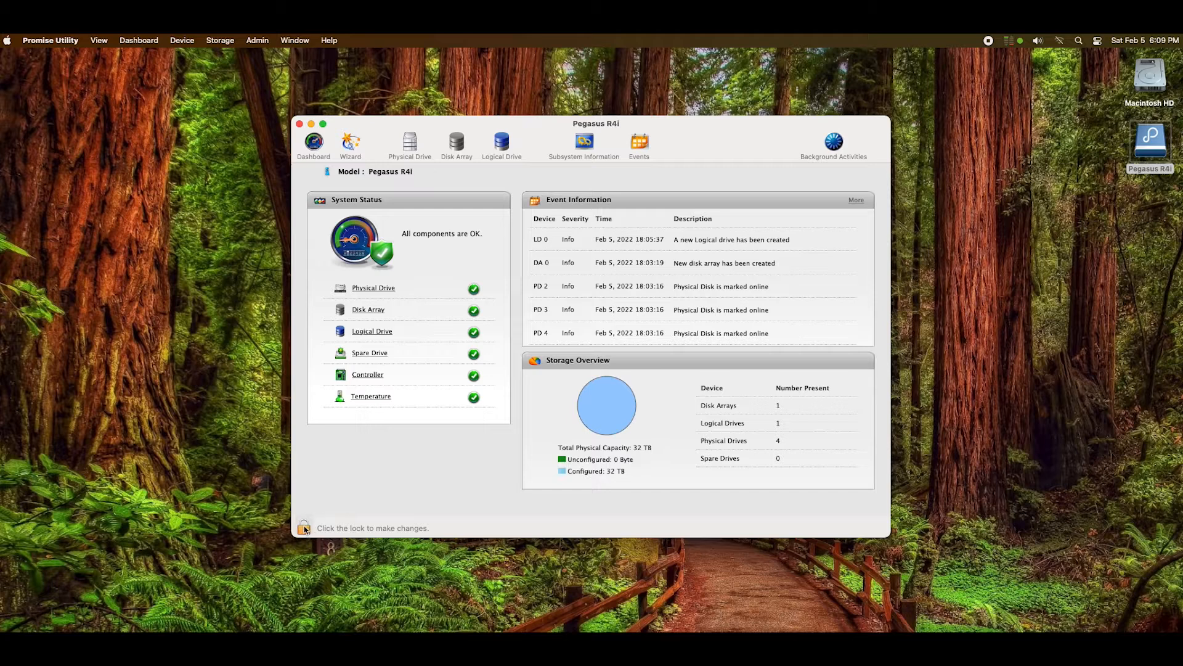
Step: Unlock Promise Utility by authenticating with the administrator password
{"action": "left_click", "coordinate": [303, 528]}
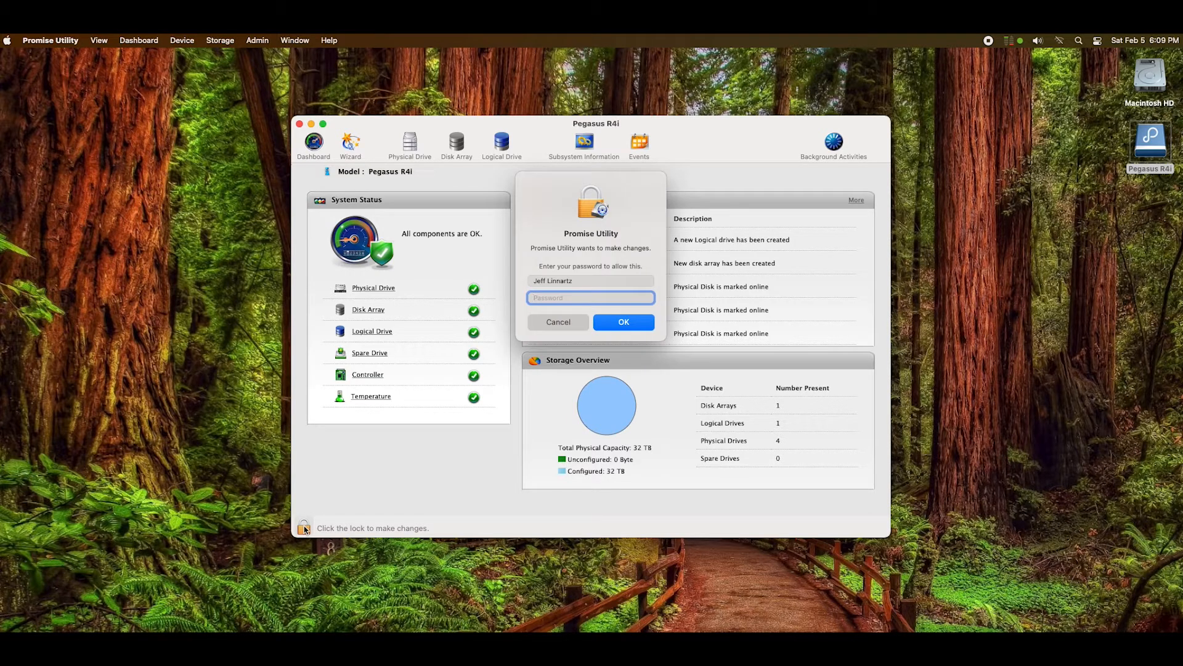
{"action": "type", "text": "••••••"}
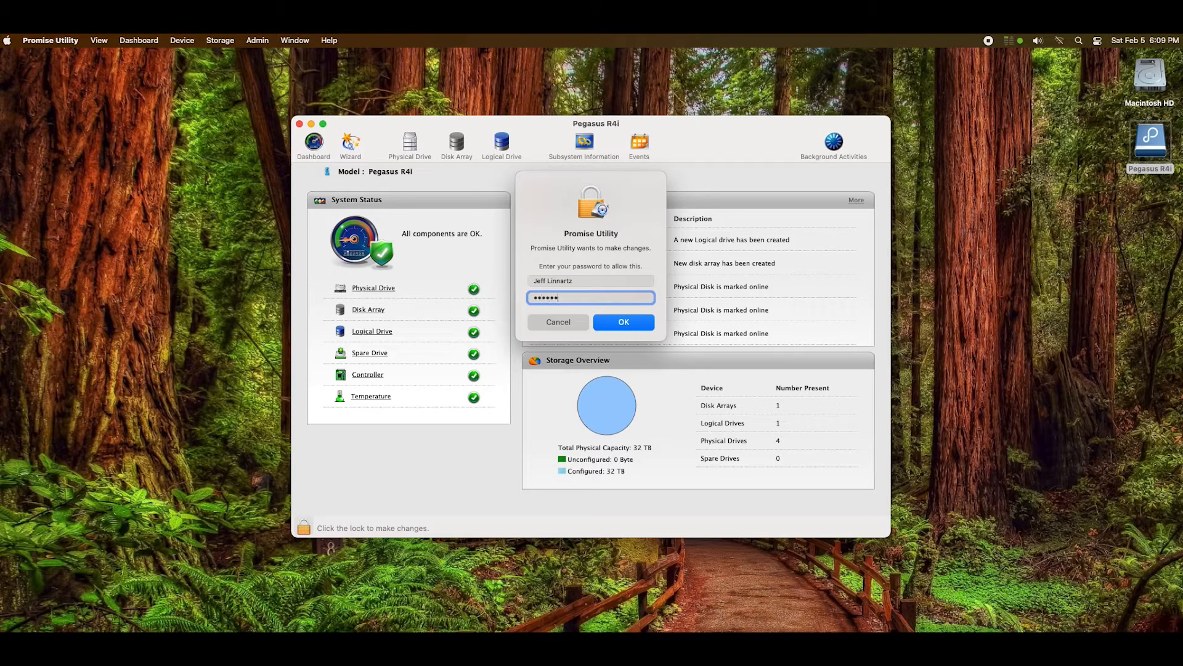
{"action": "left_click", "coordinate": [623, 322]}
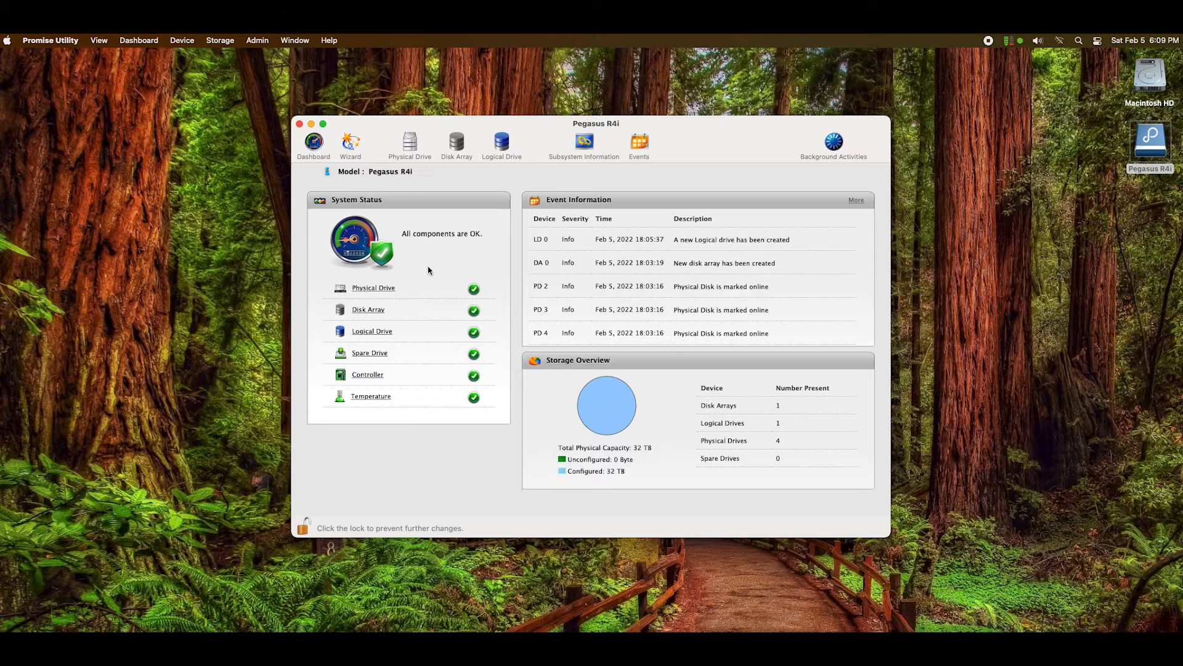
Step: List the disk arrays and show the action menu for the 32 TB MyArray00
{"action": "left_click", "coordinate": [456, 140]}
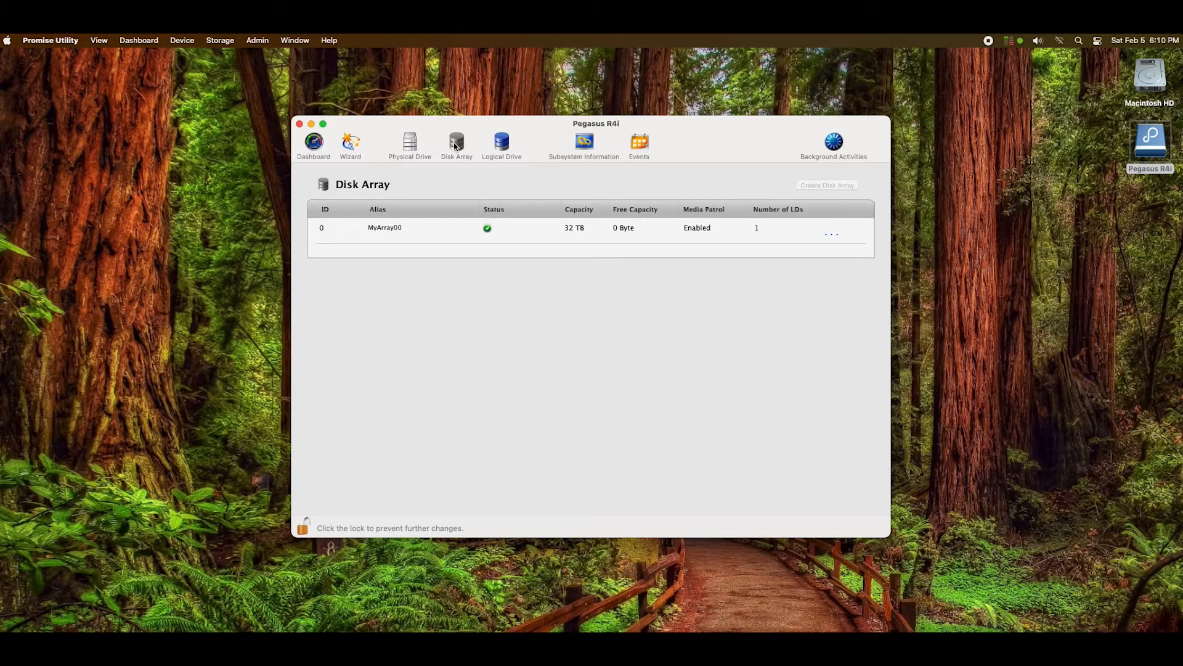
{"action": "mouse_move", "coordinate": [559, 252]}
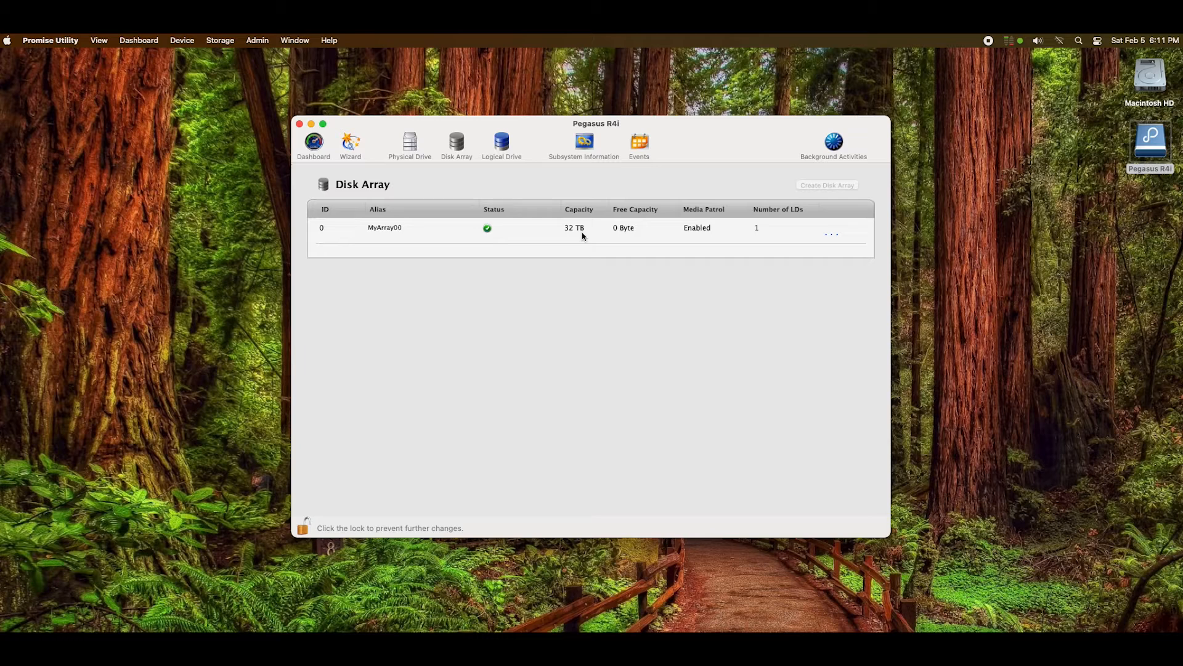
{"action": "left_click", "coordinate": [831, 228]}
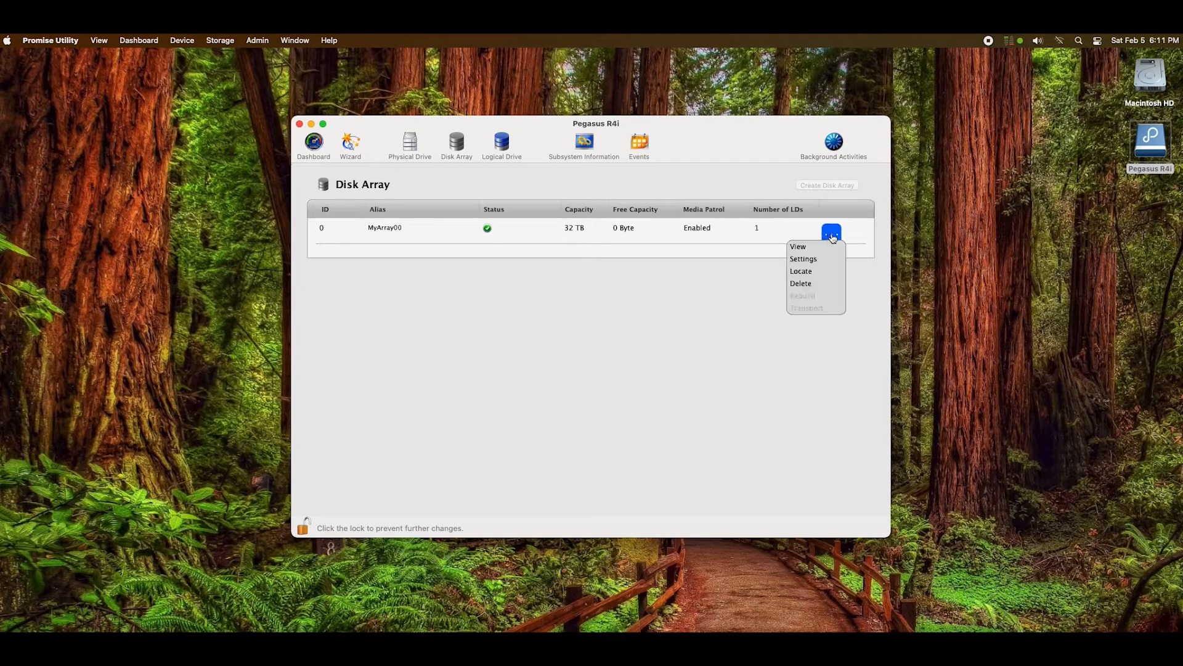
{"action": "mouse_move", "coordinate": [802, 283]}
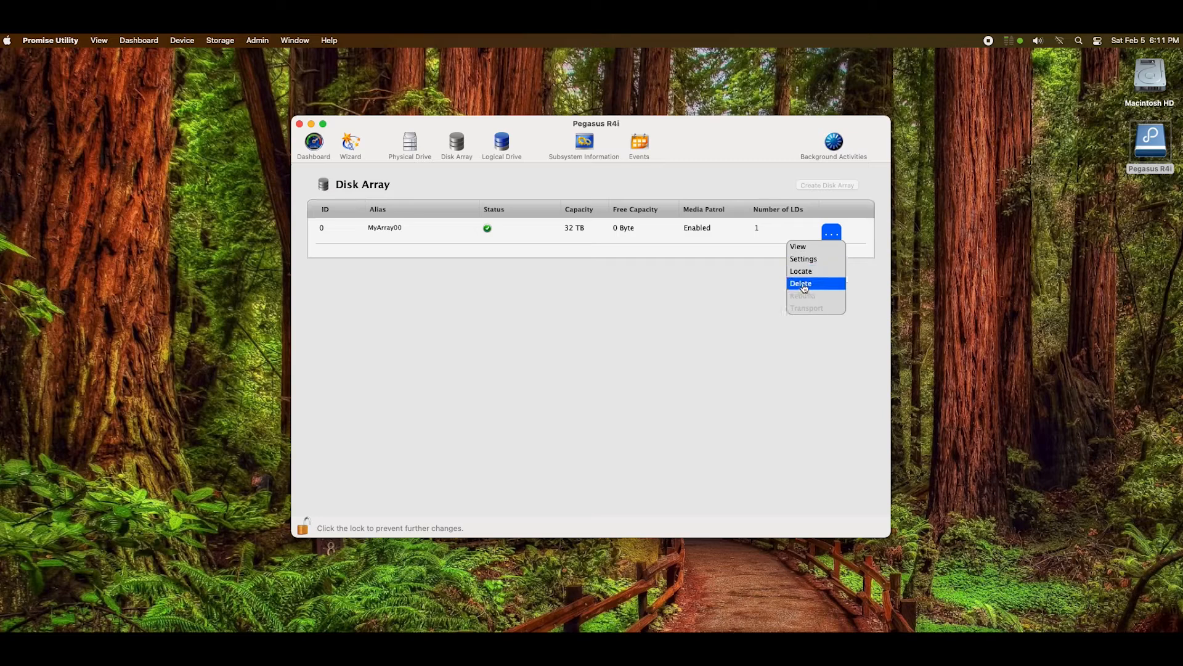
Step: Delete disk array MyArray00, typing CONFIRM to authorise the deletion
{"action": "left_click", "coordinate": [801, 283]}
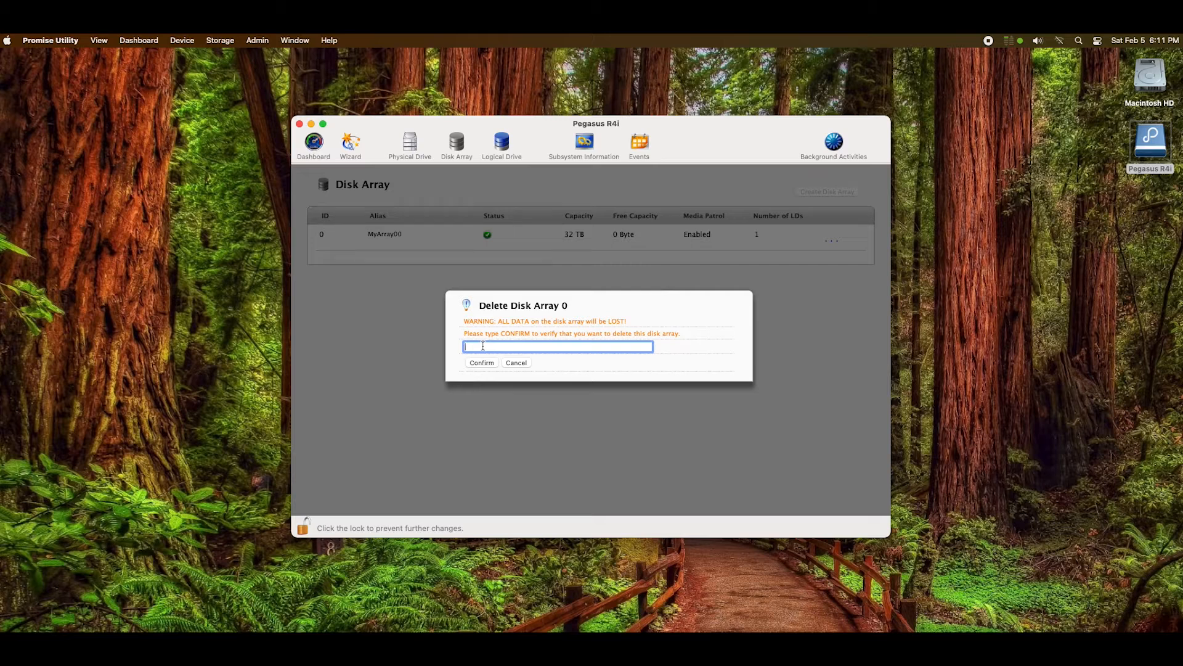
{"action": "type", "text": "confirm"}
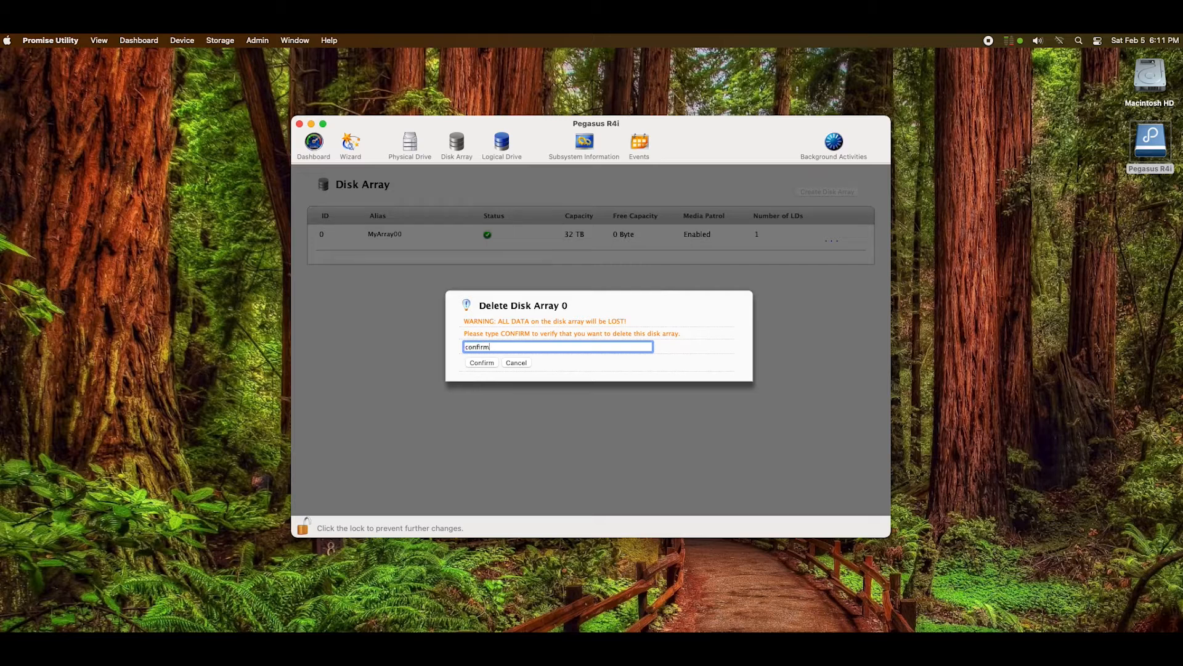
{"action": "left_click", "coordinate": [482, 363]}
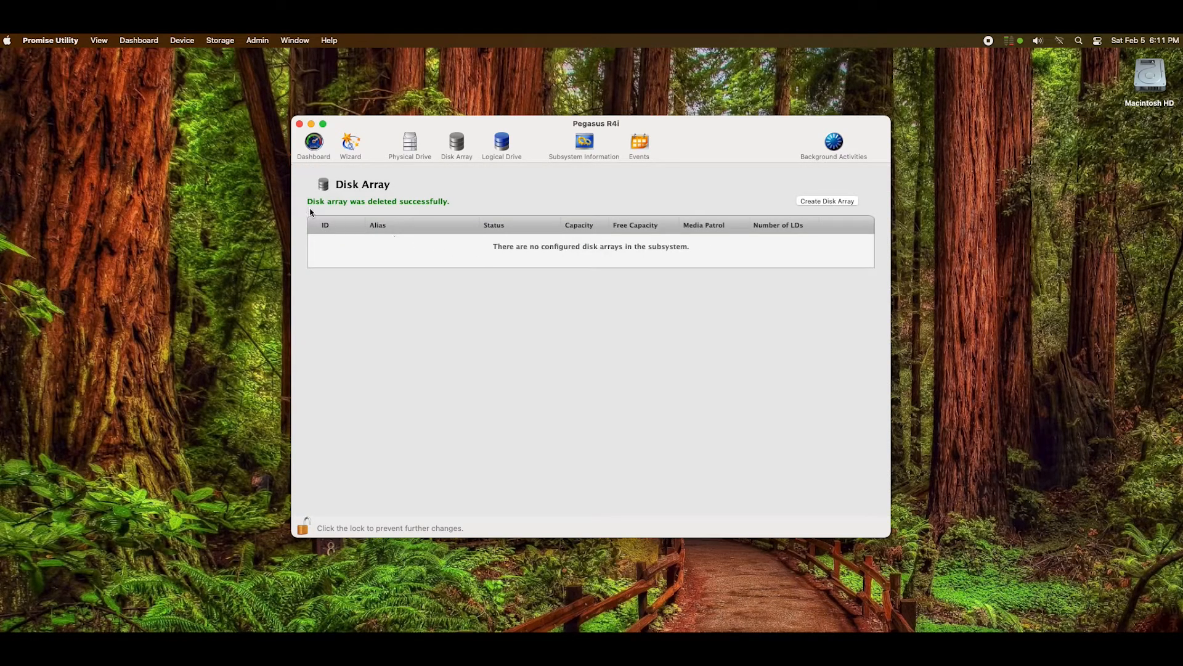
{"action": "mouse_move", "coordinate": [430, 214]}
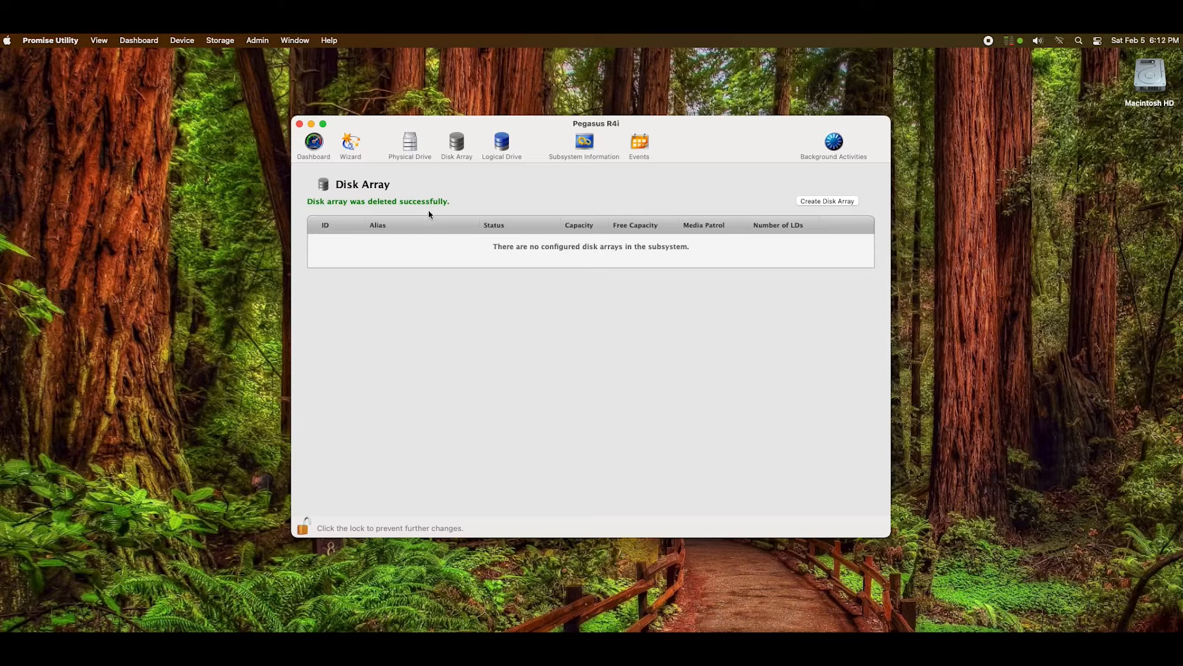
{"action": "mouse_move", "coordinate": [411, 147]}
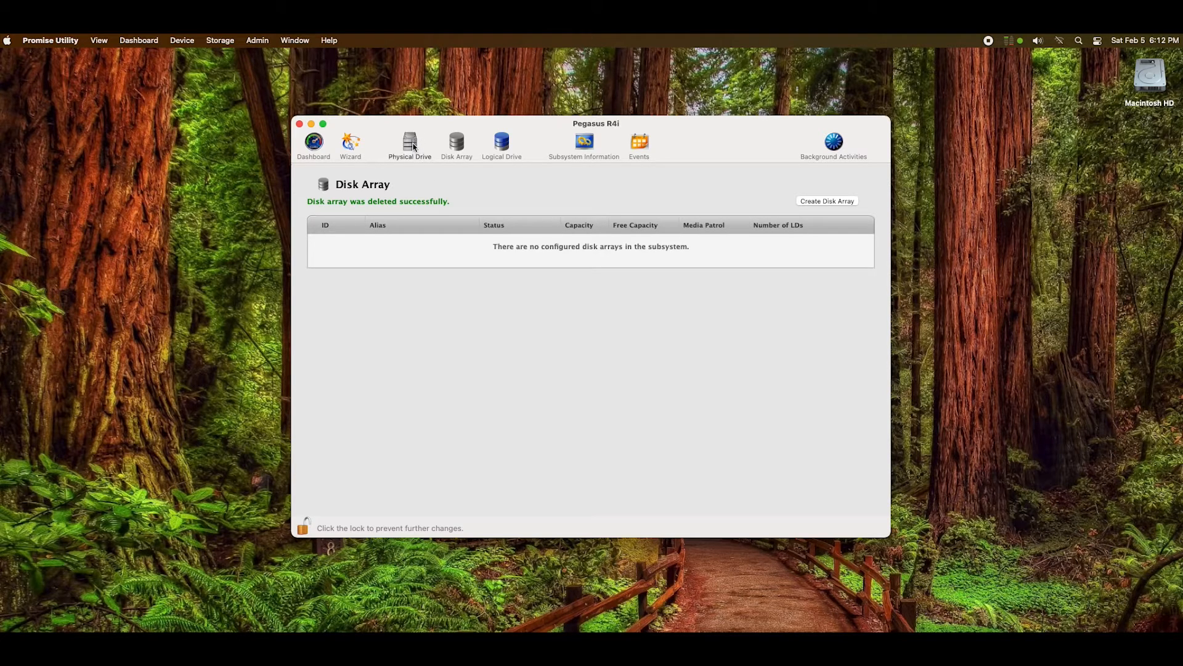
Step: In the Physical Drive list, save drive 1's configuration status as PassThru
{"action": "left_click", "coordinate": [410, 139]}
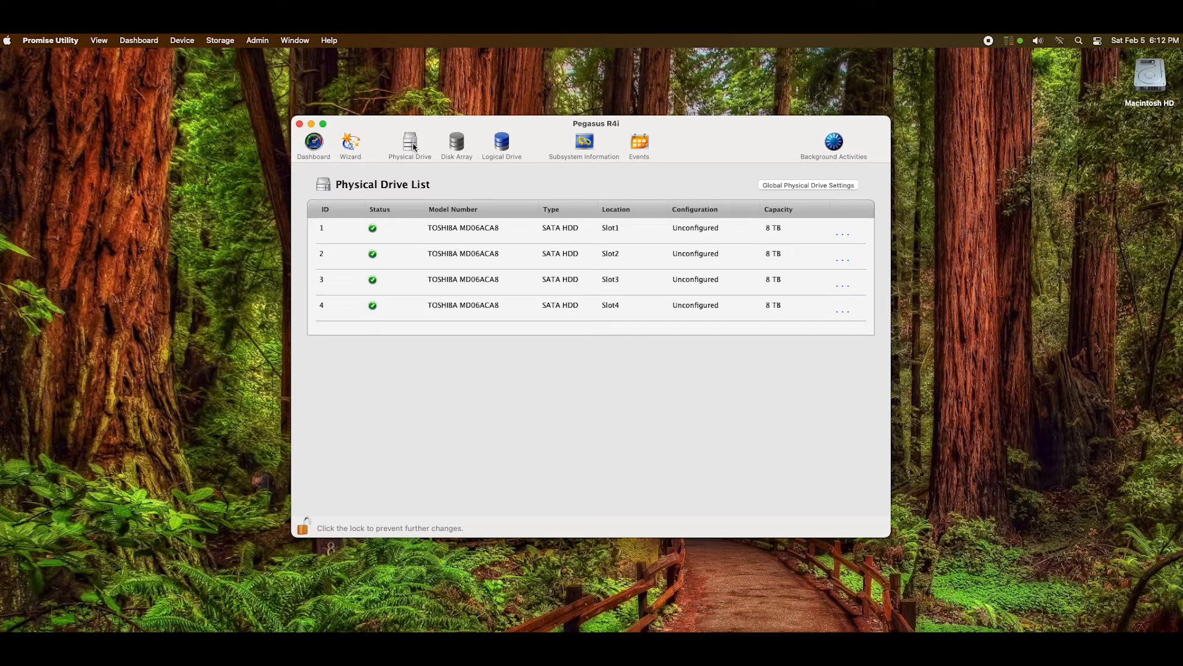
{"action": "mouse_move", "coordinate": [722, 231]}
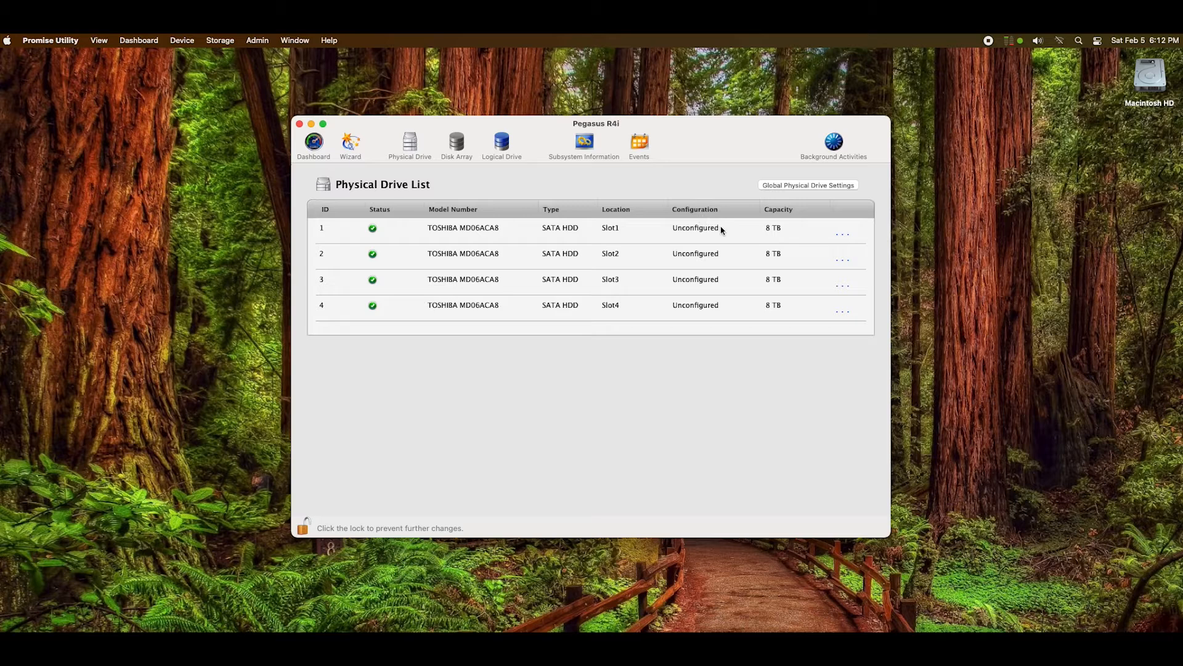
{"action": "left_click", "coordinate": [843, 232]}
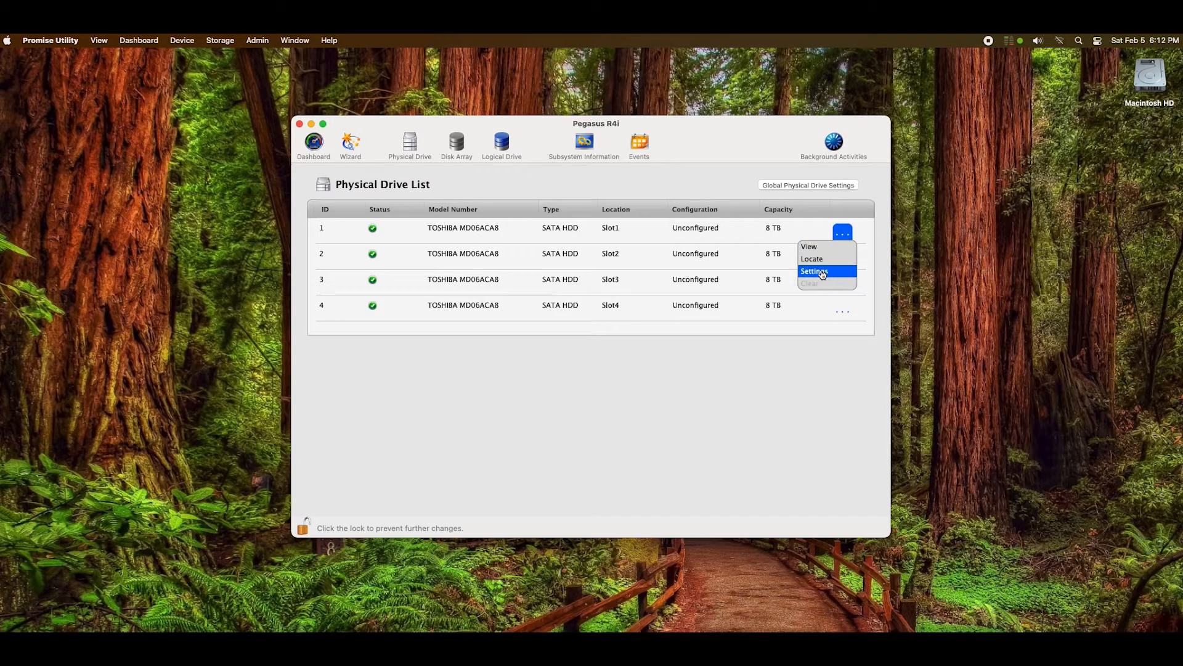
{"action": "left_click", "coordinate": [814, 271]}
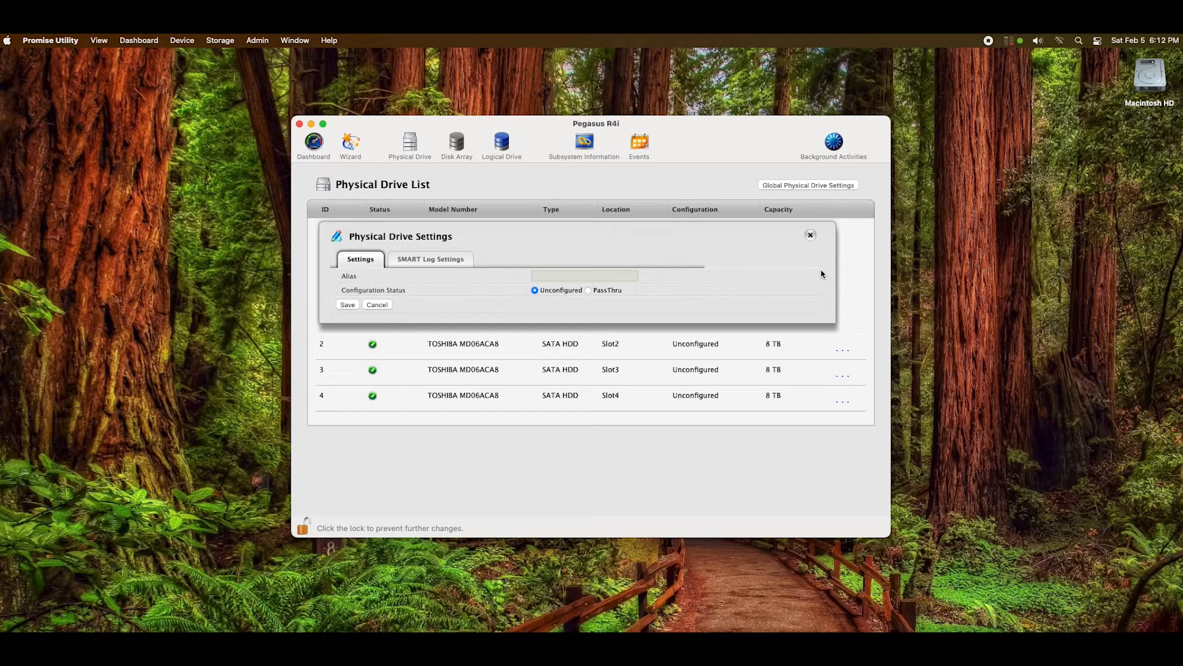
{"action": "left_click", "coordinate": [589, 291]}
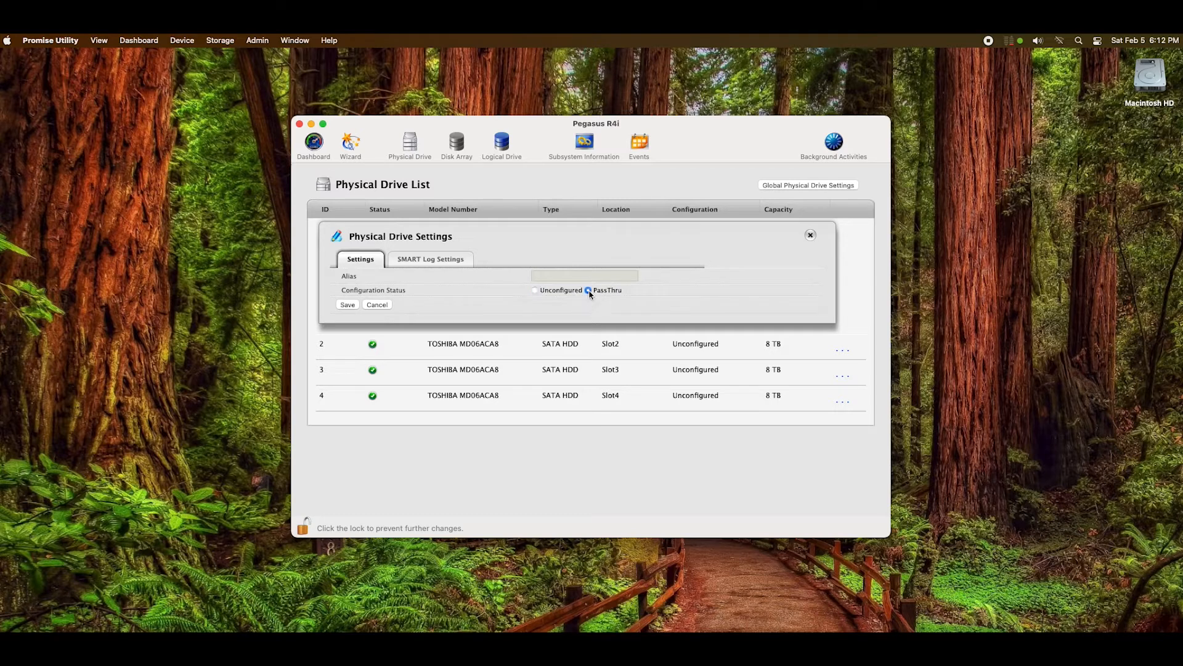
{"action": "left_click", "coordinate": [347, 304]}
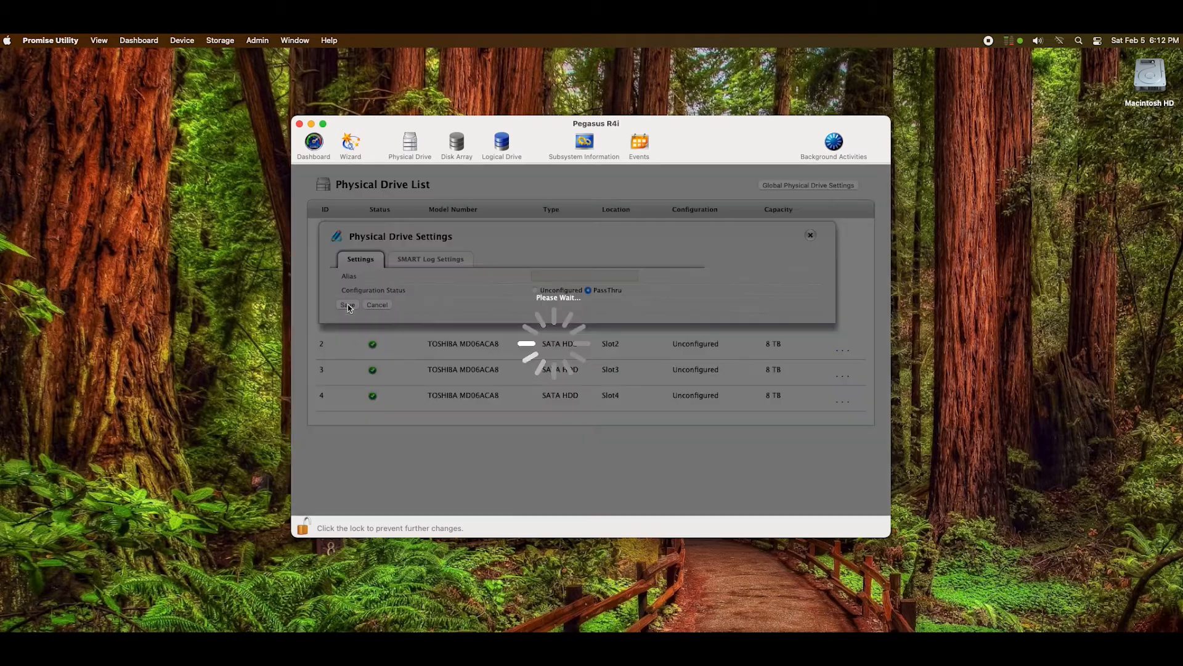
{"action": "left_click", "coordinate": [348, 304]}
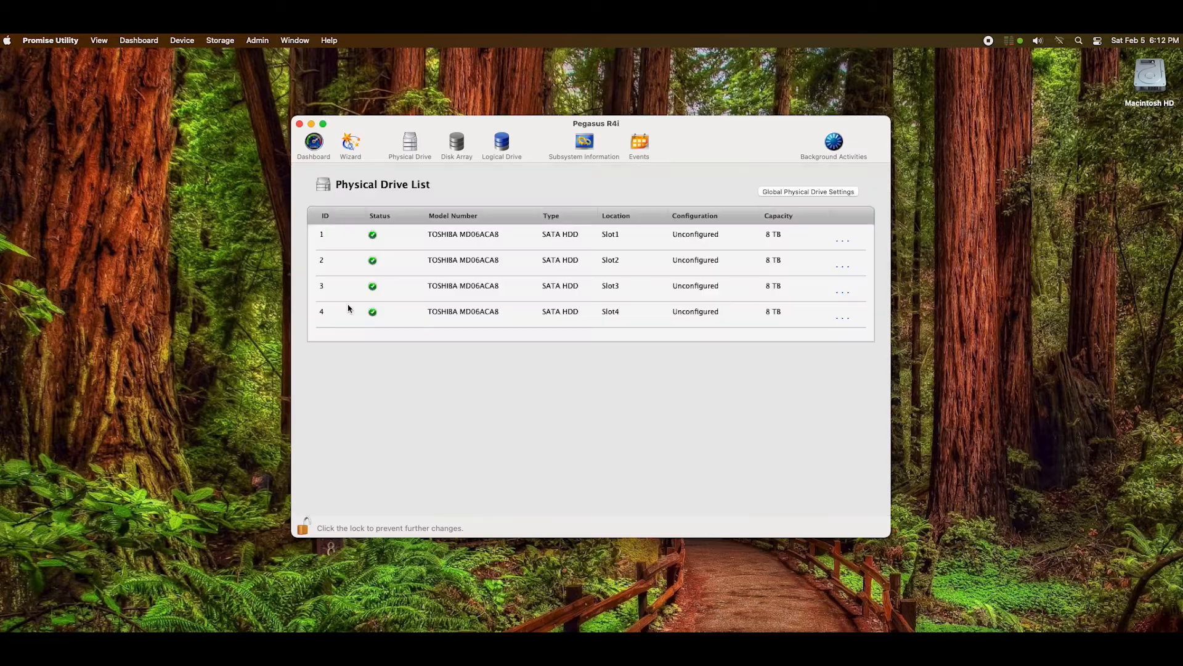
Step: Save drive 2 as PassThru and dismiss the macOS unreadable-disk alert
{"action": "left_click", "coordinate": [843, 262]}
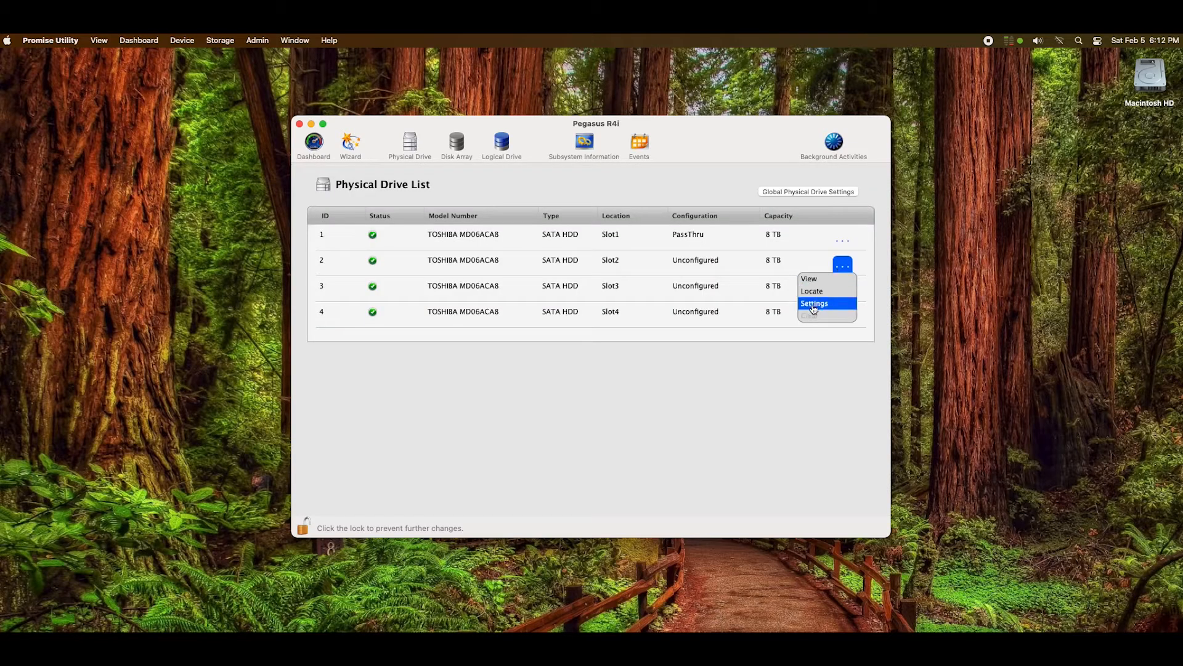
{"action": "left_click", "coordinate": [814, 303]}
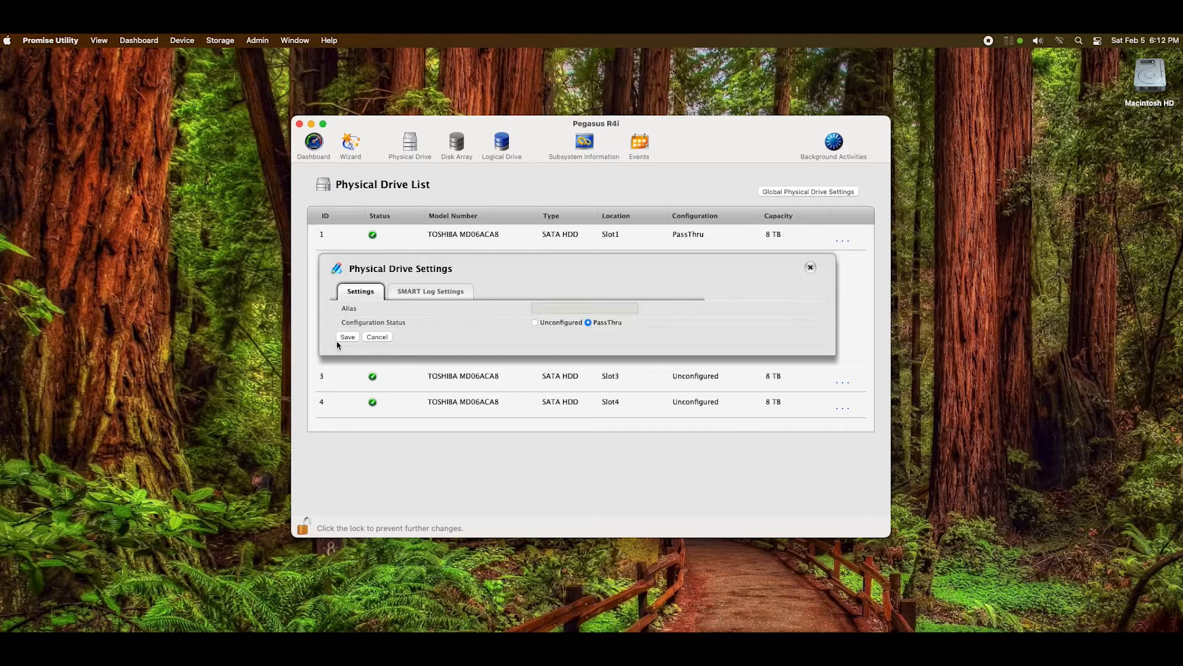
{"action": "left_click", "coordinate": [347, 337]}
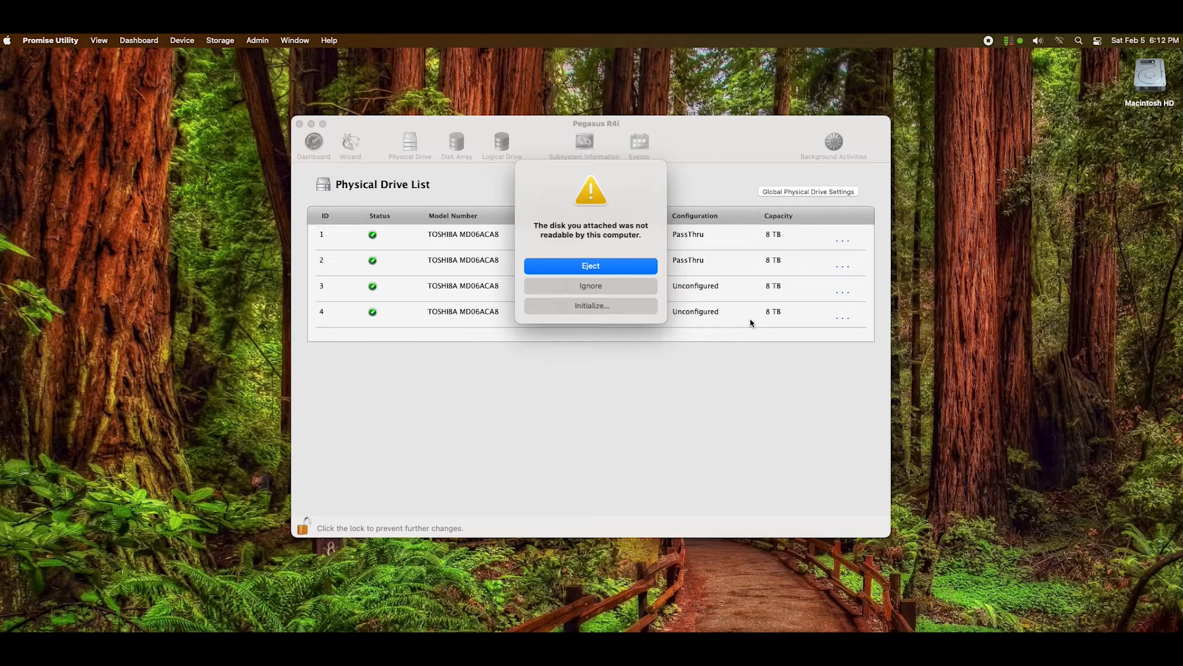
{"action": "mouse_move", "coordinate": [558, 244]}
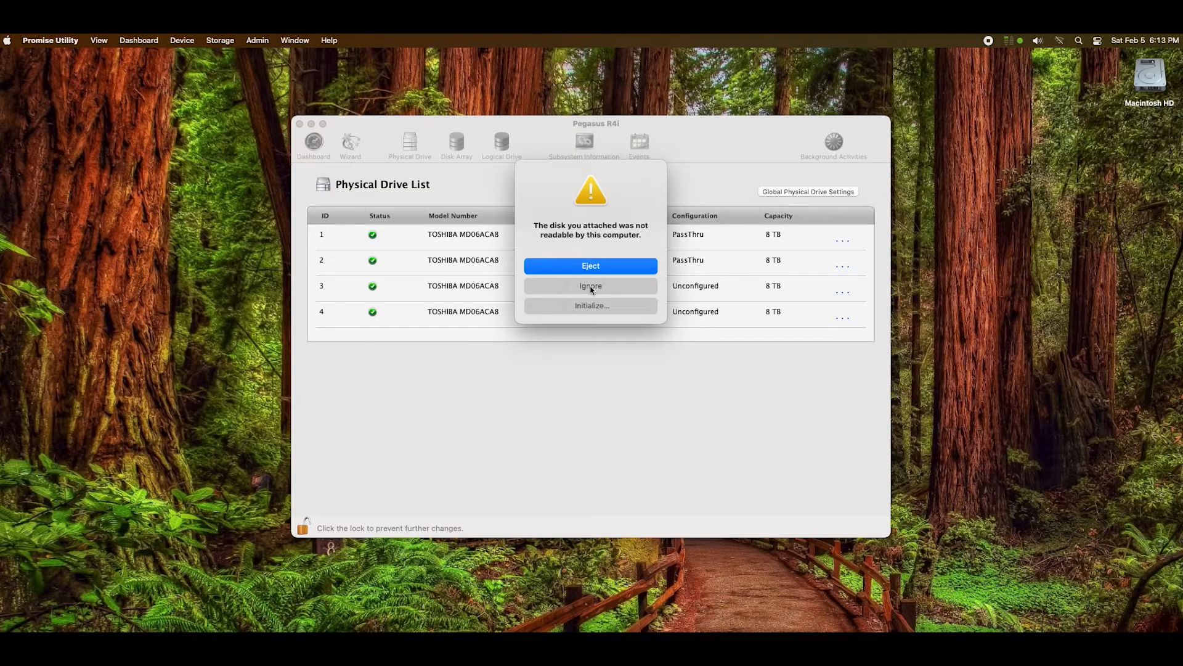
{"action": "left_click", "coordinate": [590, 286]}
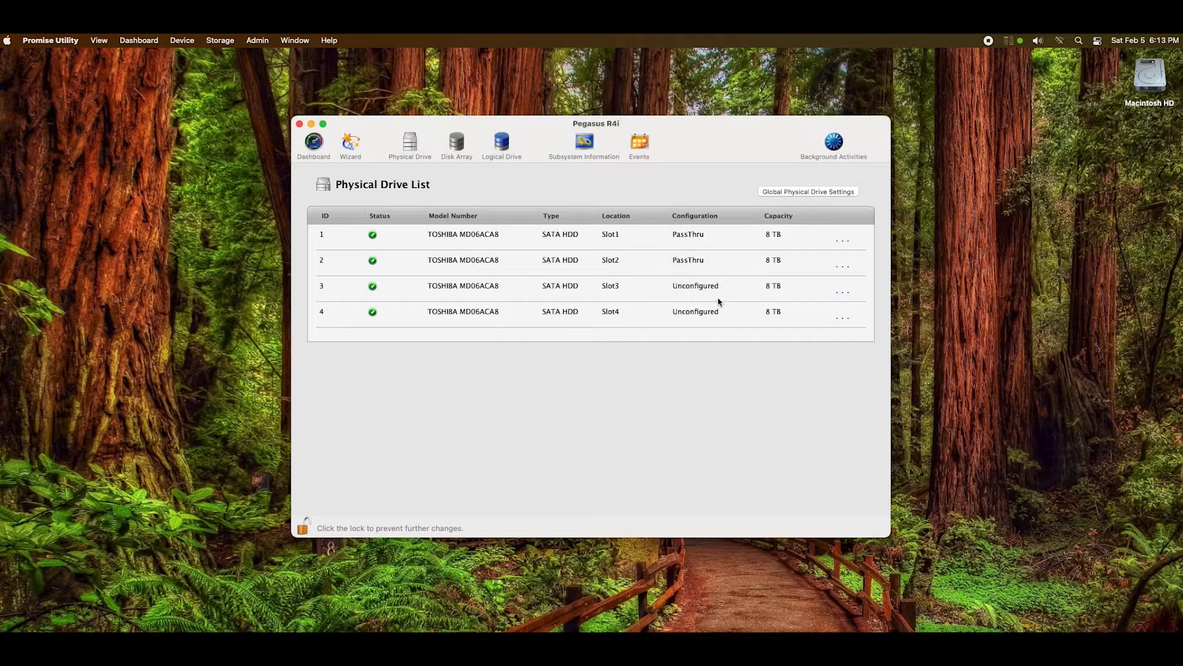
Step: Save drive 3 as PassThru and ignore the unreadable-disk warning
{"action": "left_click", "coordinate": [842, 291]}
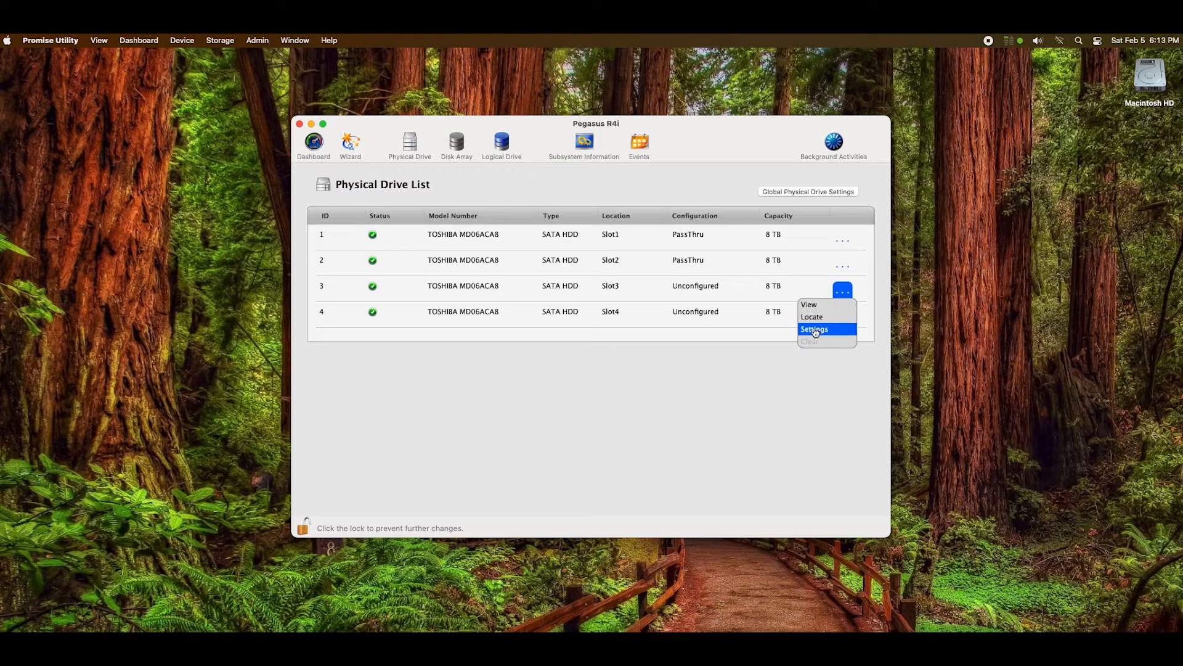
{"action": "left_click", "coordinate": [814, 329]}
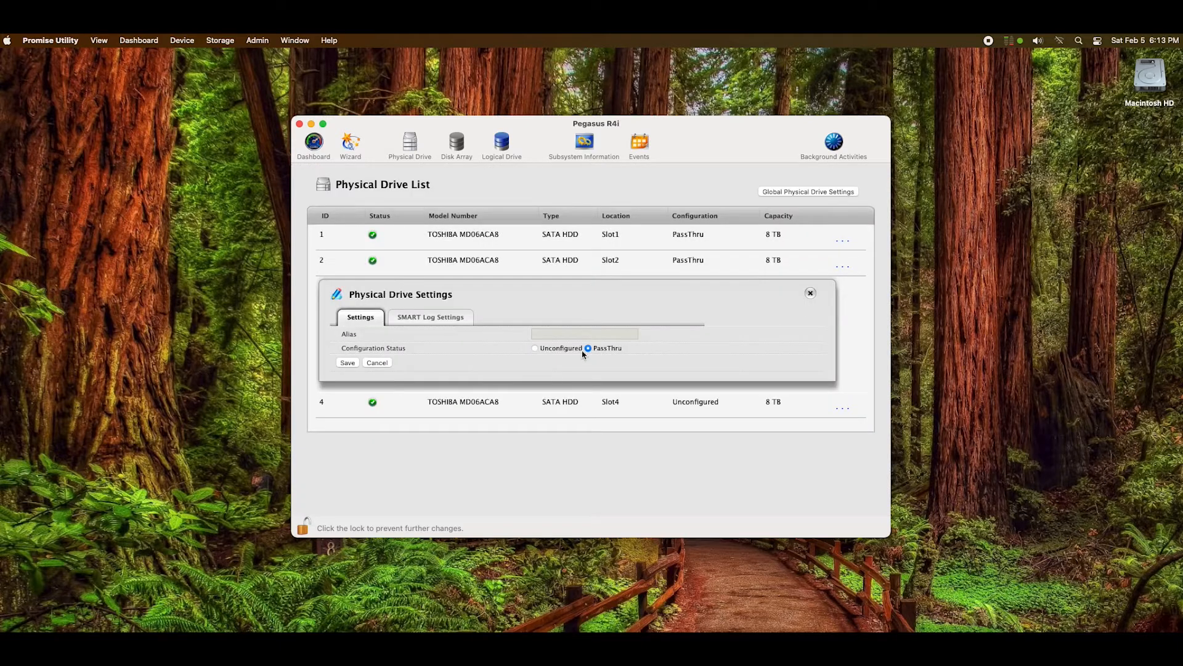
{"action": "left_click", "coordinate": [347, 363]}
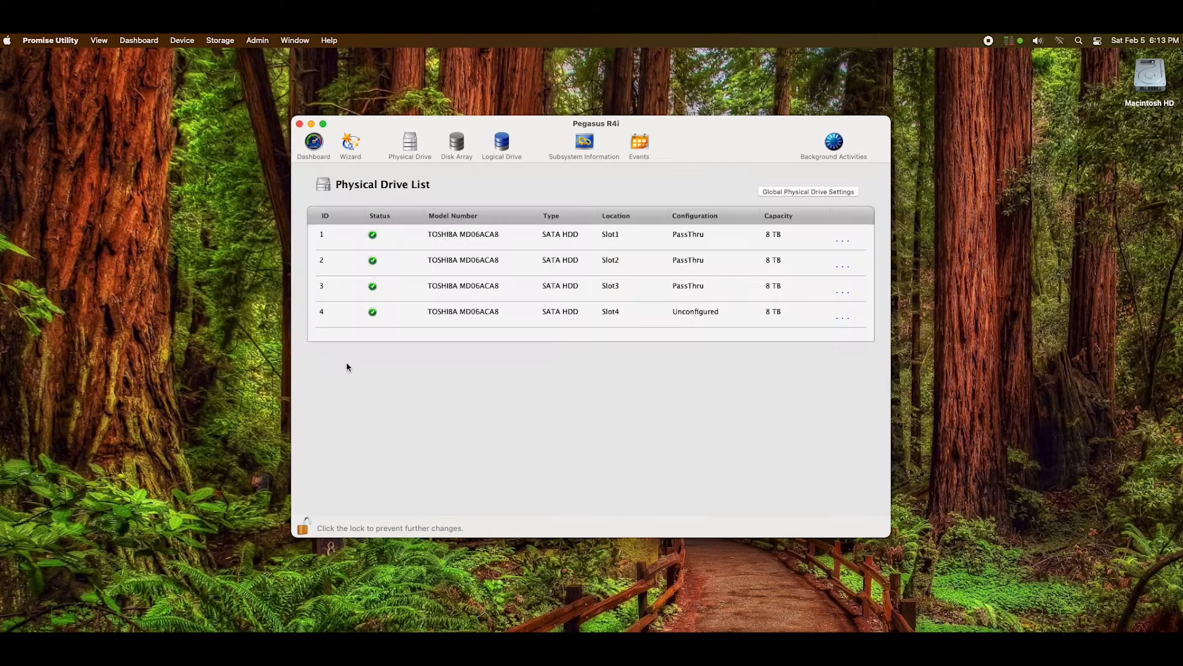
{"action": "left_click", "coordinate": [842, 315]}
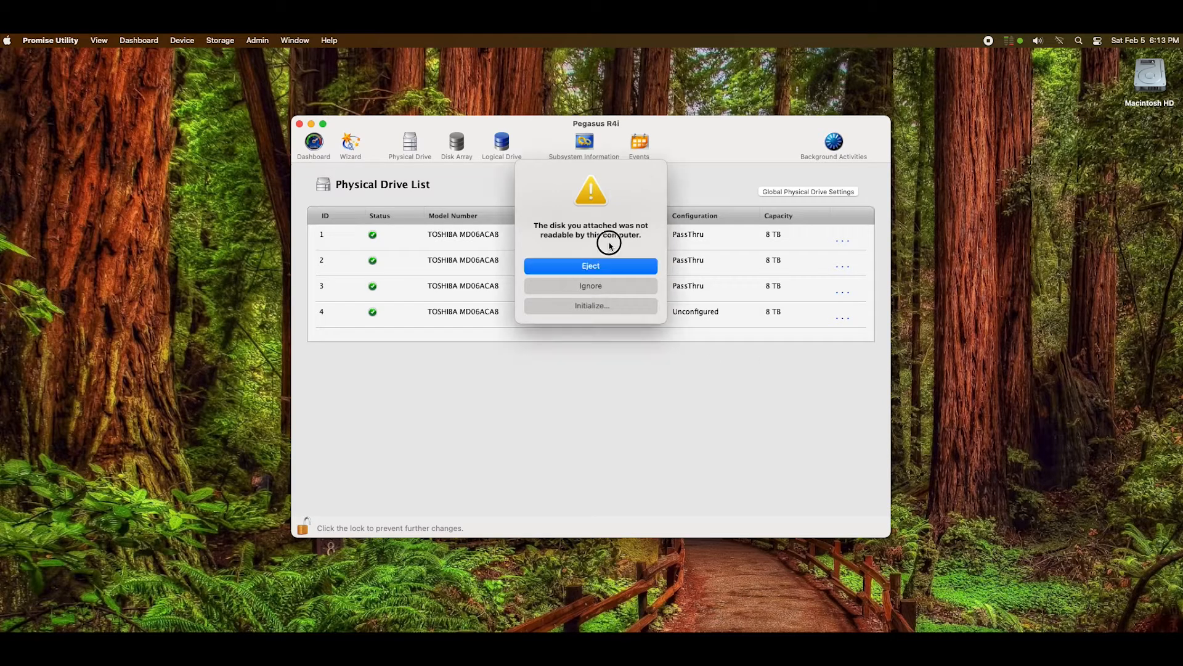
{"action": "left_click", "coordinate": [590, 286]}
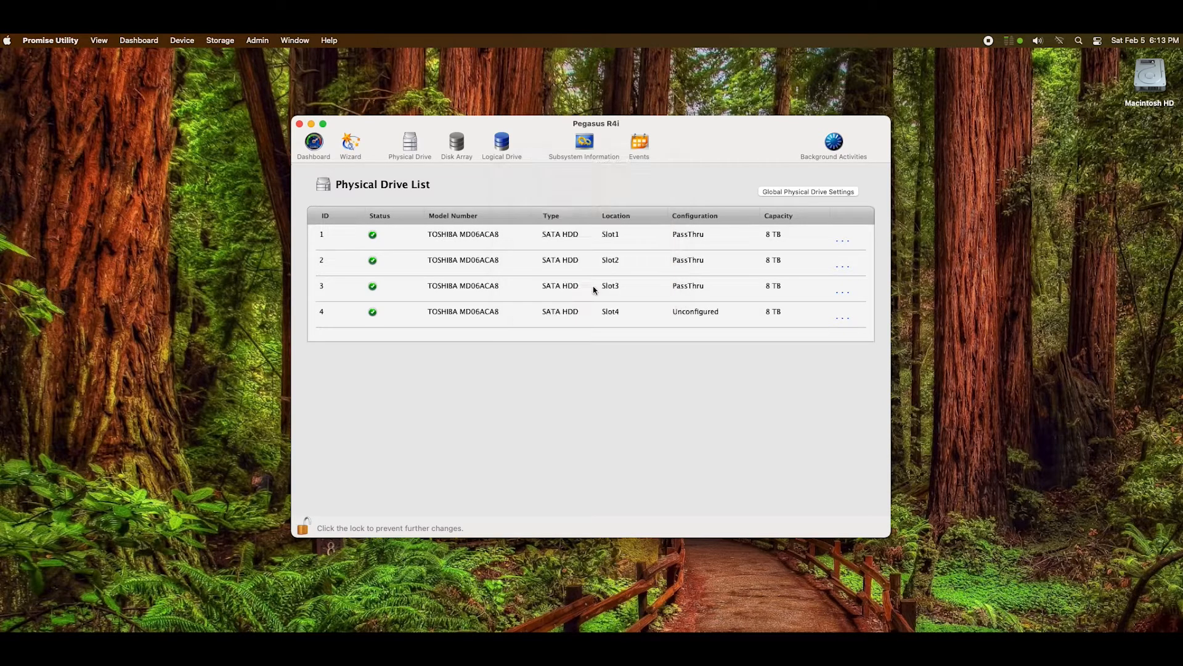
Step: Set physical drive 4 to PassThru and save it
{"action": "left_click", "coordinate": [842, 313]}
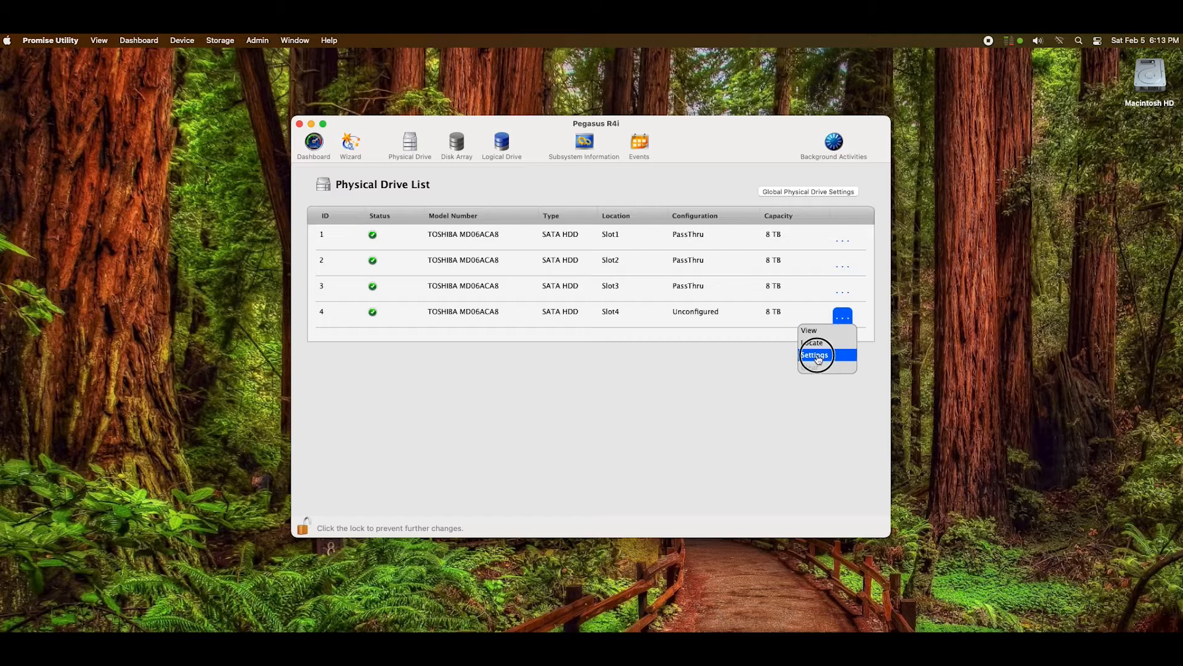
{"action": "left_click", "coordinate": [815, 354]}
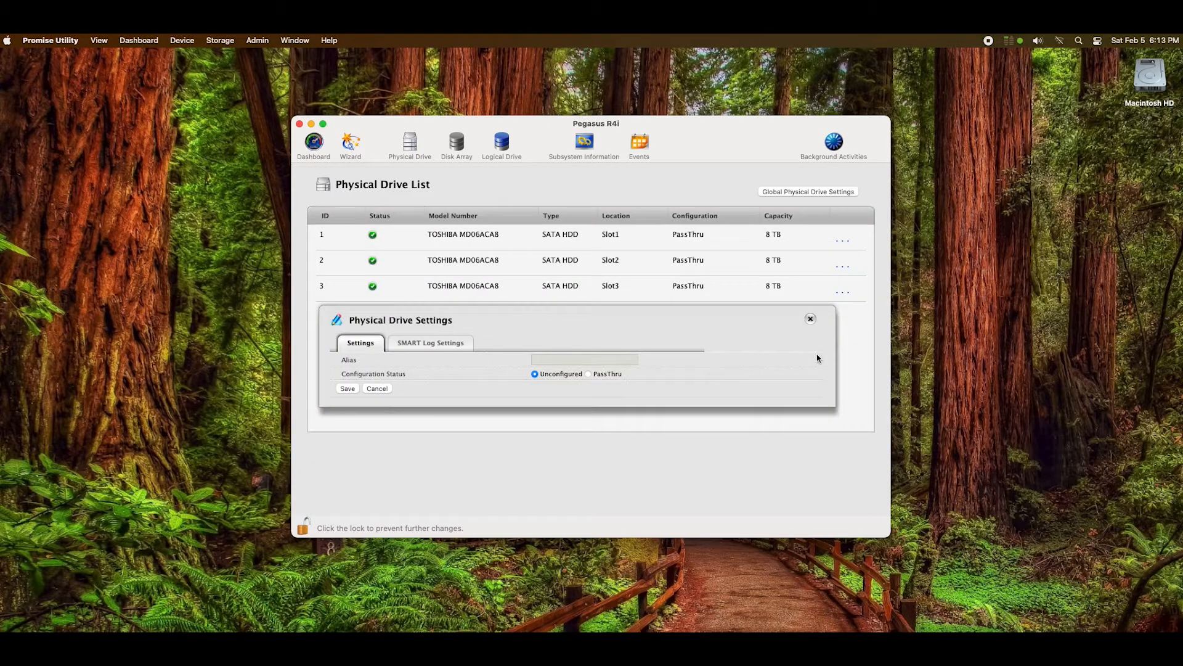
{"action": "left_click", "coordinate": [588, 373]}
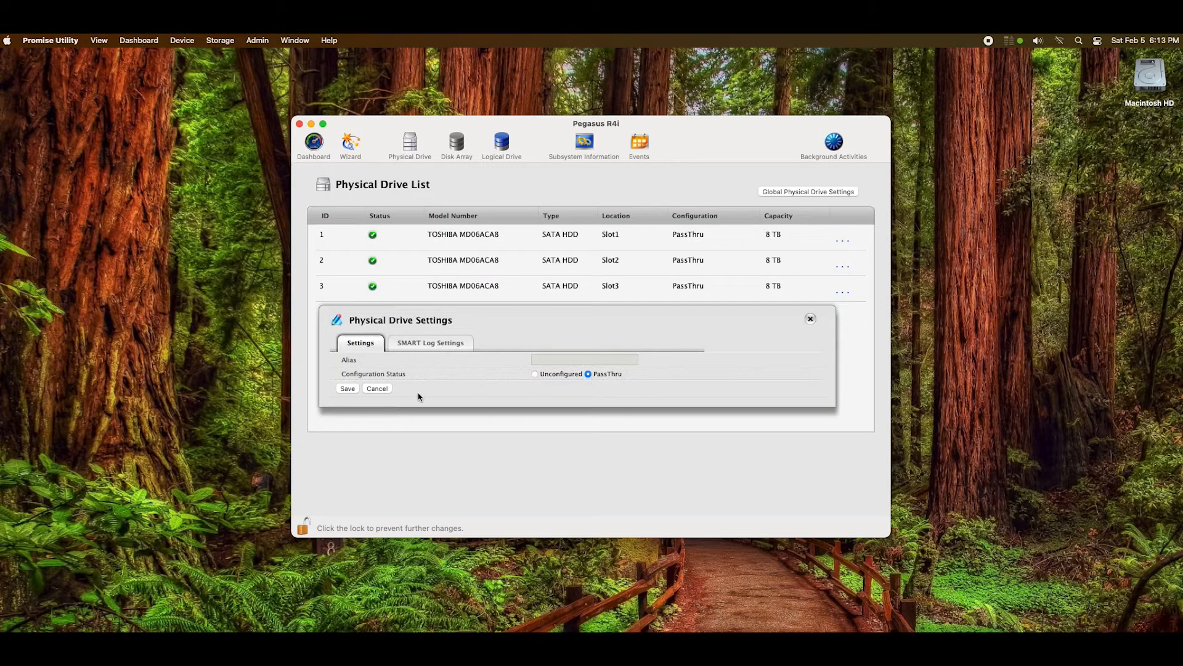
{"action": "left_click", "coordinate": [376, 388]}
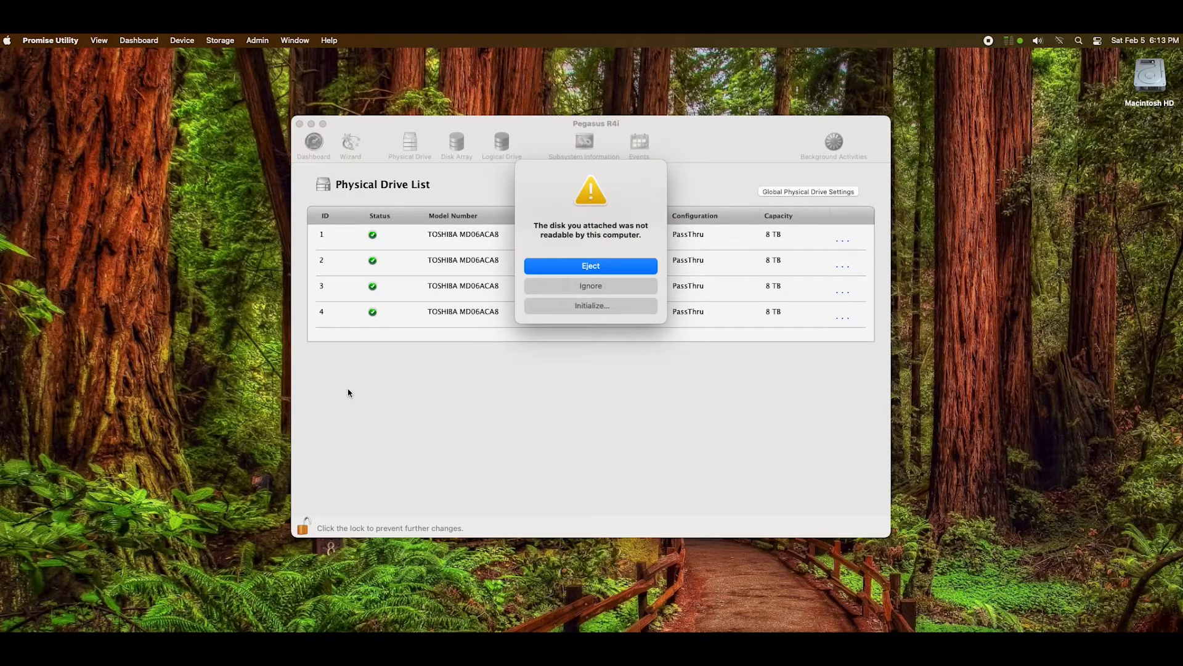
{"action": "mouse_move", "coordinate": [587, 303]}
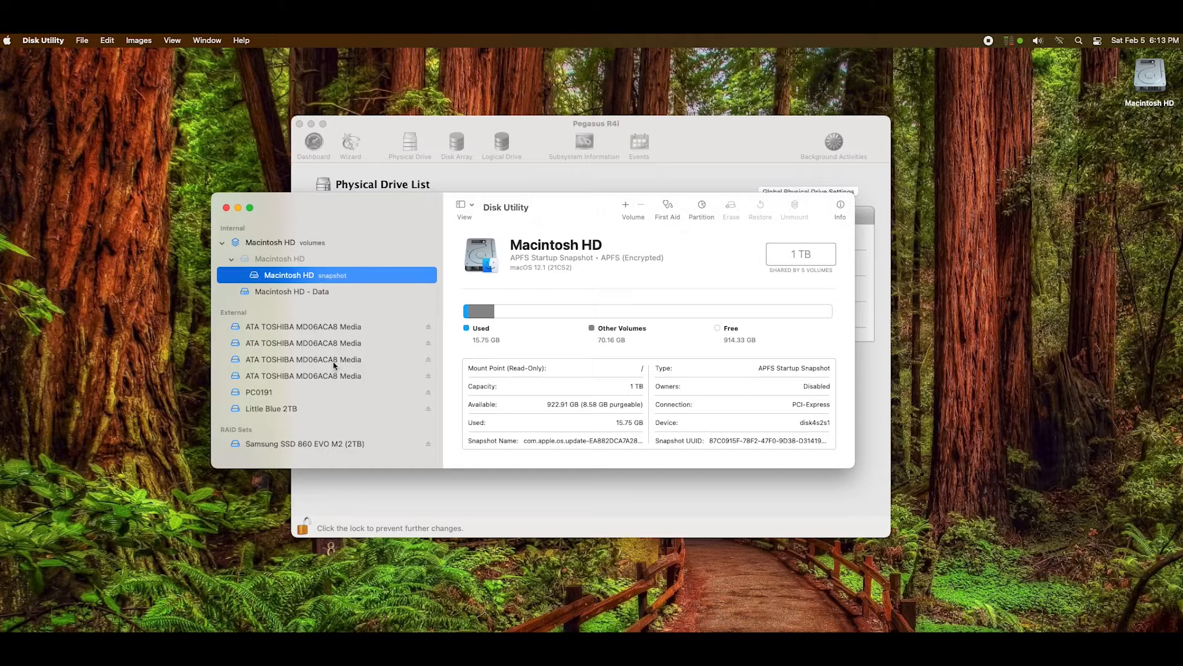
Step: Partition the first TOSHIBA disk as a single Mac OS Extended (Journaled) volume 'Pegasus 1'
{"action": "left_click", "coordinate": [303, 326]}
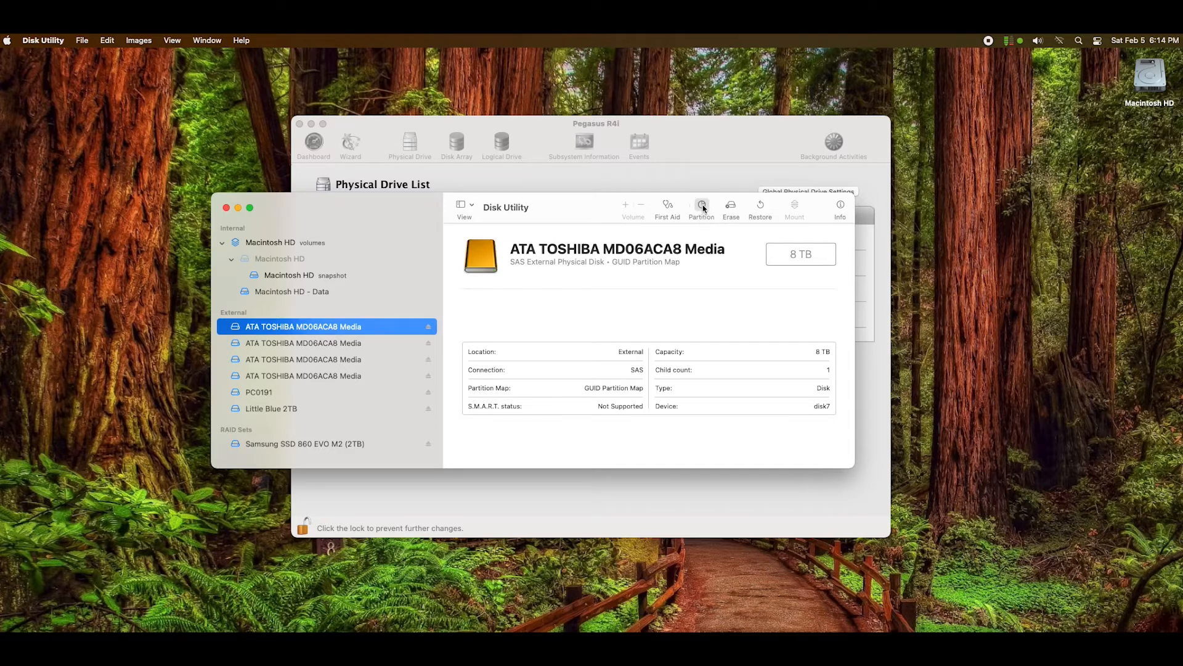
{"action": "left_click", "coordinate": [702, 204]}
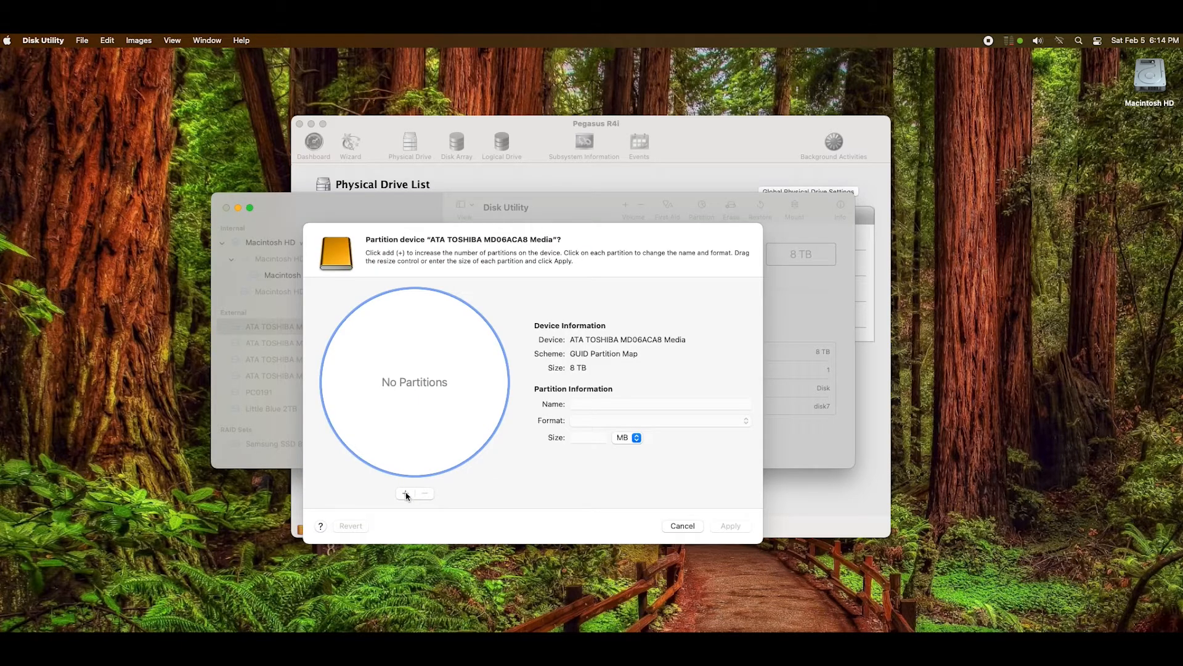
{"action": "left_click", "coordinate": [406, 494]}
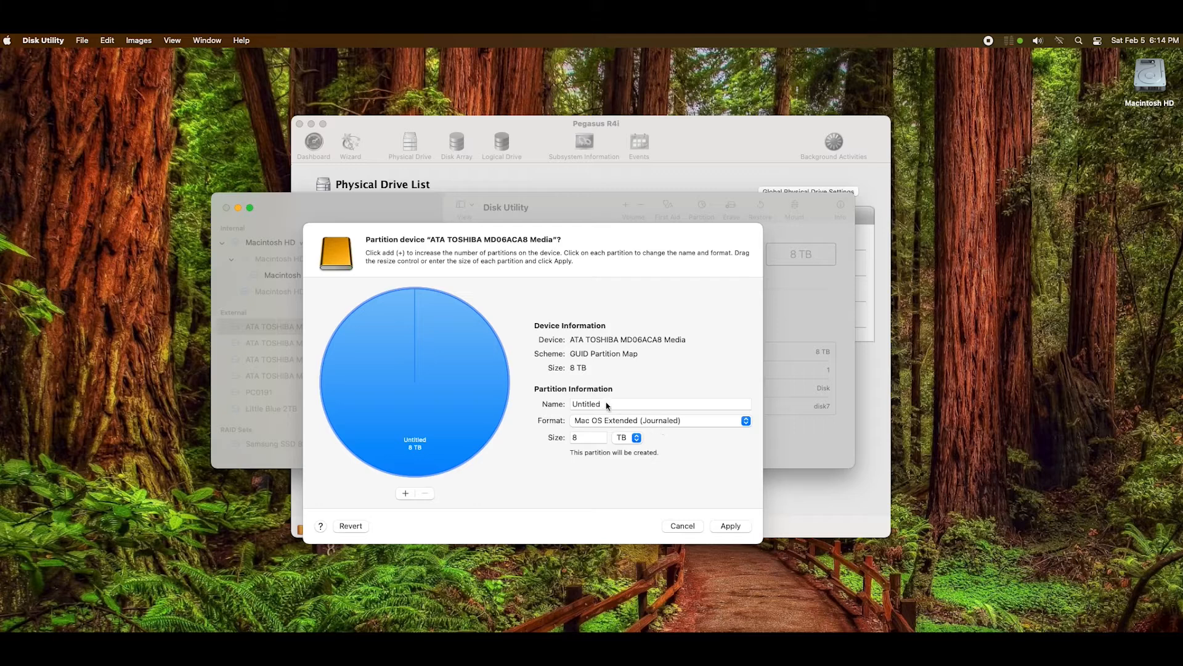
{"action": "left_click", "coordinate": [606, 404]}
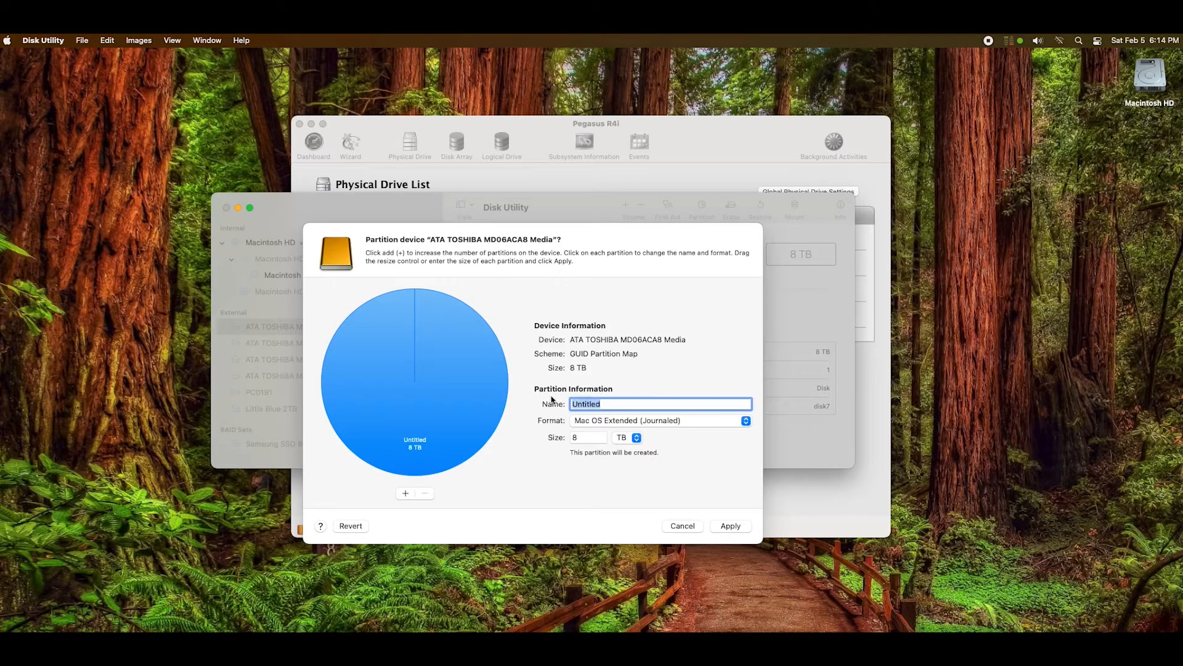
{"action": "type", "text": "Pegasus 1"}
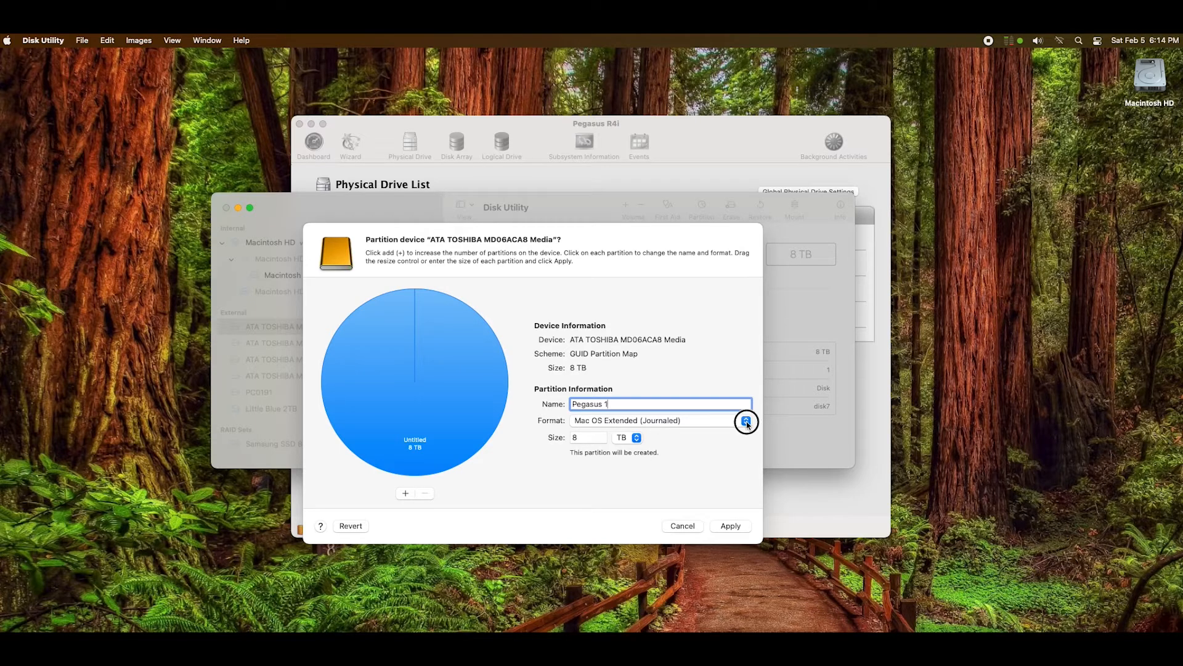
{"action": "left_click", "coordinate": [746, 420]}
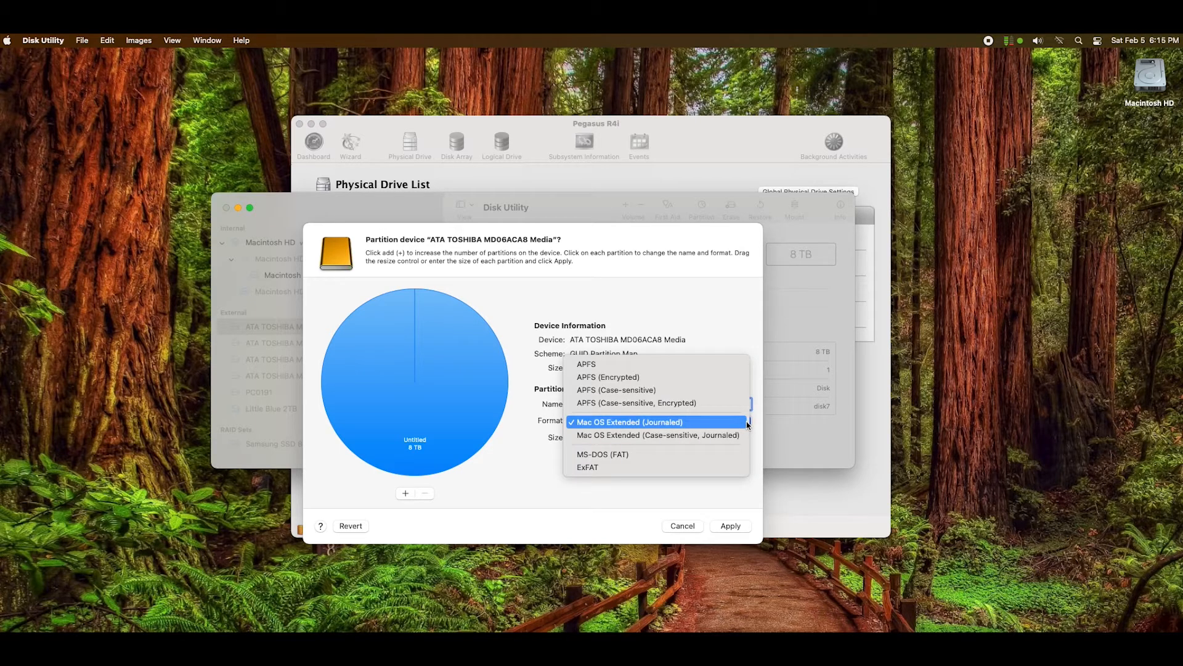
{"action": "left_click", "coordinate": [628, 421]}
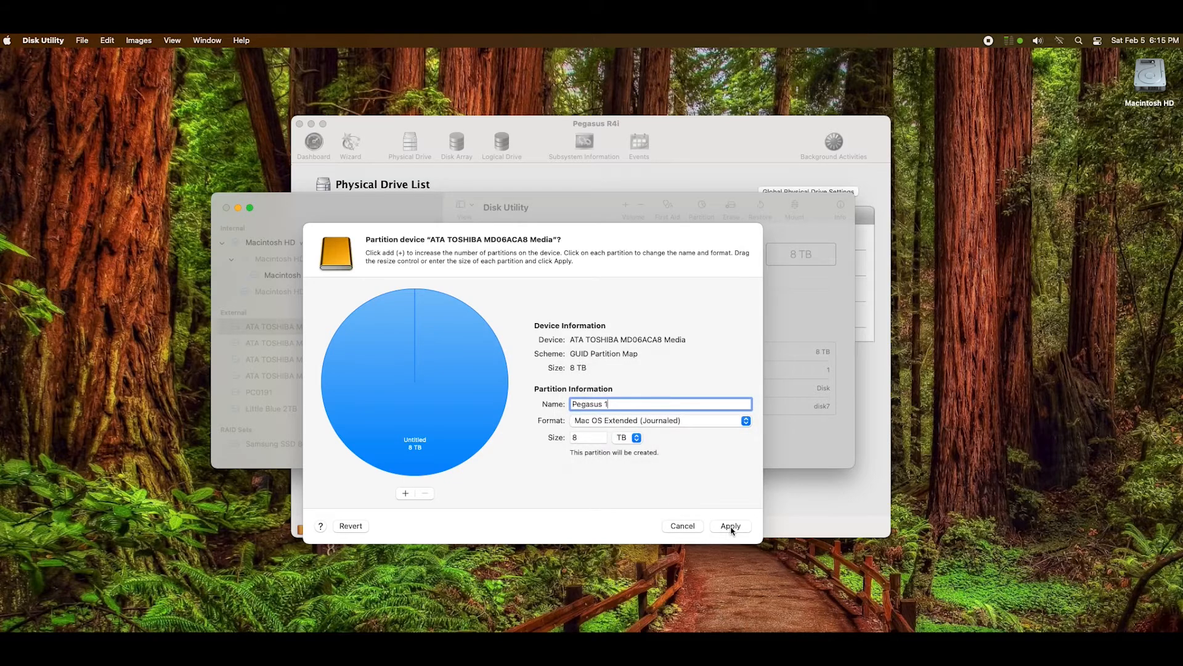
{"action": "left_click", "coordinate": [730, 526]}
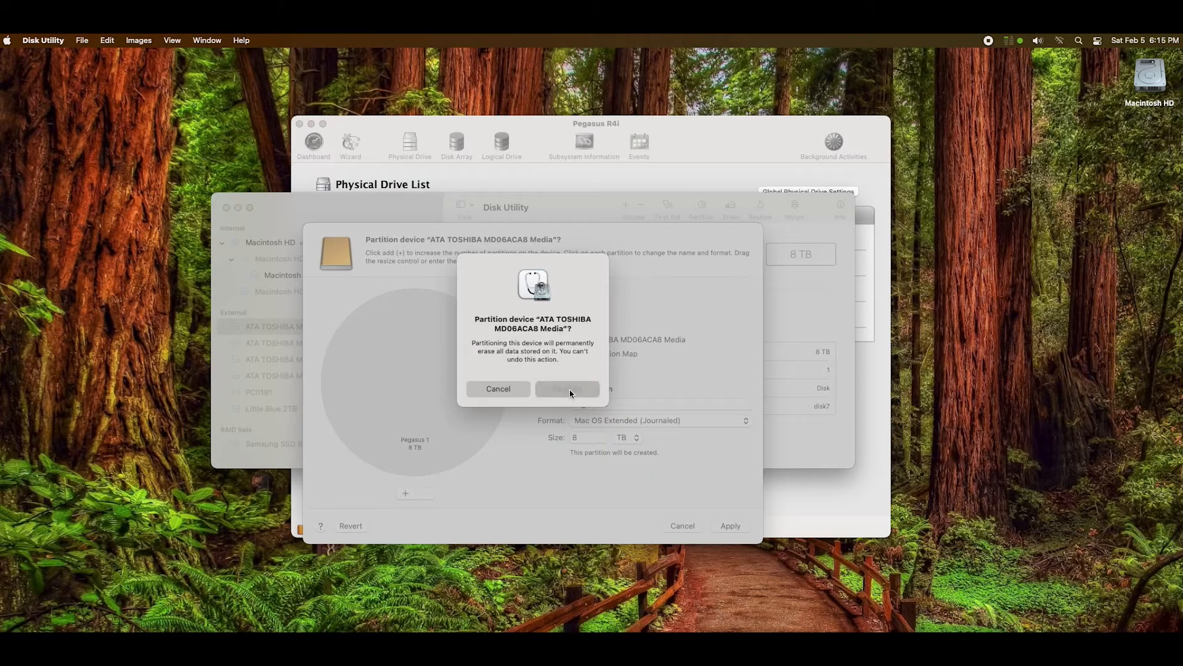
{"action": "left_click", "coordinate": [567, 388]}
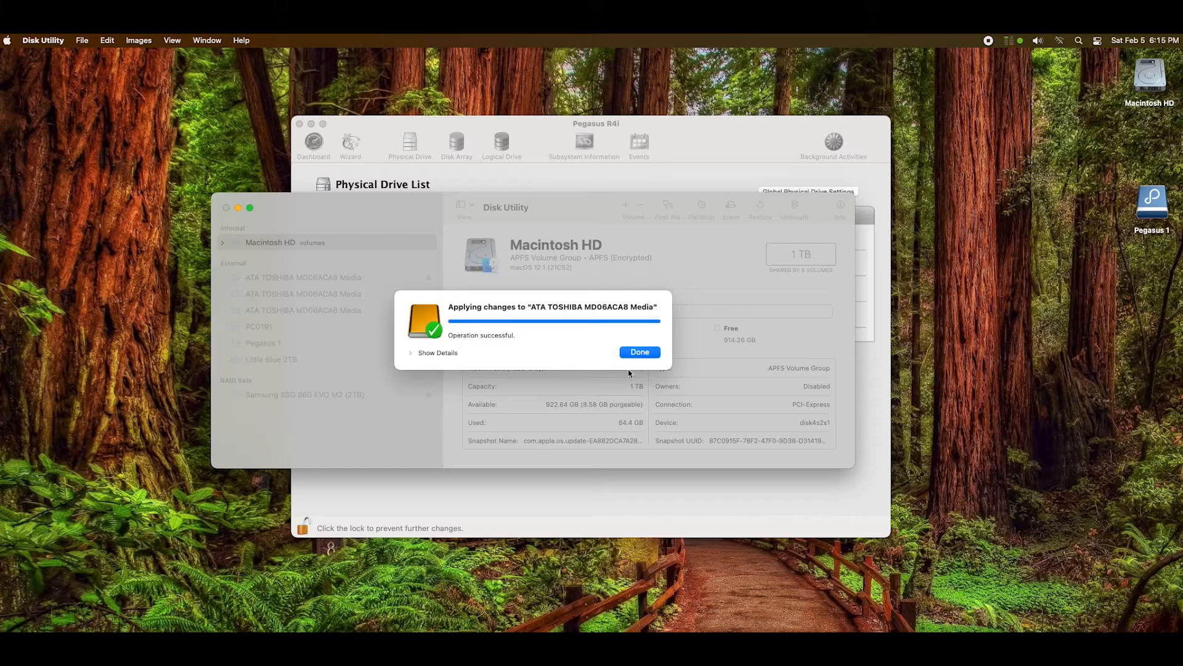
{"action": "left_click", "coordinate": [640, 352]}
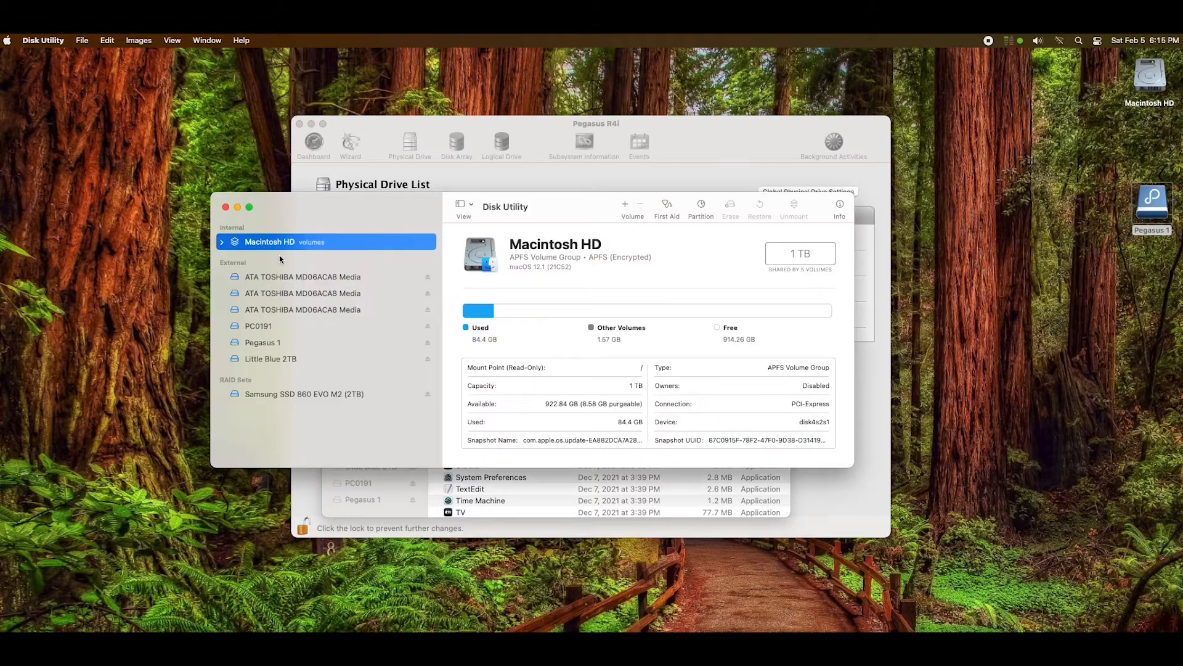
Step: Erase the next uninitialized TOSHIBA drive as an APFS volume named 'Pegasus 2'
{"action": "left_click", "coordinate": [302, 277]}
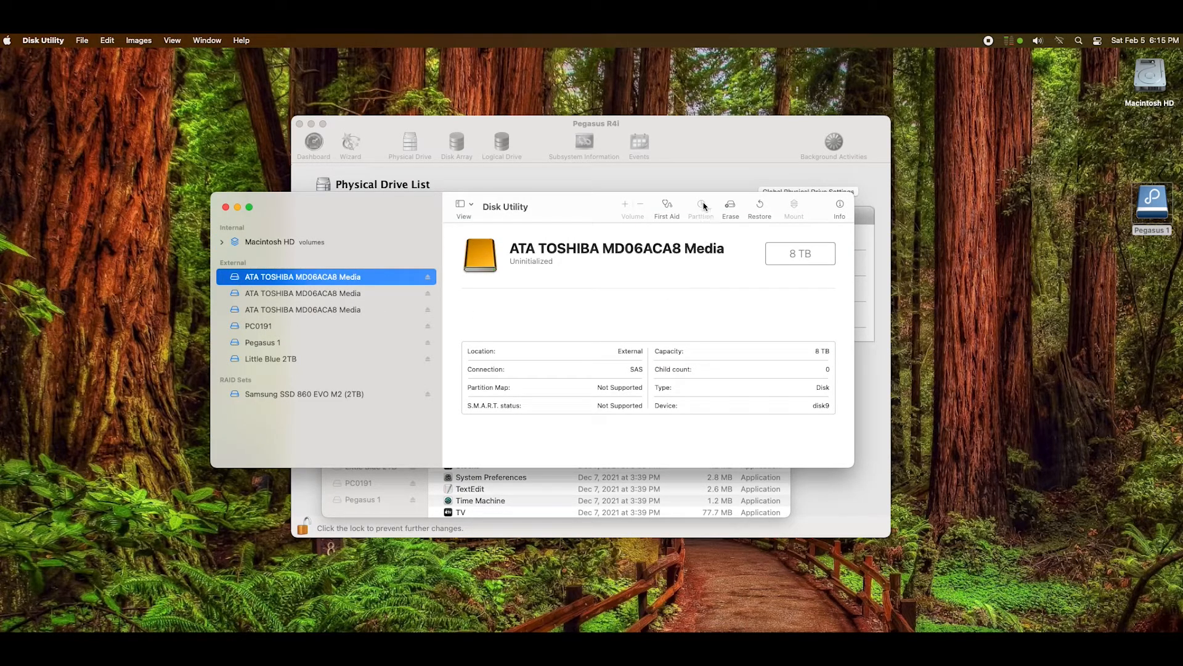
{"action": "mouse_move", "coordinate": [703, 208]}
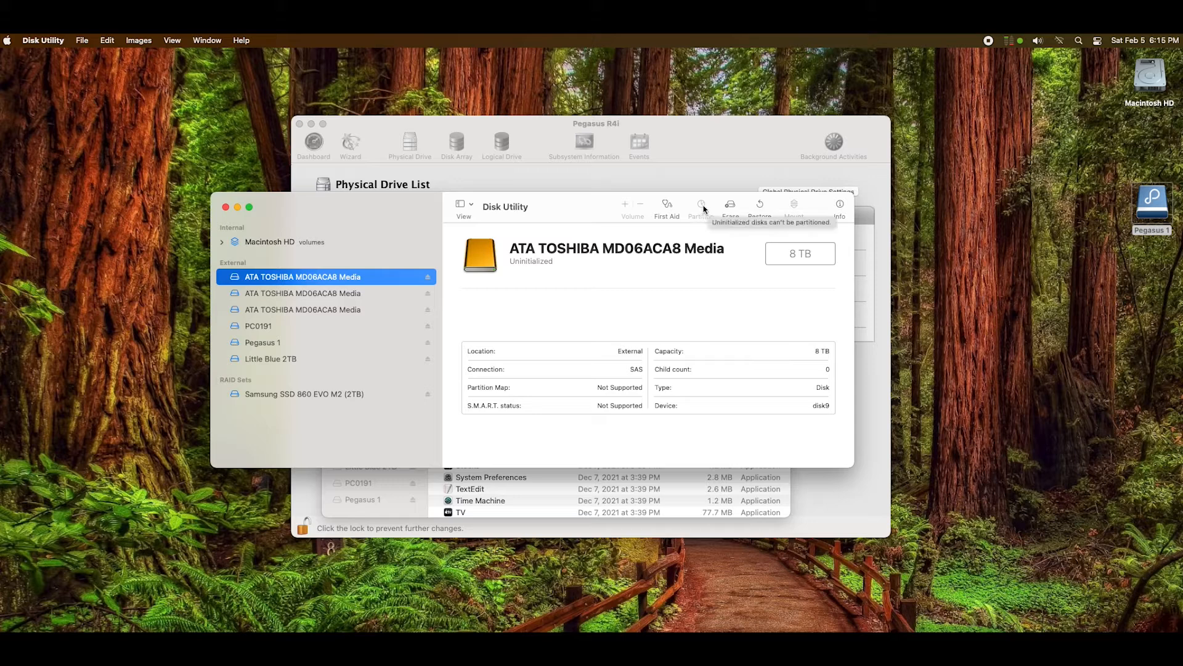
{"action": "mouse_move", "coordinate": [730, 204]}
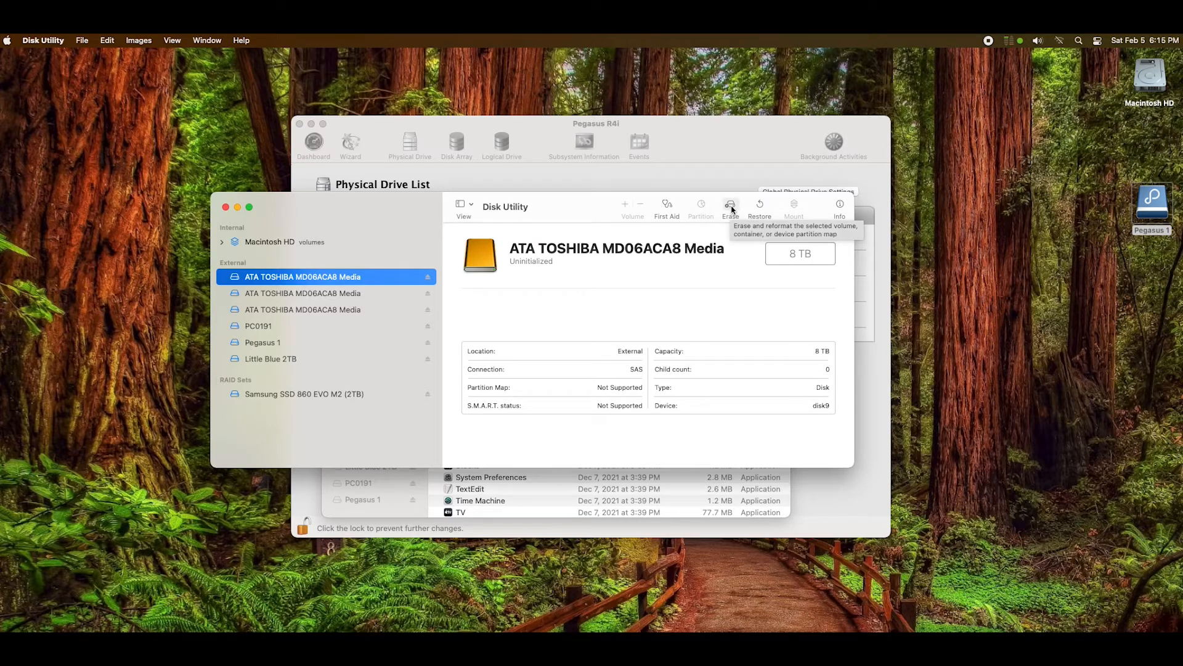
{"action": "left_click", "coordinate": [730, 203]}
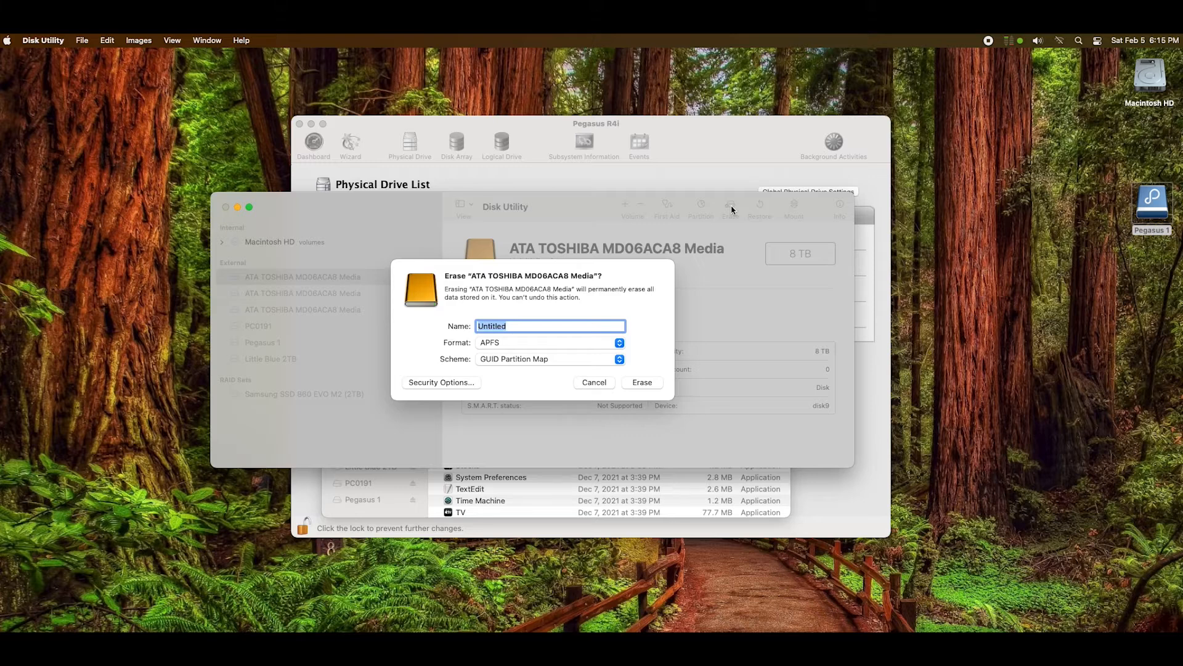
{"action": "type", "text": "P"}
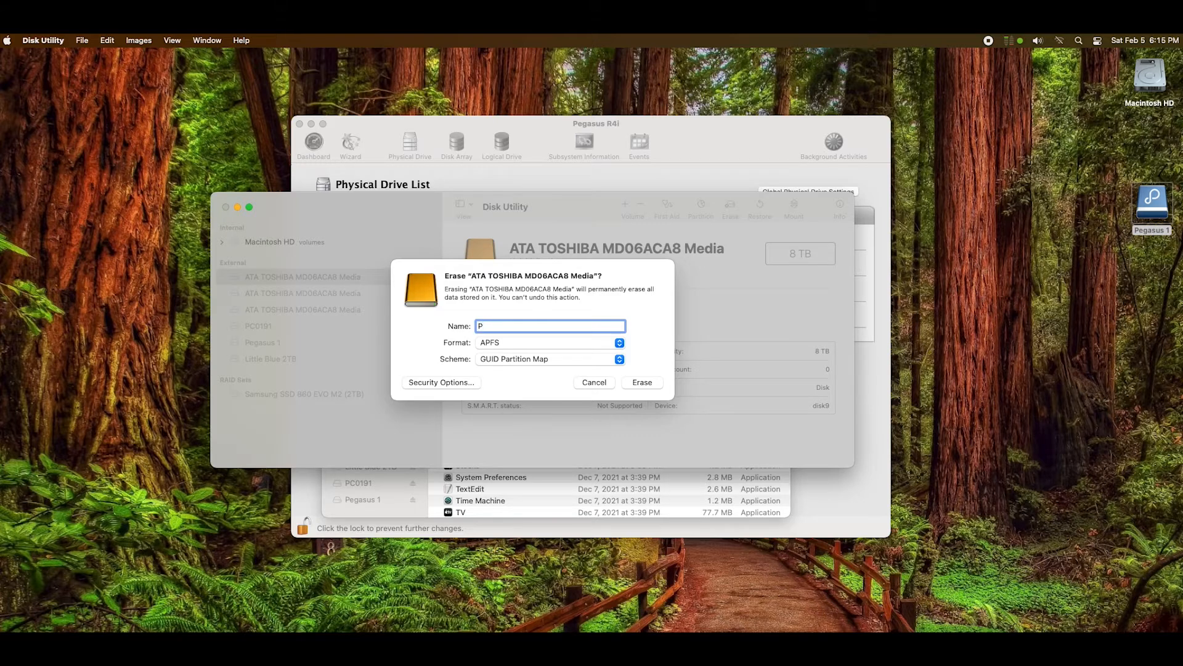
{"action": "type", "text": "egasus 2"}
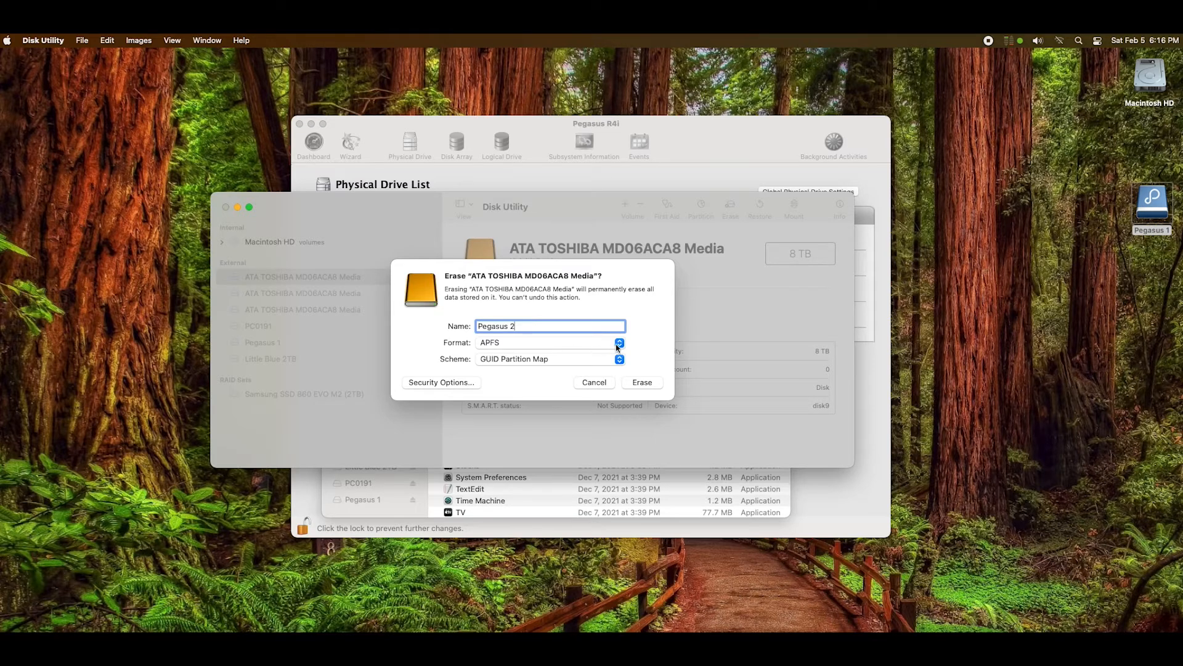
{"action": "left_click", "coordinate": [618, 343]}
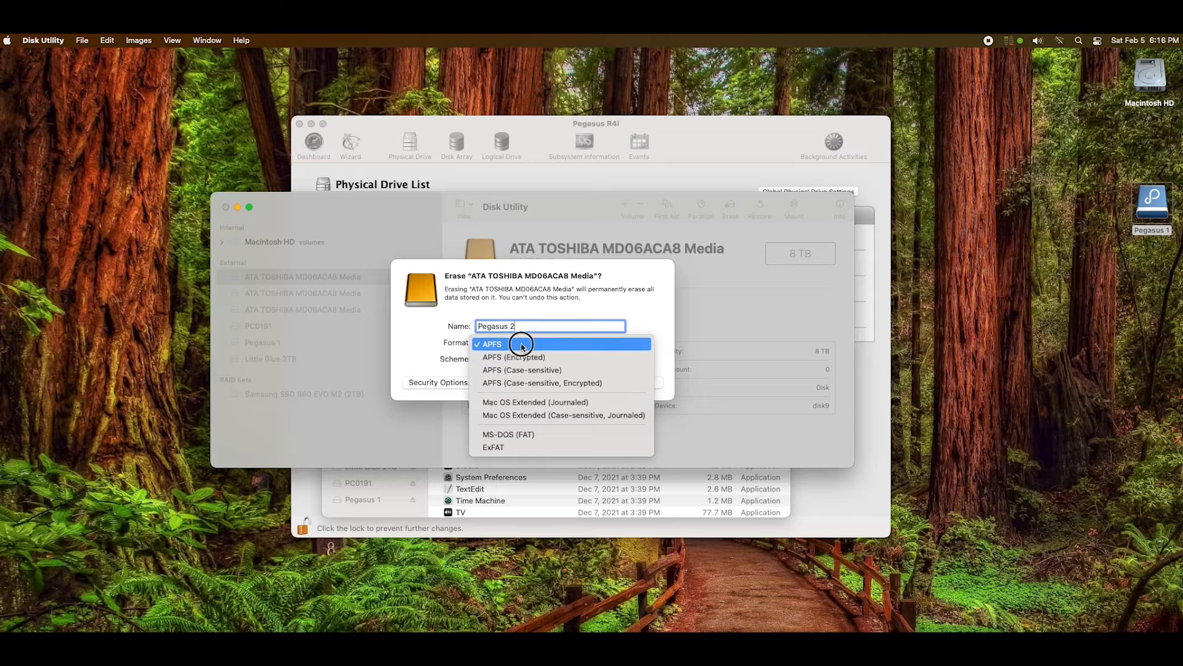
{"action": "left_click", "coordinate": [490, 344]}
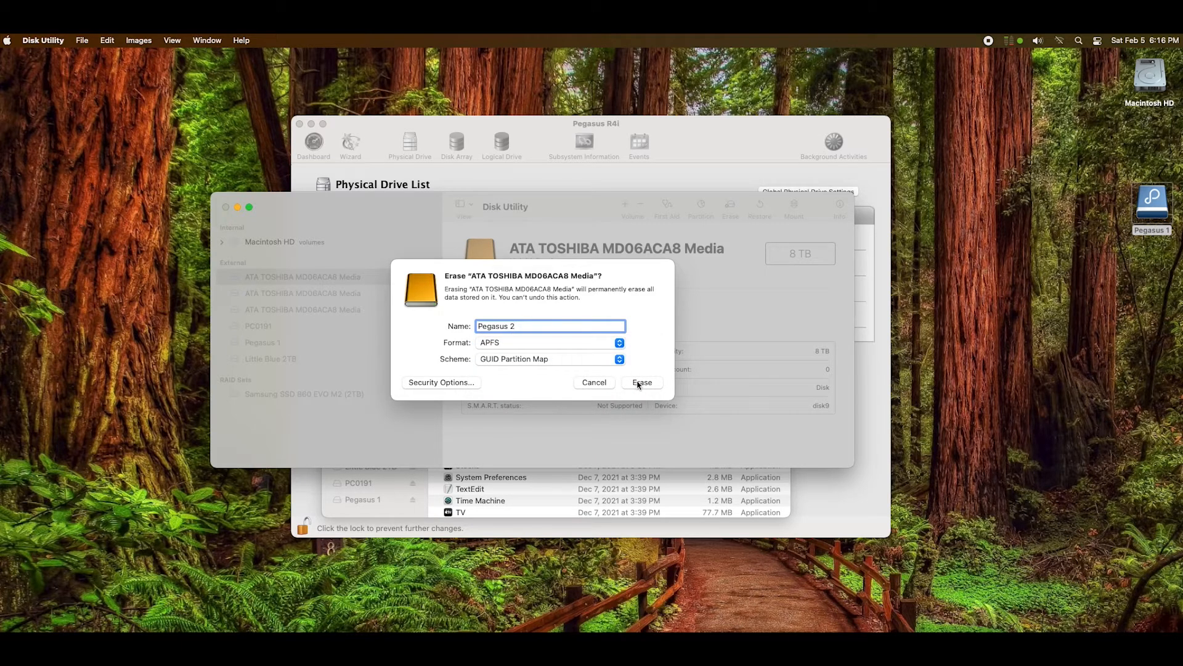
{"action": "left_click", "coordinate": [642, 382]}
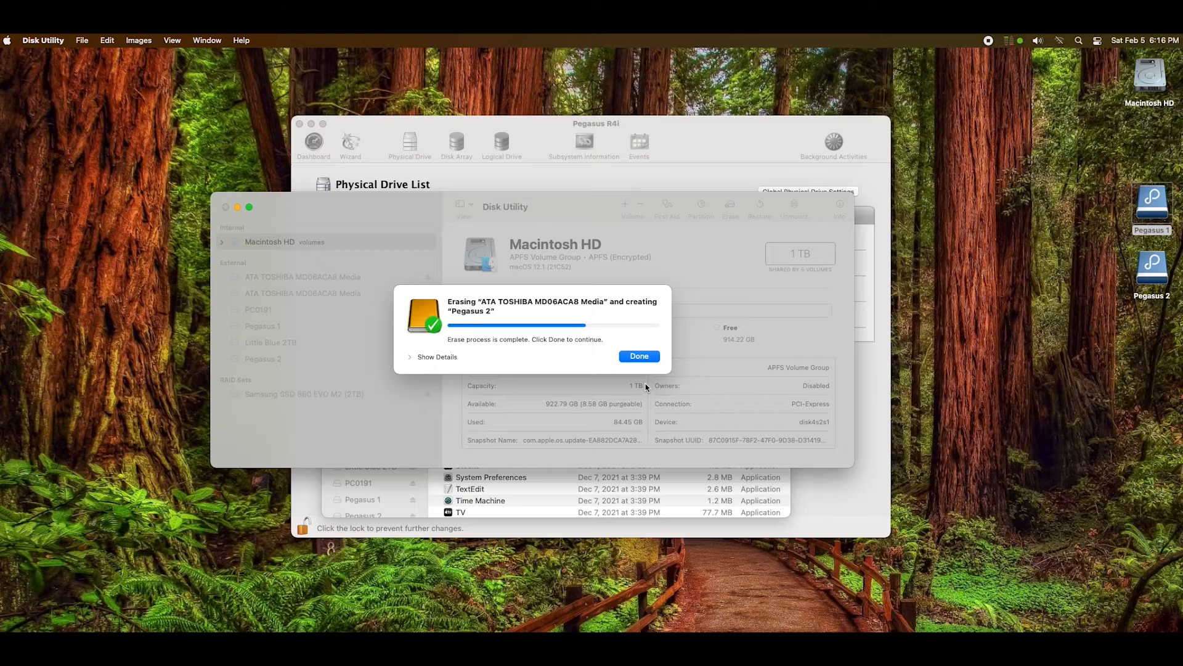
{"action": "left_click", "coordinate": [639, 355]}
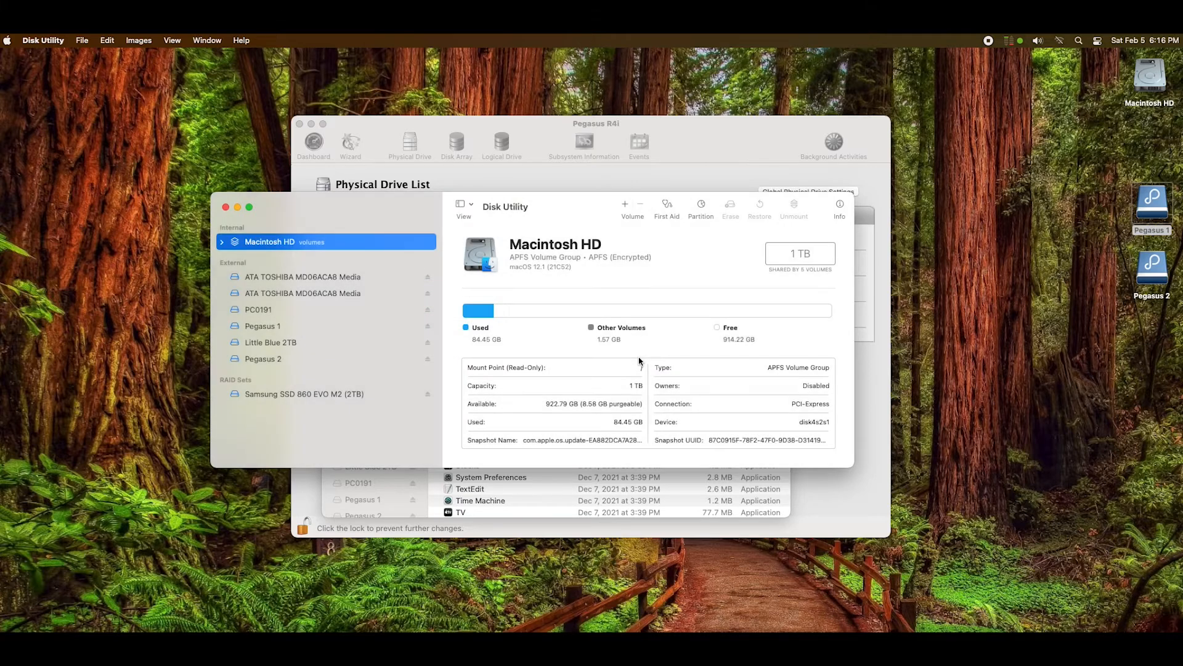
Step: Erase the next uninitialized TOSHIBA drive as APFS volume 'Pegasus 3'
{"action": "left_click", "coordinate": [301, 277]}
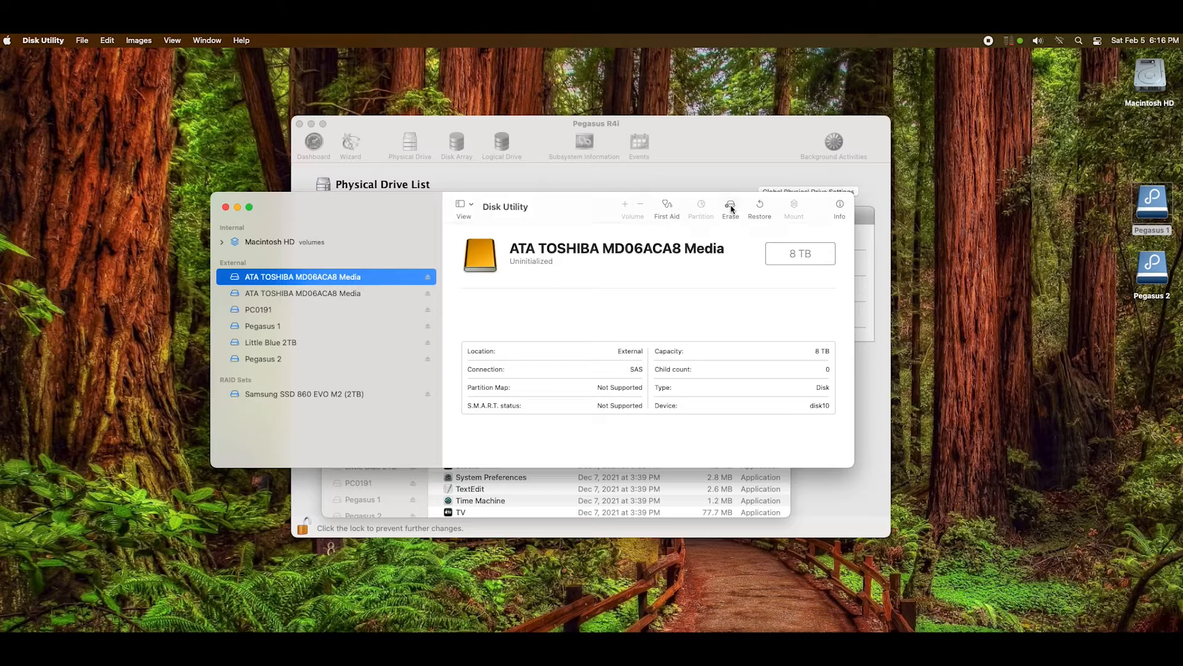
{"action": "left_click", "coordinate": [730, 204]}
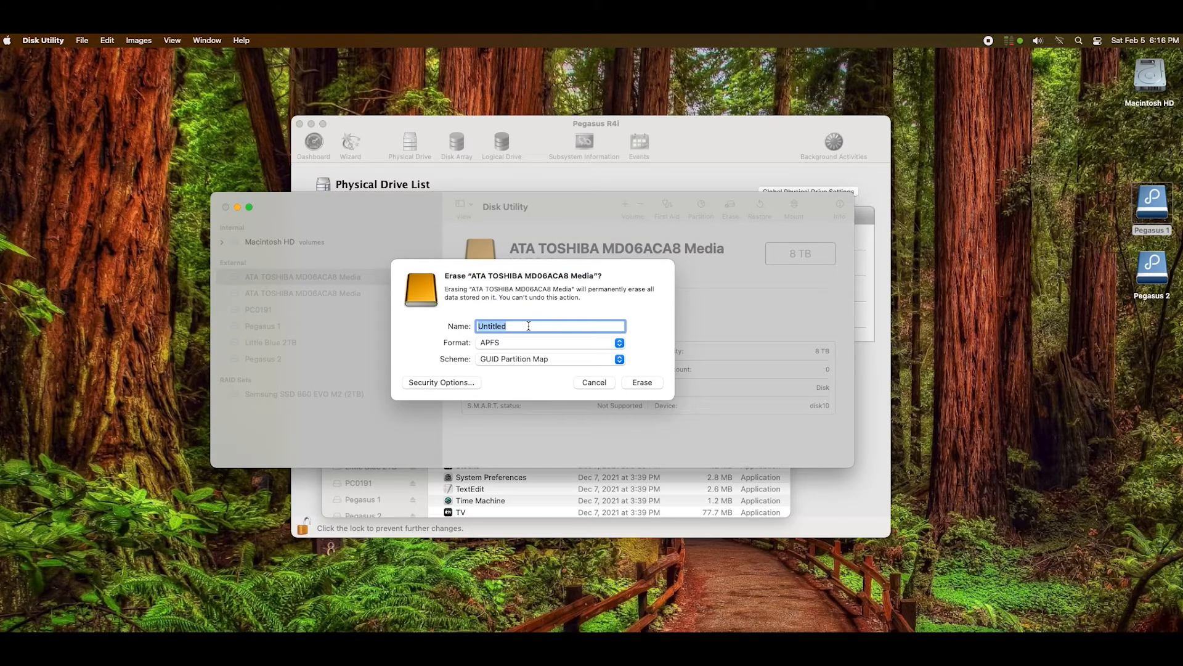
{"action": "type", "text": "Pegasus 3"}
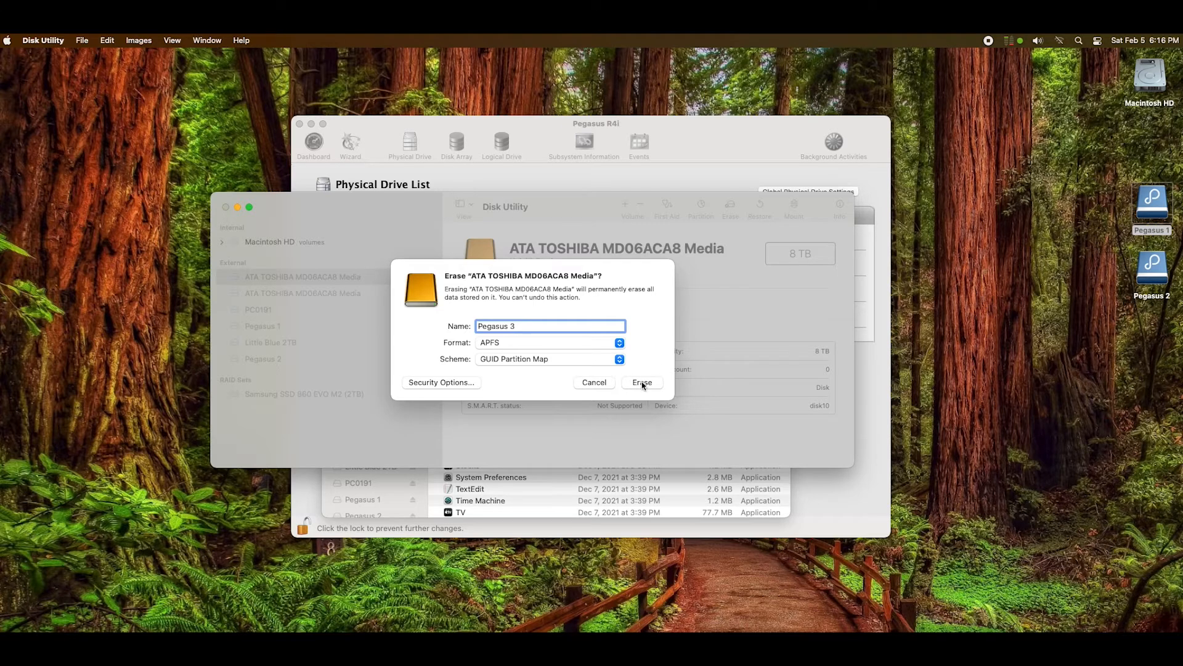
{"action": "mouse_move", "coordinate": [547, 358]}
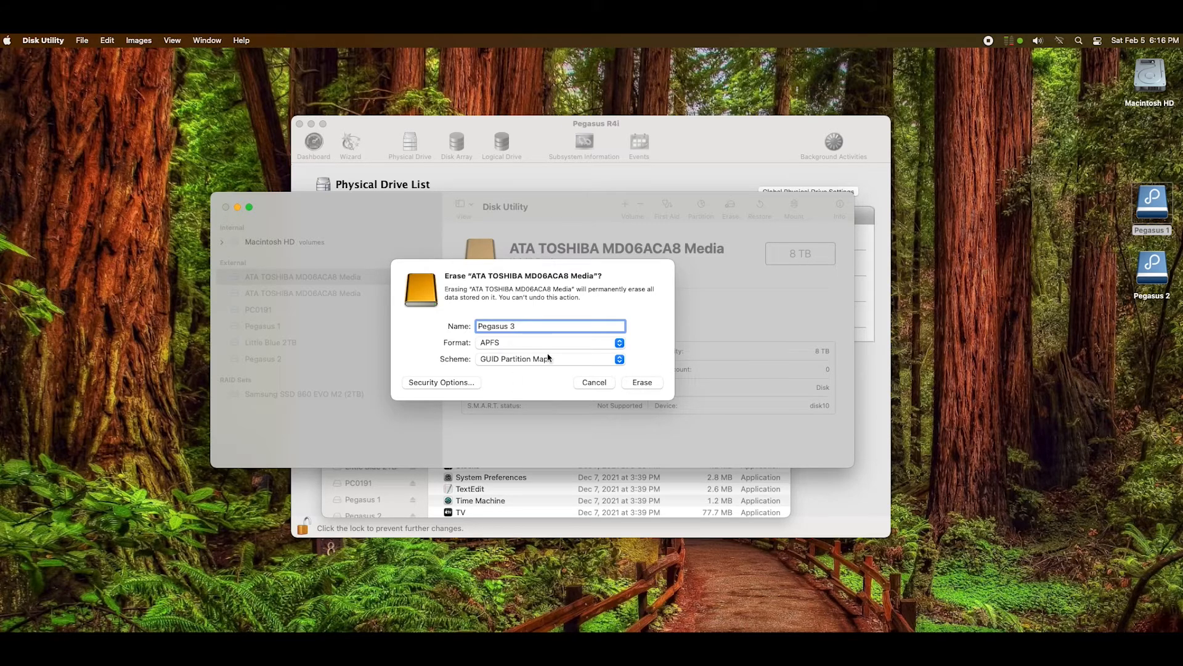
{"action": "left_click", "coordinate": [642, 382]}
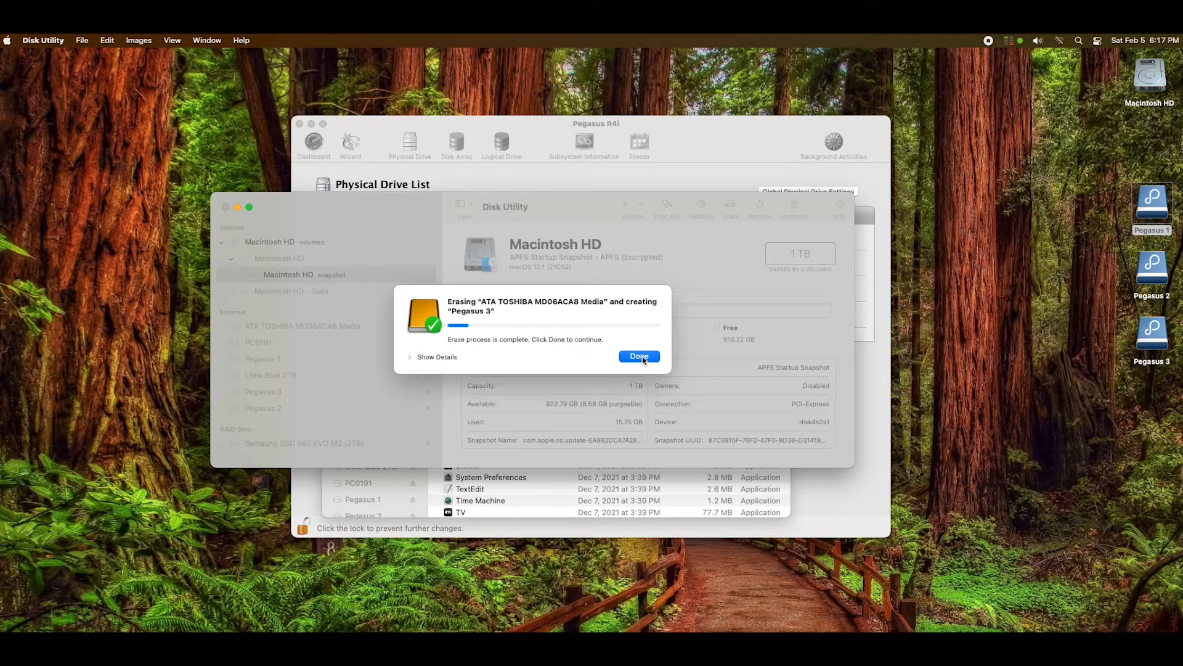
{"action": "left_click", "coordinate": [639, 355]}
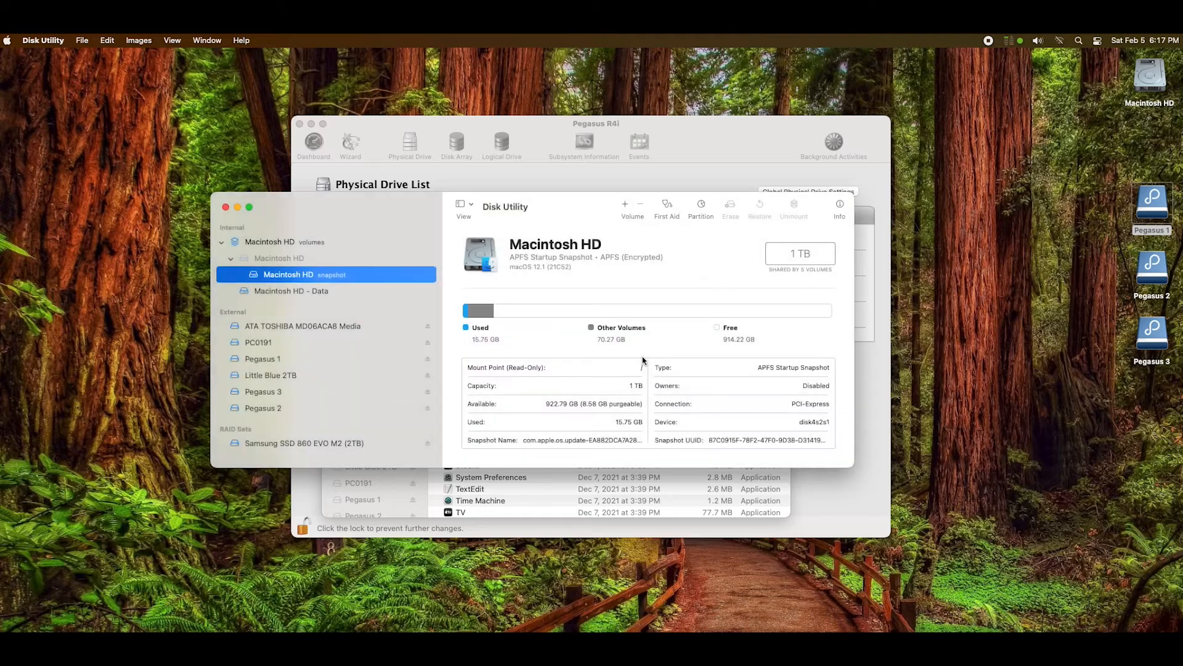
Step: Erase the last uninitialized TOSHIBA drive as APFS volume 'Pegasus 4'
{"action": "left_click", "coordinate": [301, 326]}
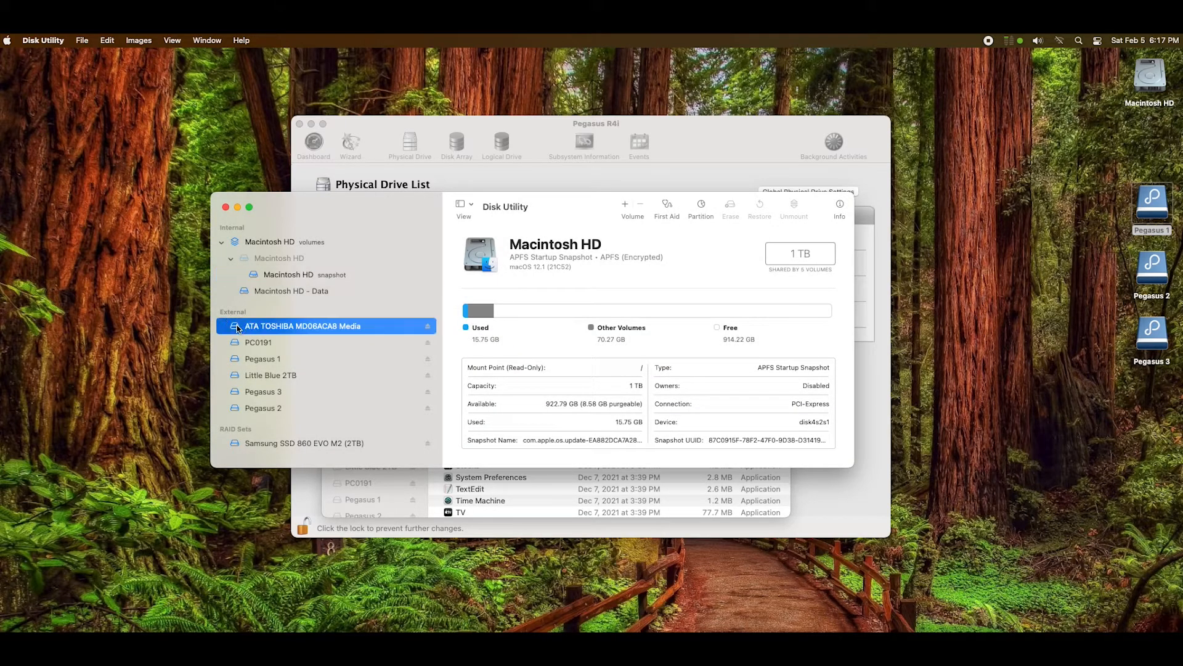
{"action": "left_click", "coordinate": [303, 326]}
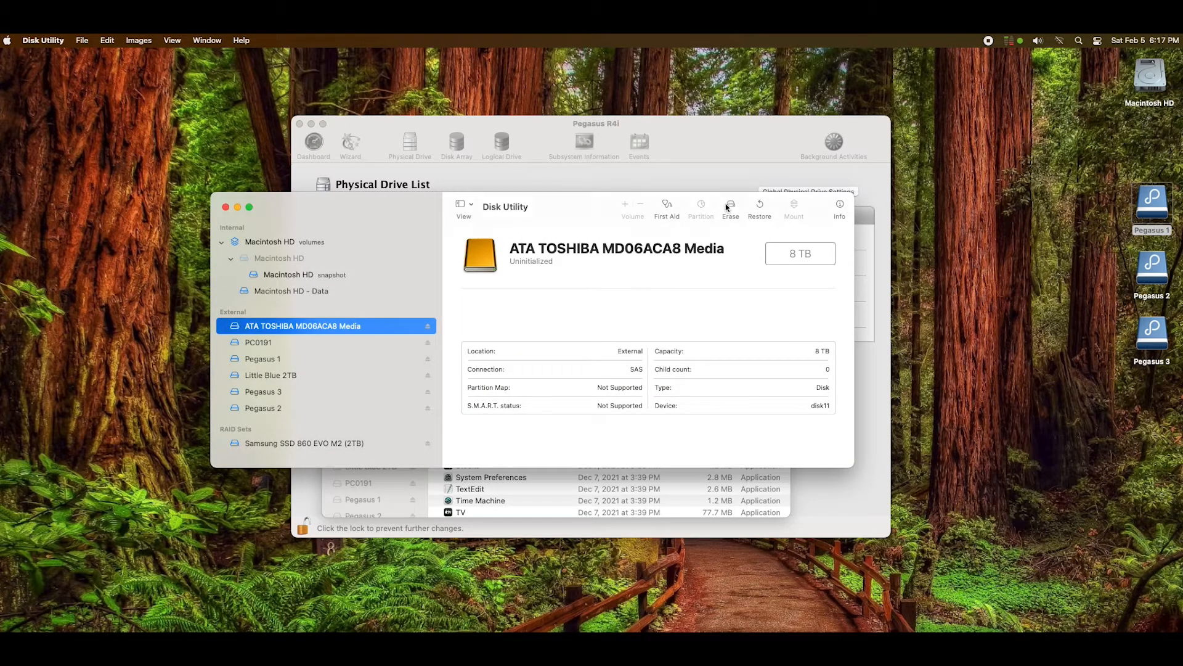
{"action": "left_click", "coordinate": [731, 205]}
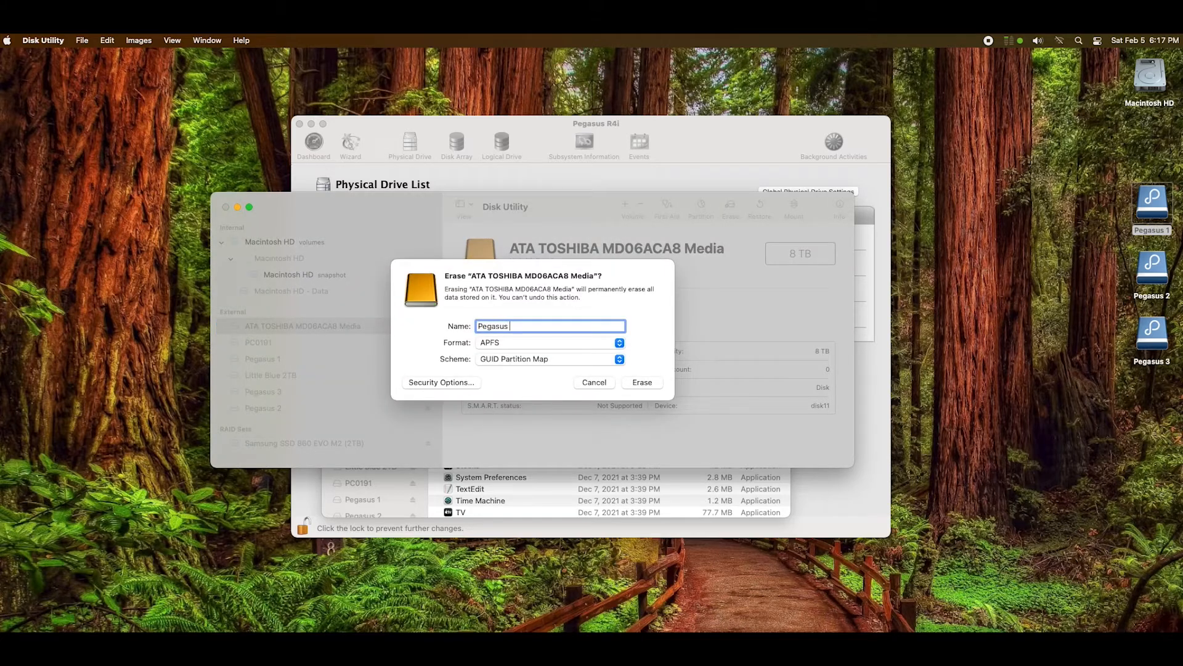
{"action": "left_click", "coordinate": [641, 382]}
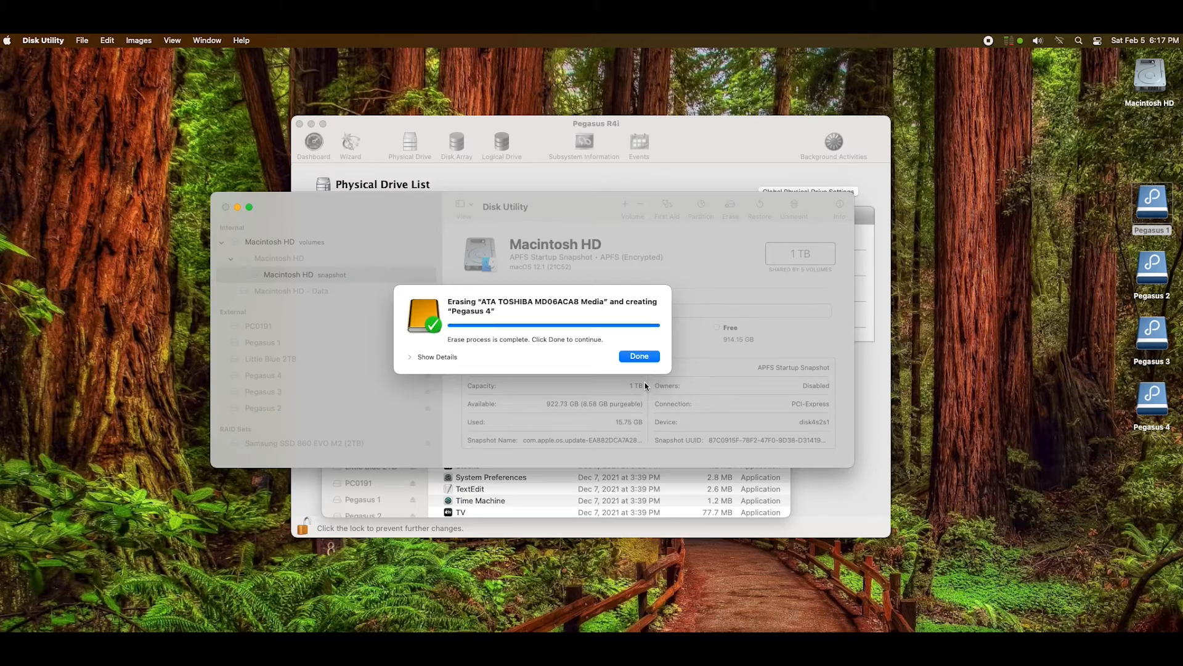
{"action": "left_click", "coordinate": [640, 356]}
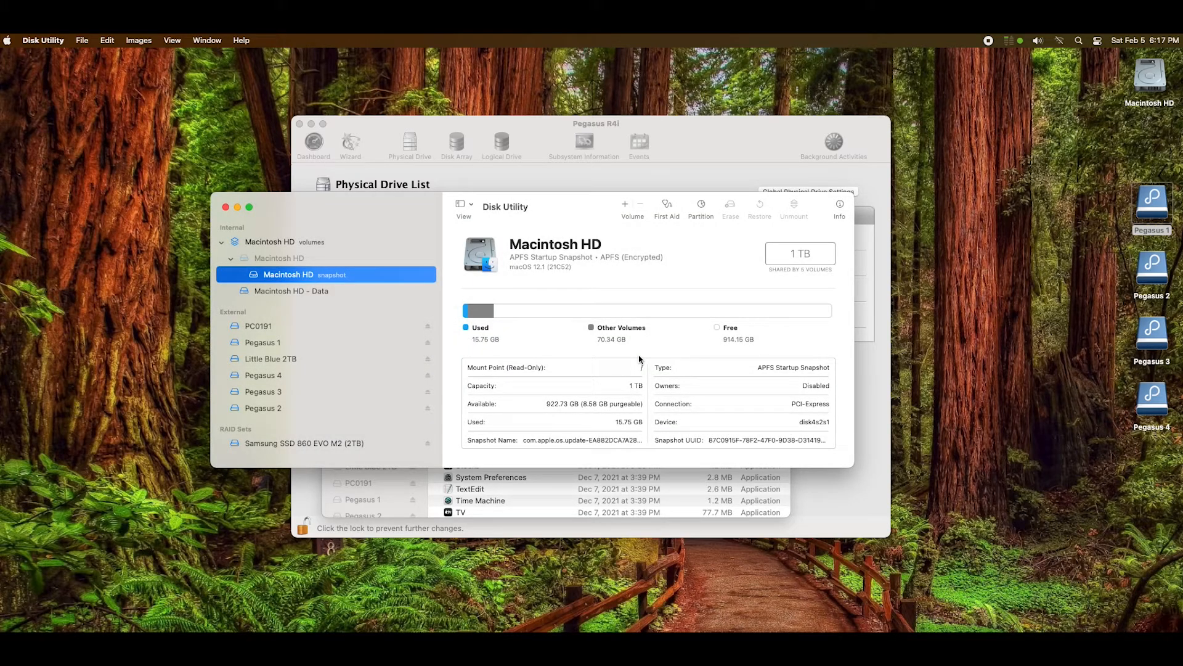
{"action": "mouse_move", "coordinate": [1152, 204]}
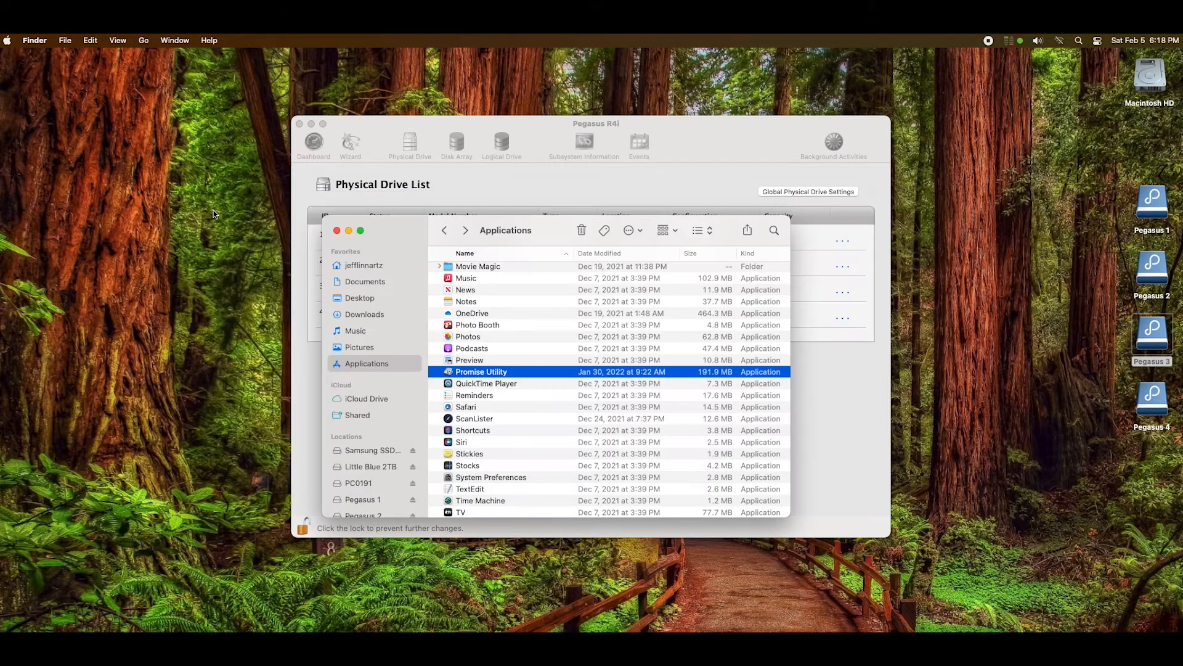
{"action": "mouse_move", "coordinate": [707, 152]}
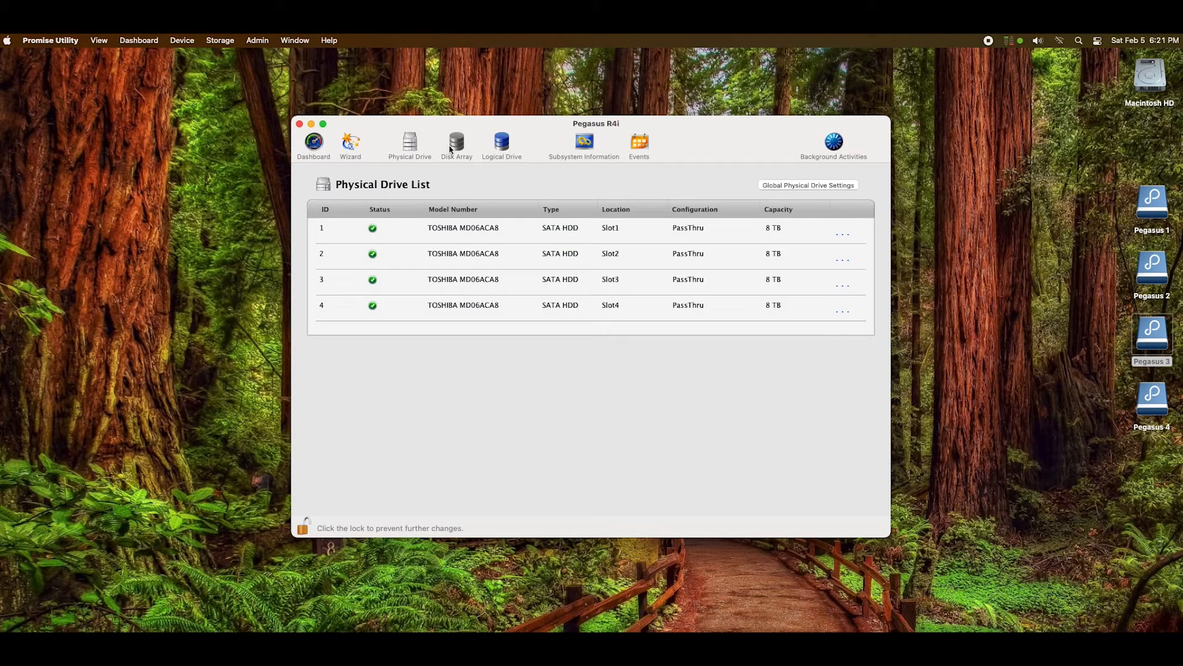
Step: Show the empty disk array list and begin a new disk array
{"action": "left_click", "coordinate": [456, 141]}
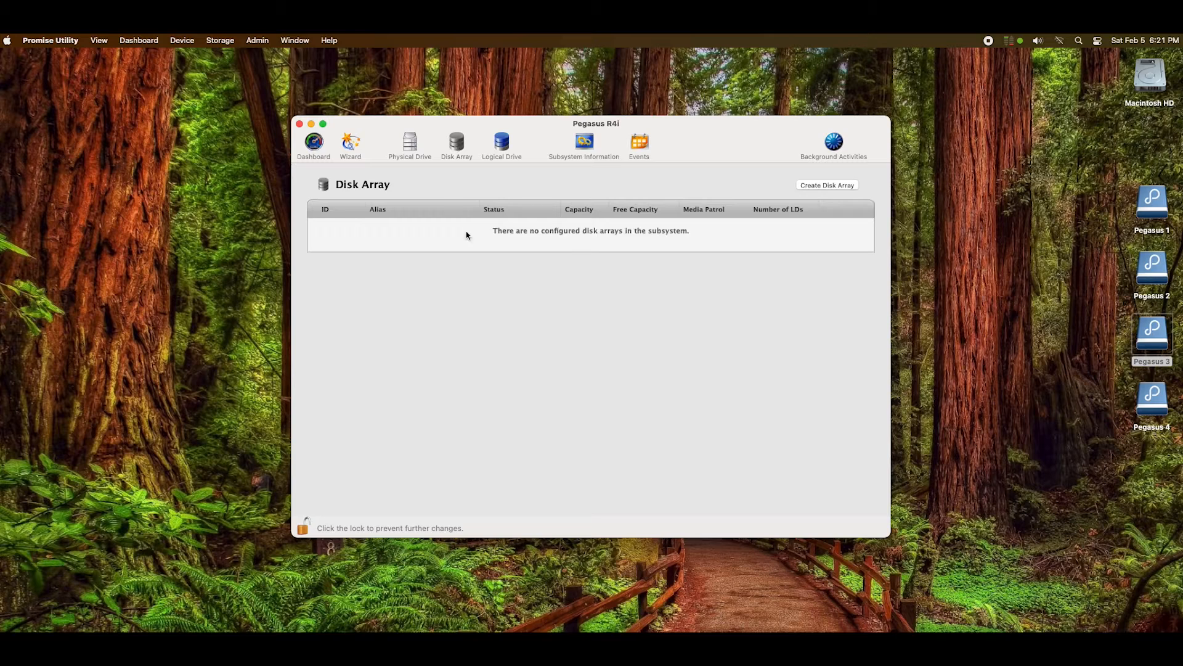
{"action": "mouse_move", "coordinate": [935, 270]}
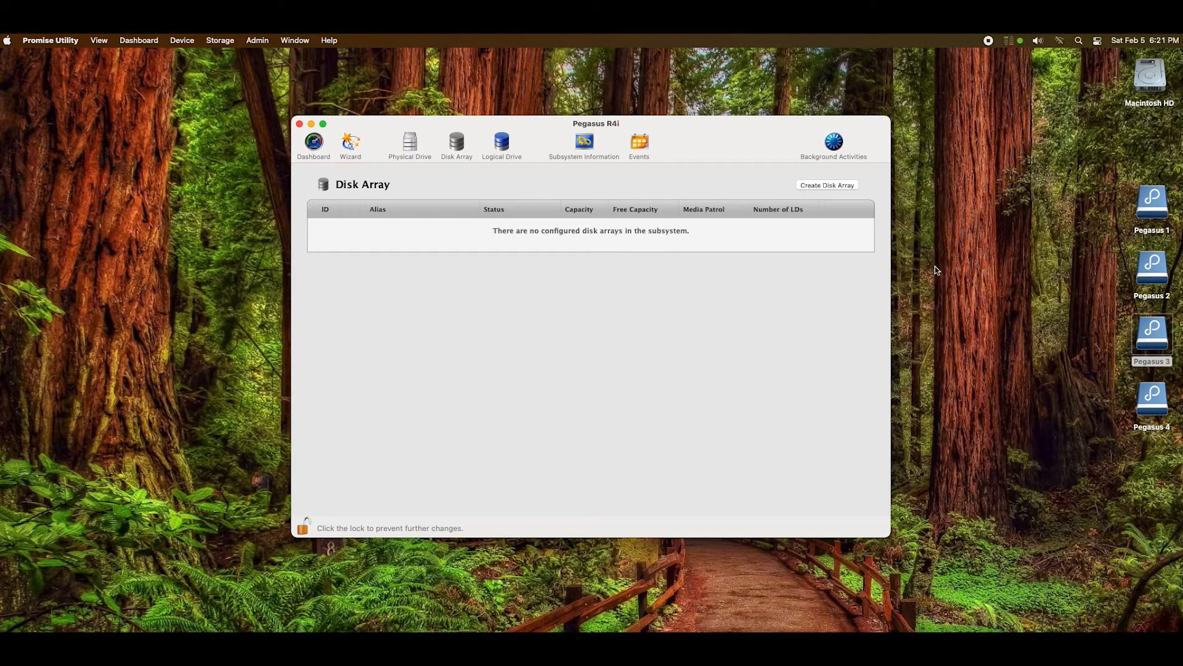
{"action": "mouse_move", "coordinate": [1158, 406]}
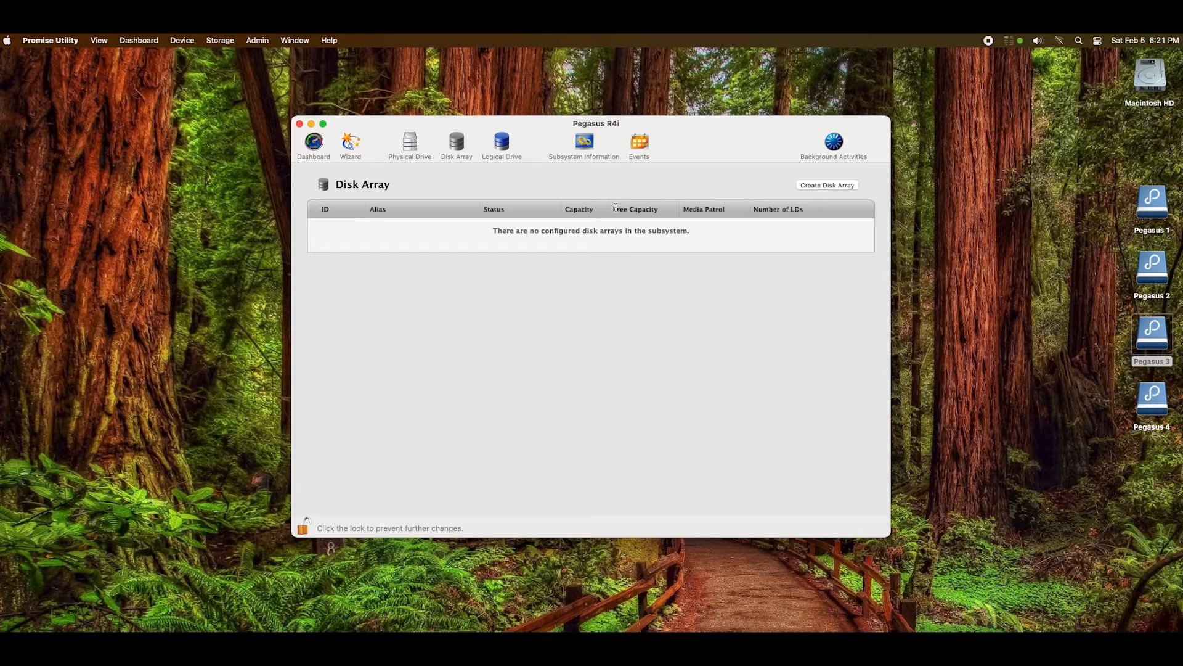
{"action": "mouse_move", "coordinate": [818, 188]}
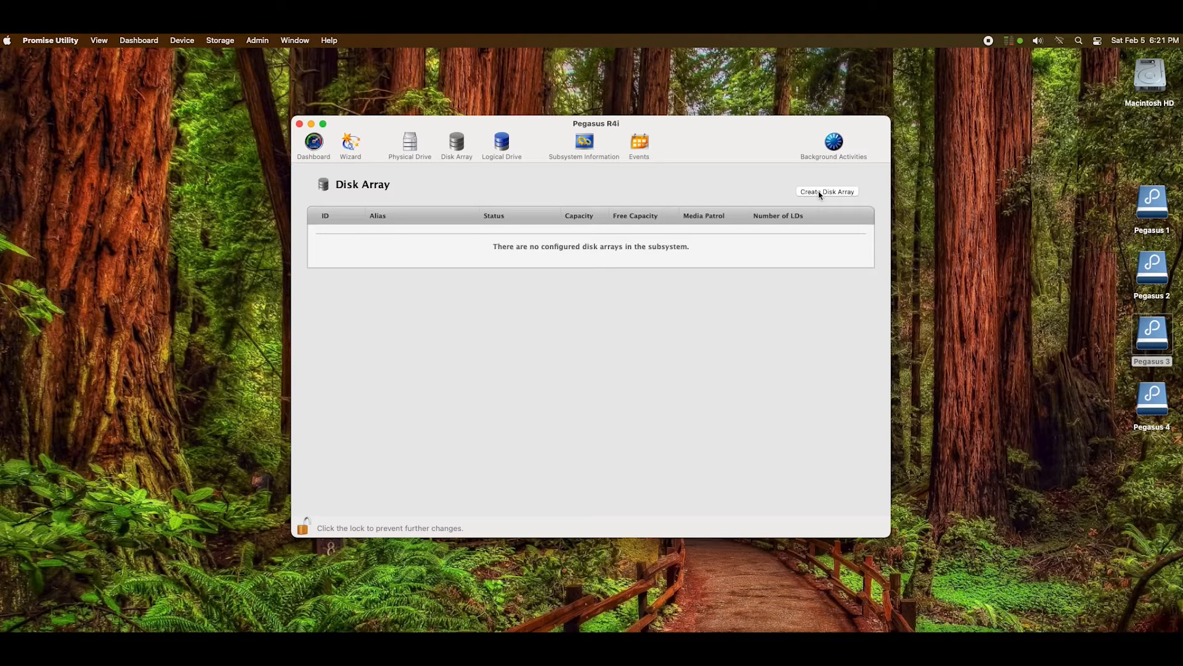
{"action": "left_click", "coordinate": [827, 192]}
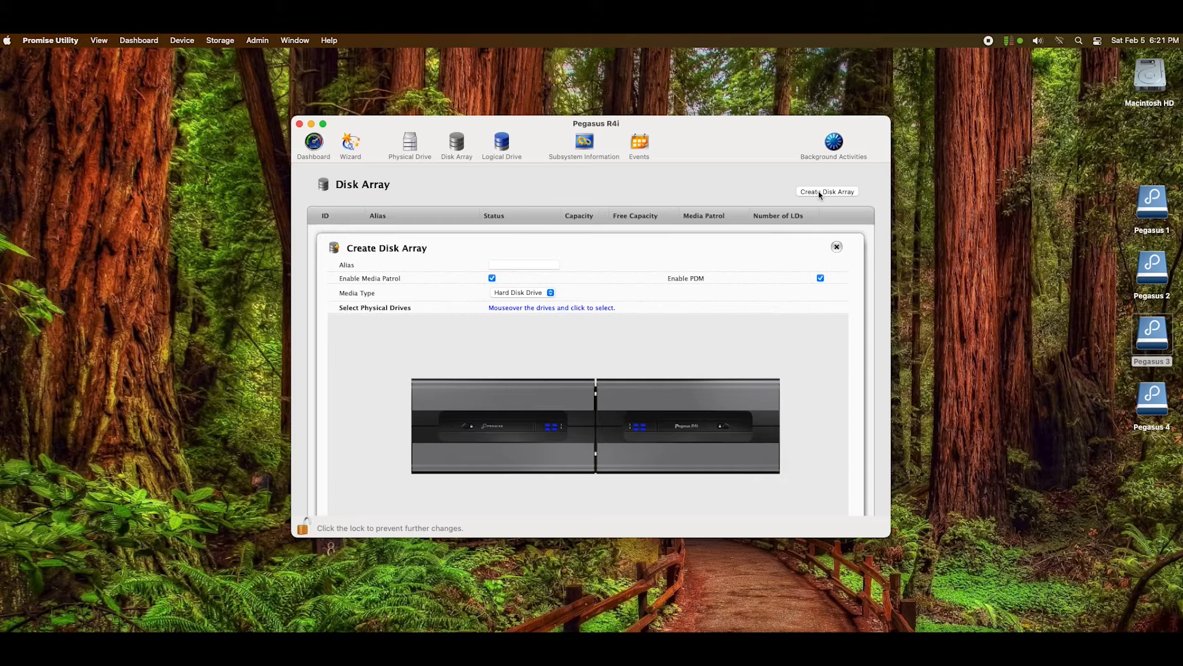
Step: Alias the array 'RAID', confirm pass-thru warnings for all four drives, and submit
{"action": "left_click", "coordinate": [504, 265]}
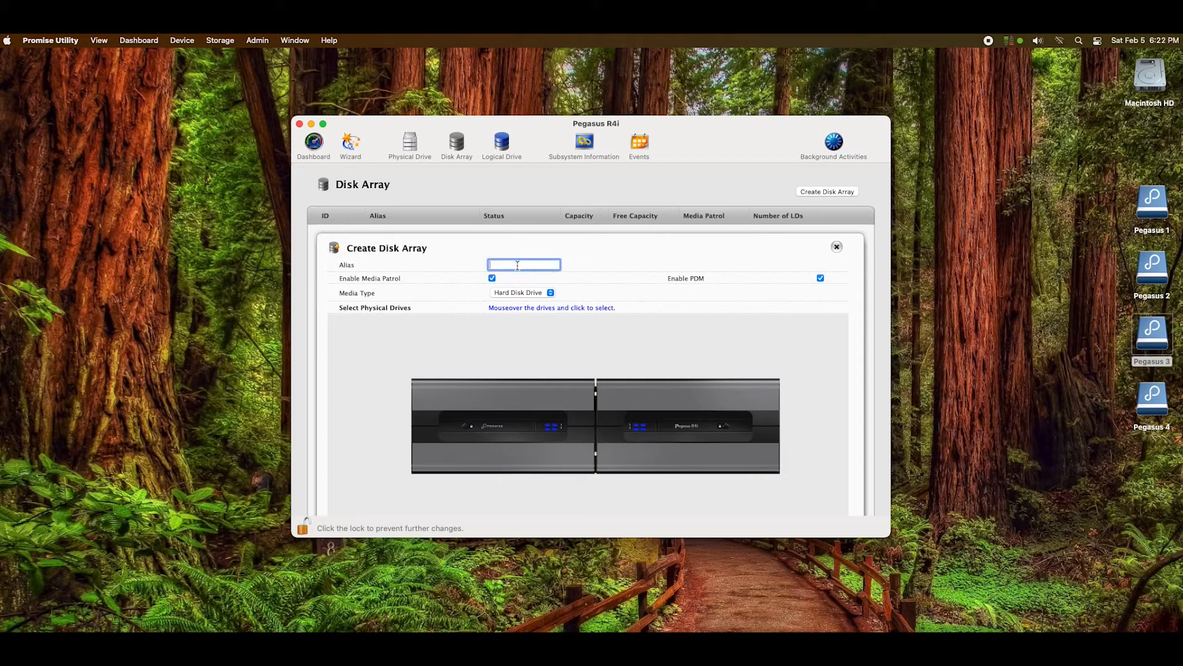
{"action": "type", "text": "RAID5"}
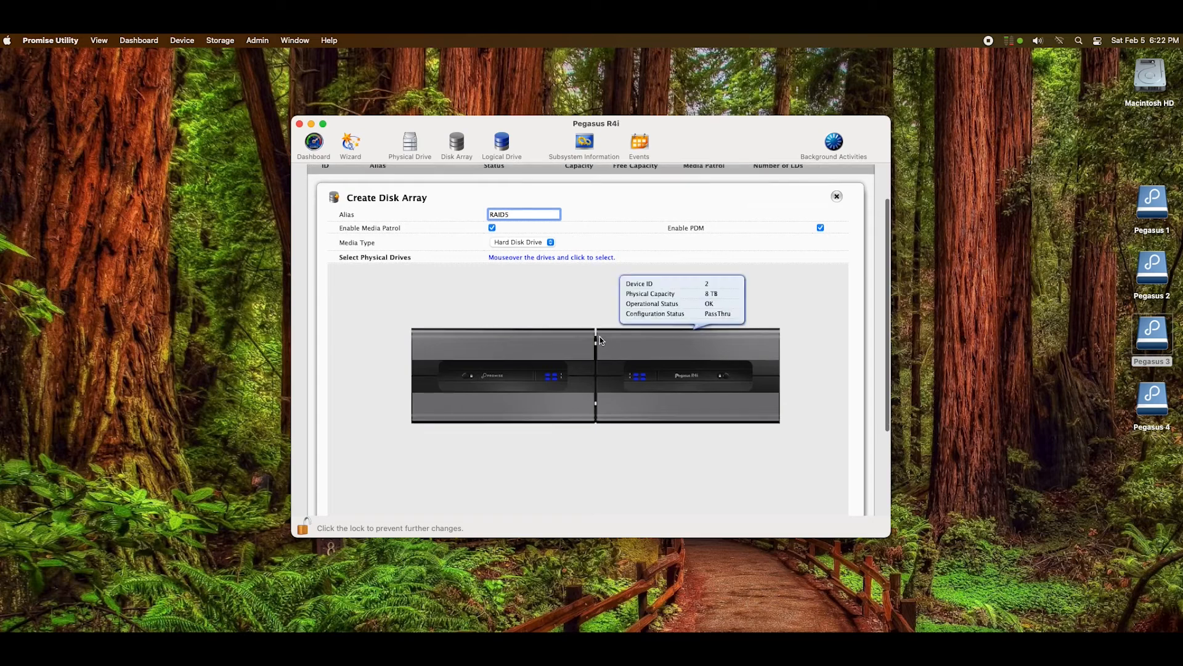
{"action": "mouse_move", "coordinate": [555, 370]}
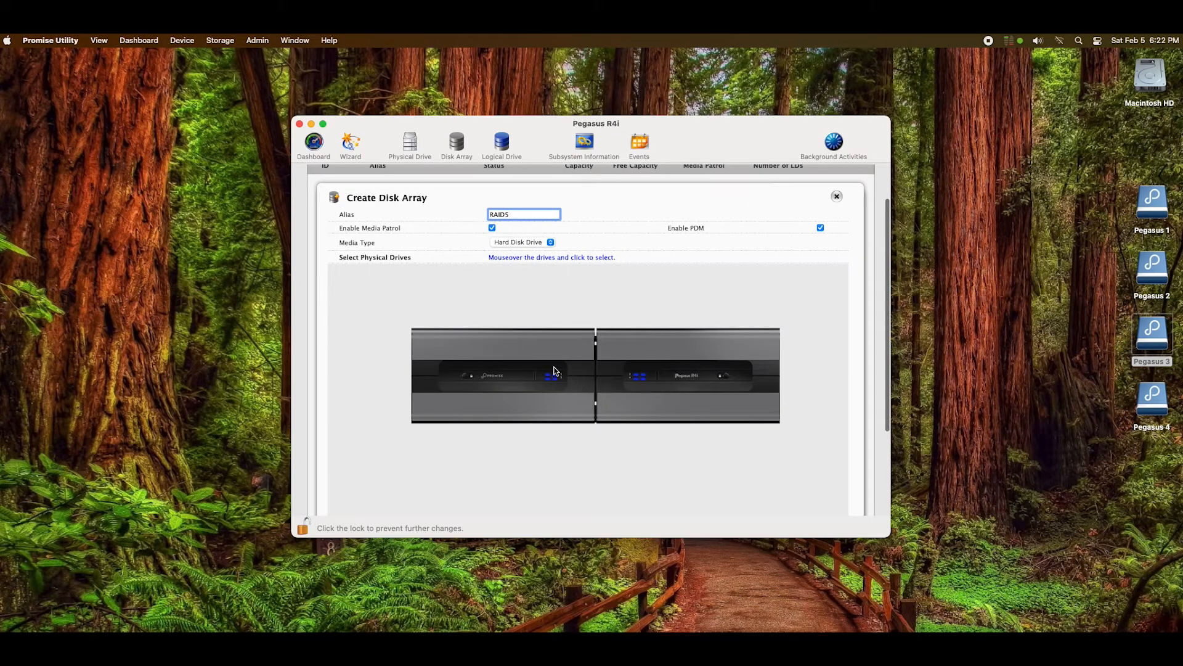
{"action": "left_click", "coordinate": [555, 375]}
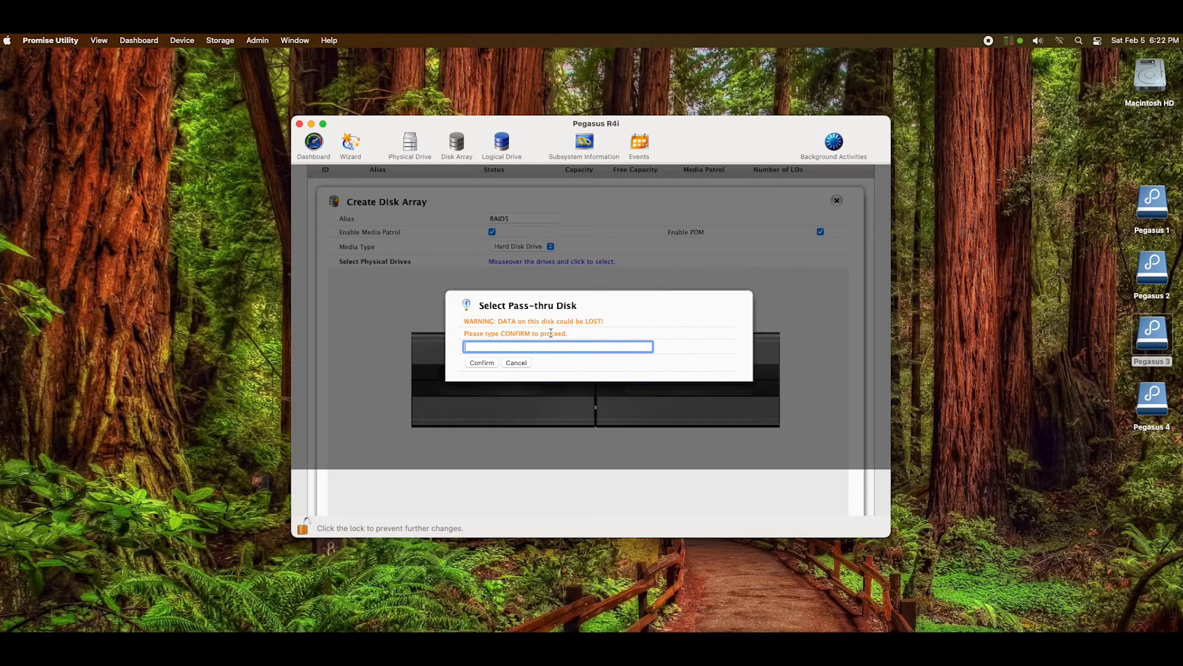
{"action": "type", "text": "confirm"}
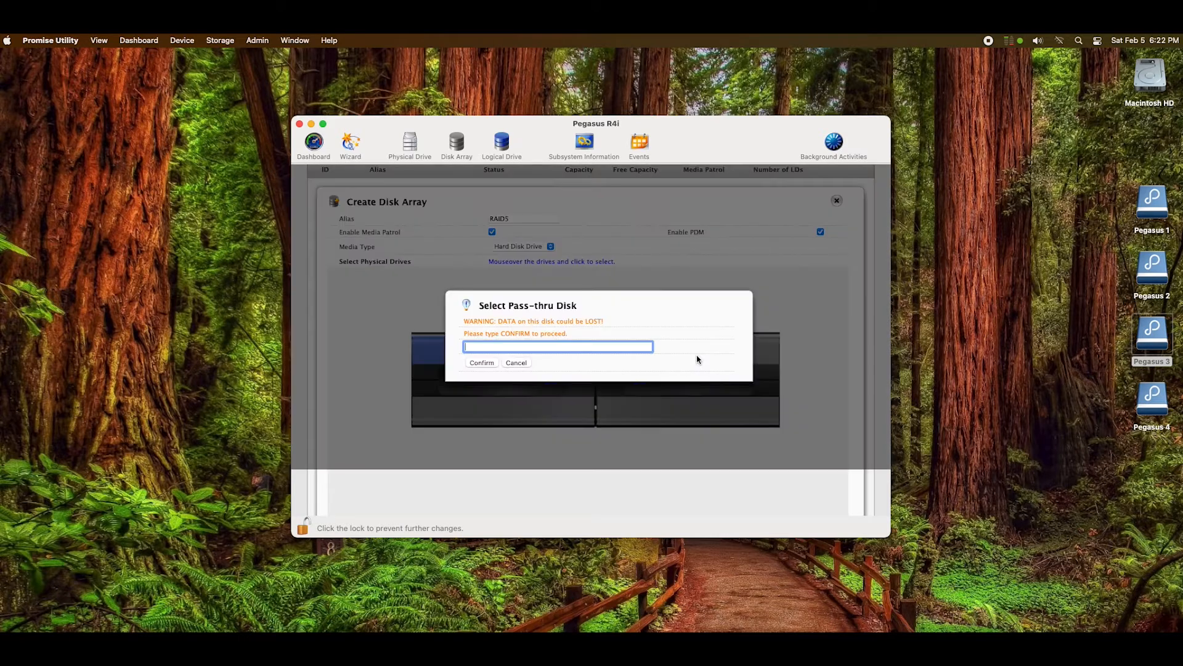
{"action": "type", "text": "confir"}
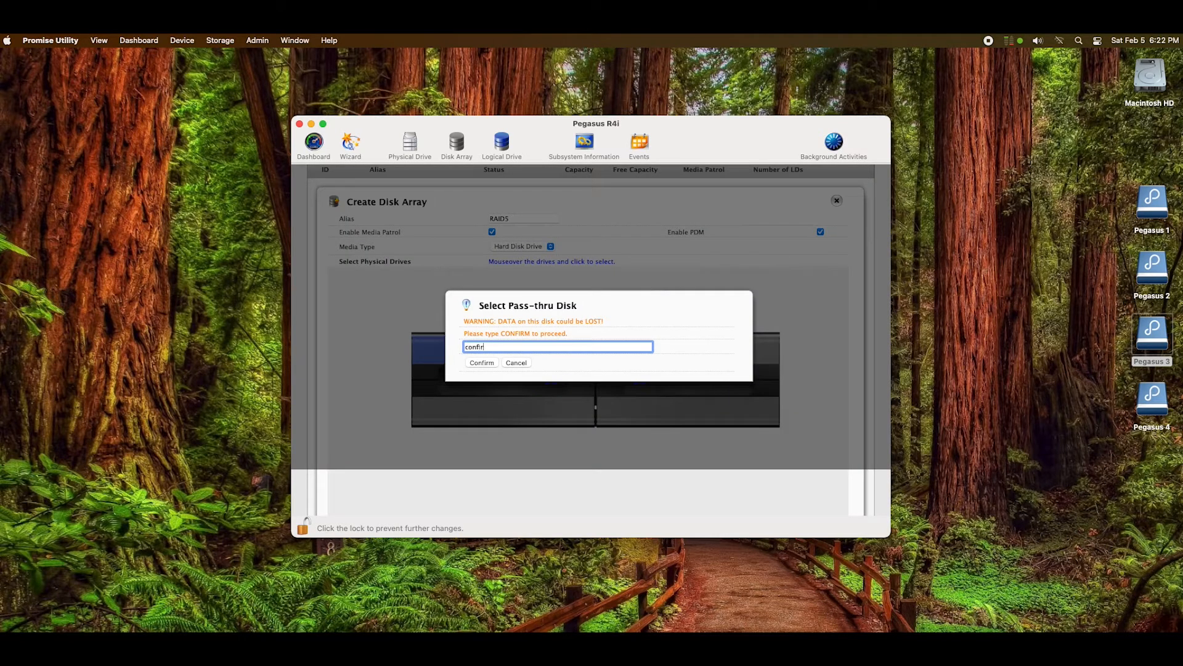
{"action": "left_click", "coordinate": [481, 362]}
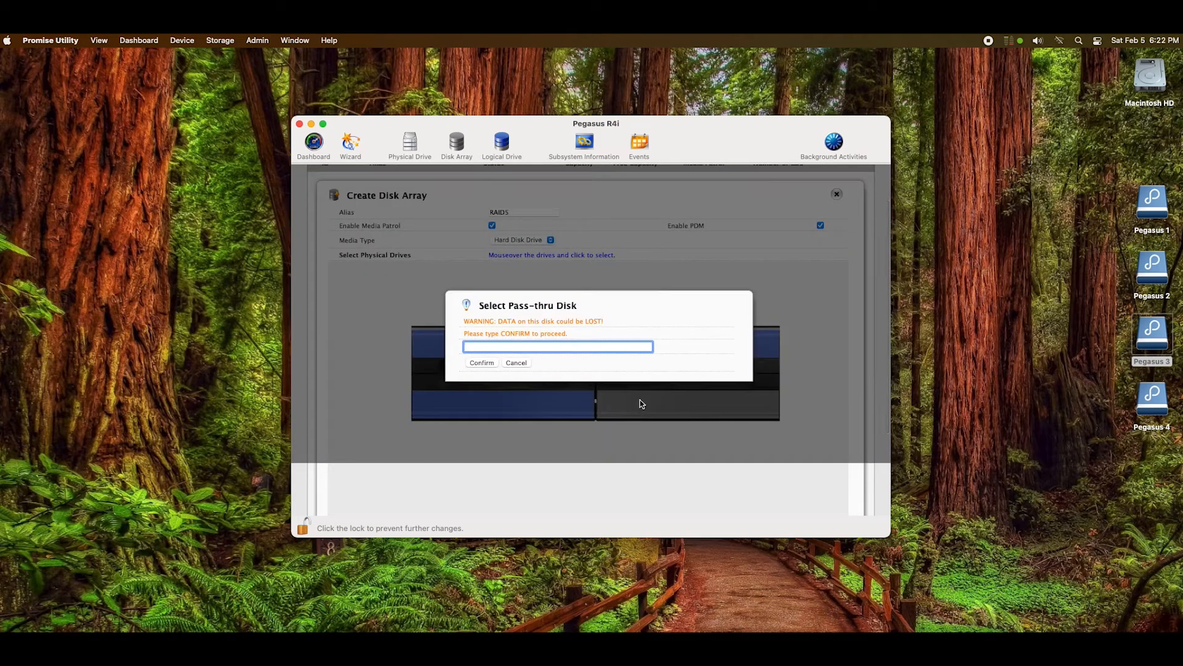
{"action": "left_click", "coordinate": [515, 362]}
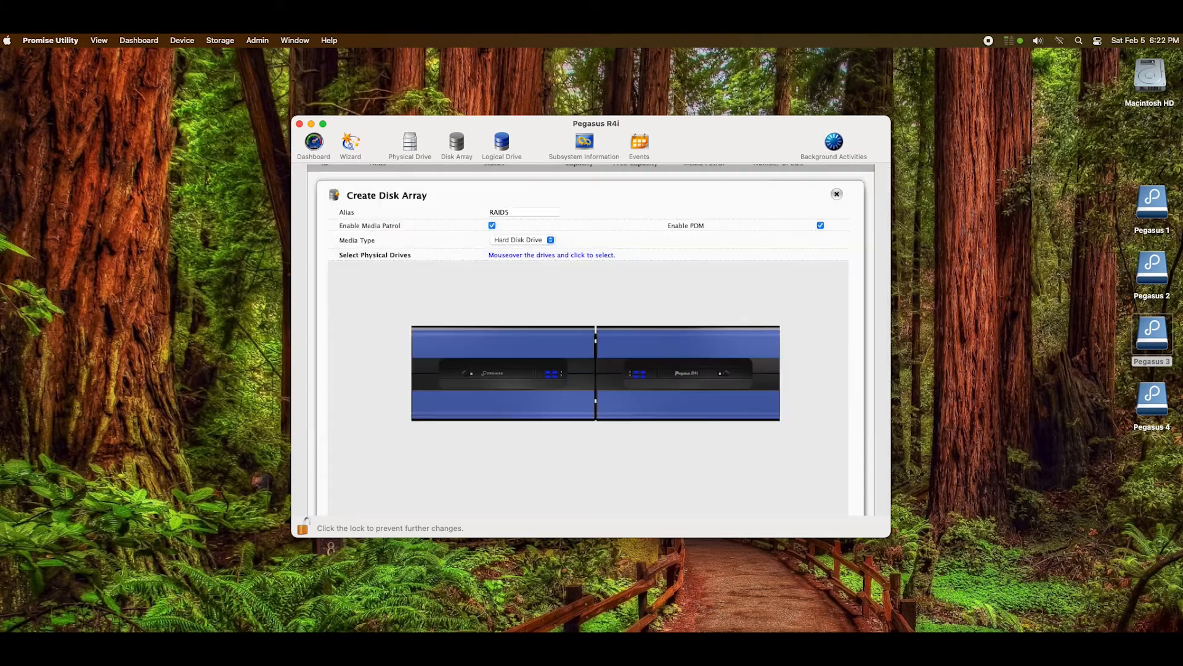
{"action": "mouse_move", "coordinate": [623, 350]}
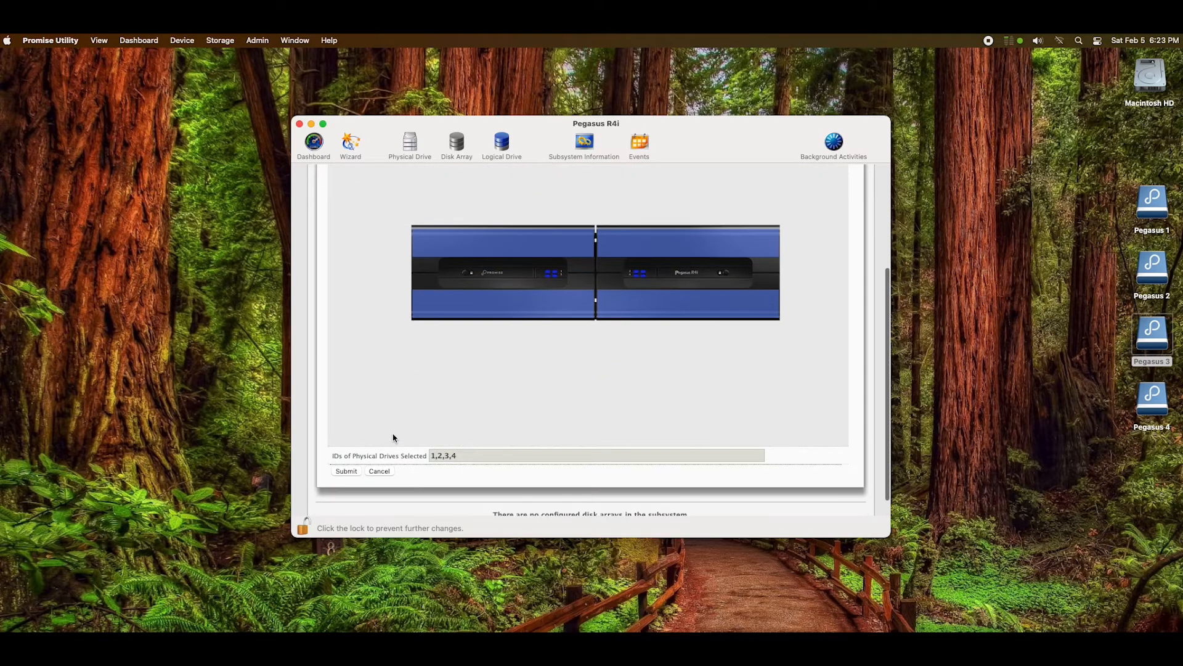
{"action": "mouse_move", "coordinate": [439, 468]}
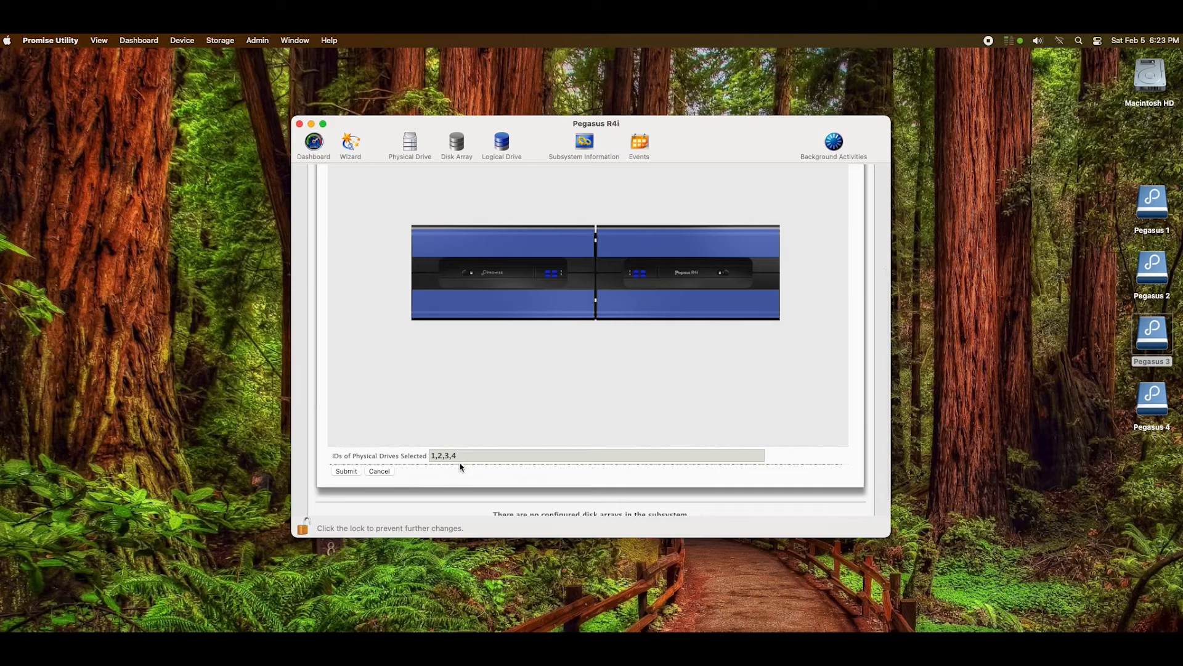
{"action": "mouse_move", "coordinate": [347, 475]}
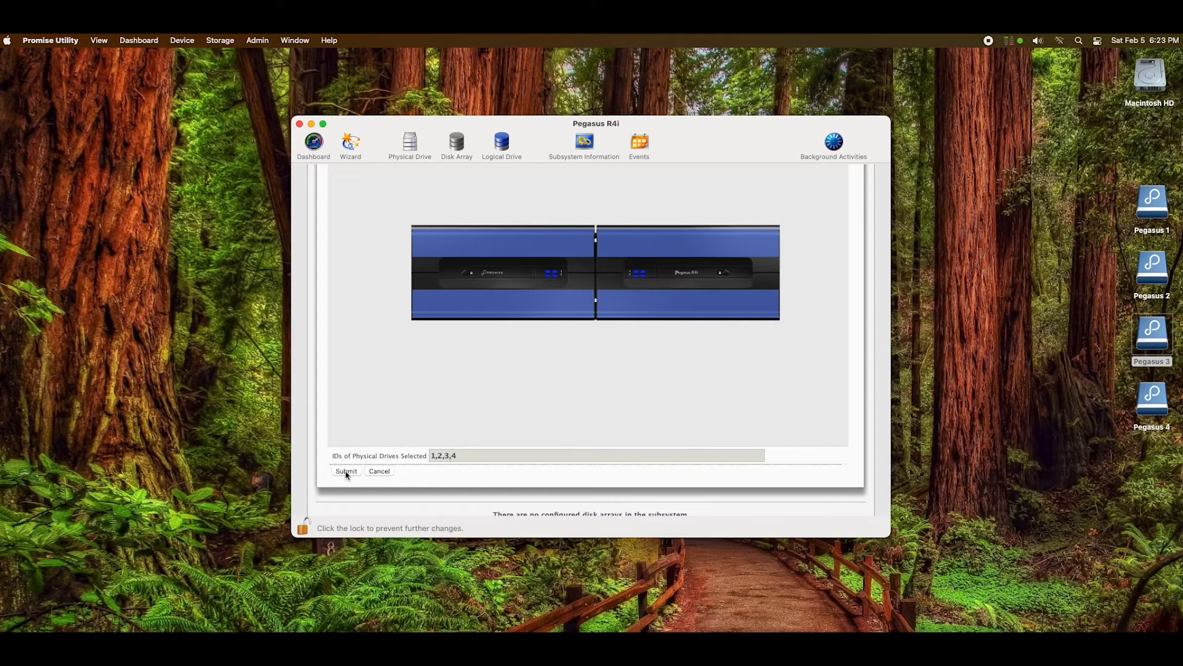
{"action": "left_click", "coordinate": [346, 471]}
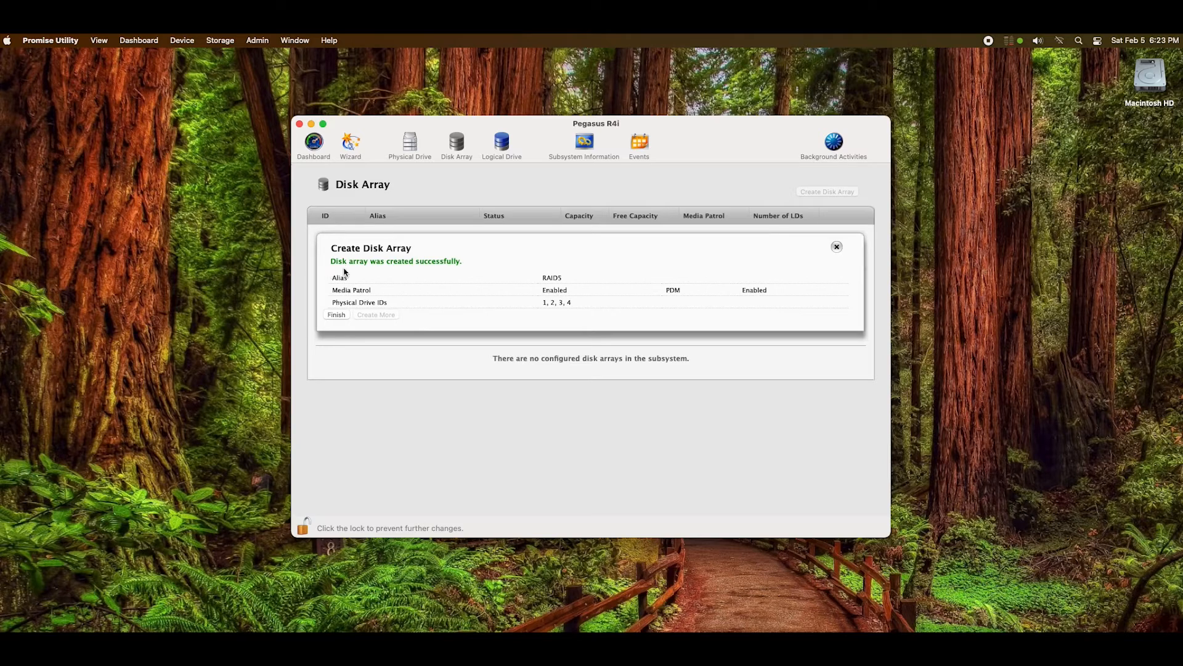
{"action": "mouse_move", "coordinate": [452, 272]}
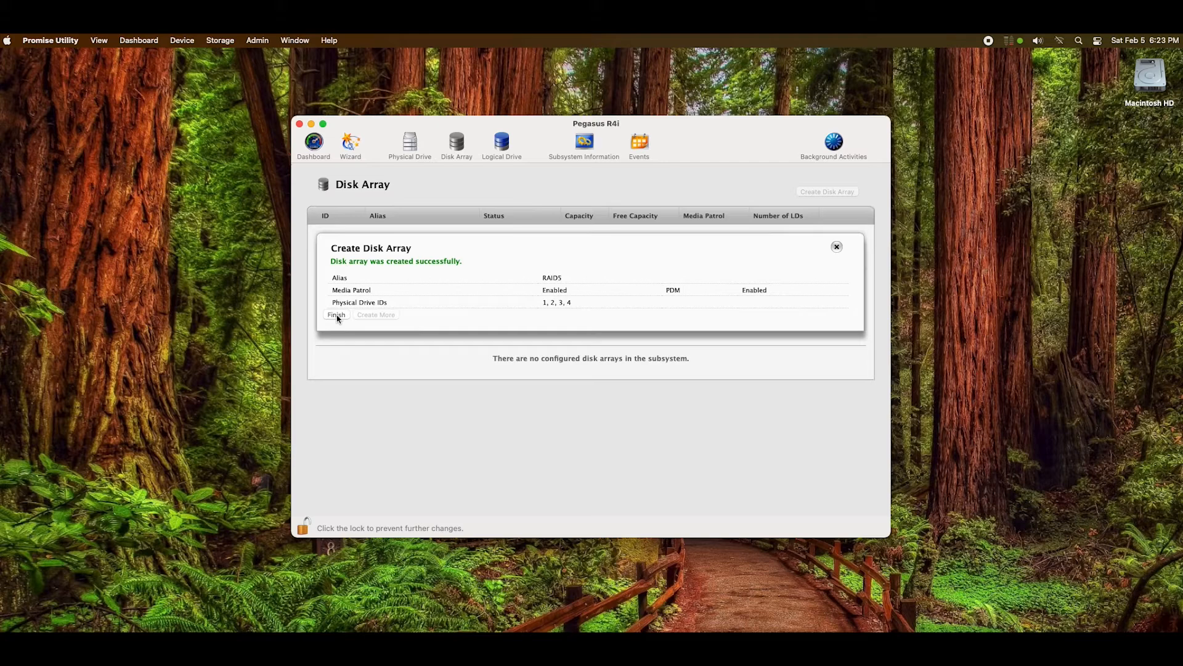
Step: Finish creation so the 32 TB RAID5 array is listed, then view logical drives
{"action": "left_click", "coordinate": [336, 314]}
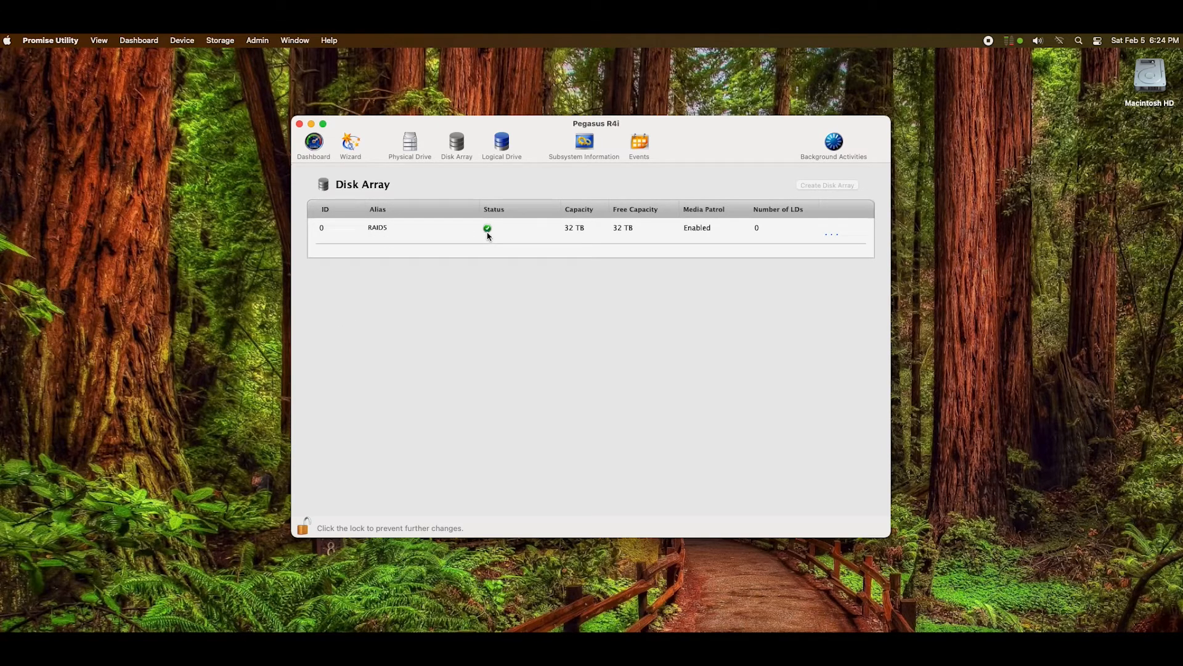
{"action": "mouse_move", "coordinate": [578, 239]}
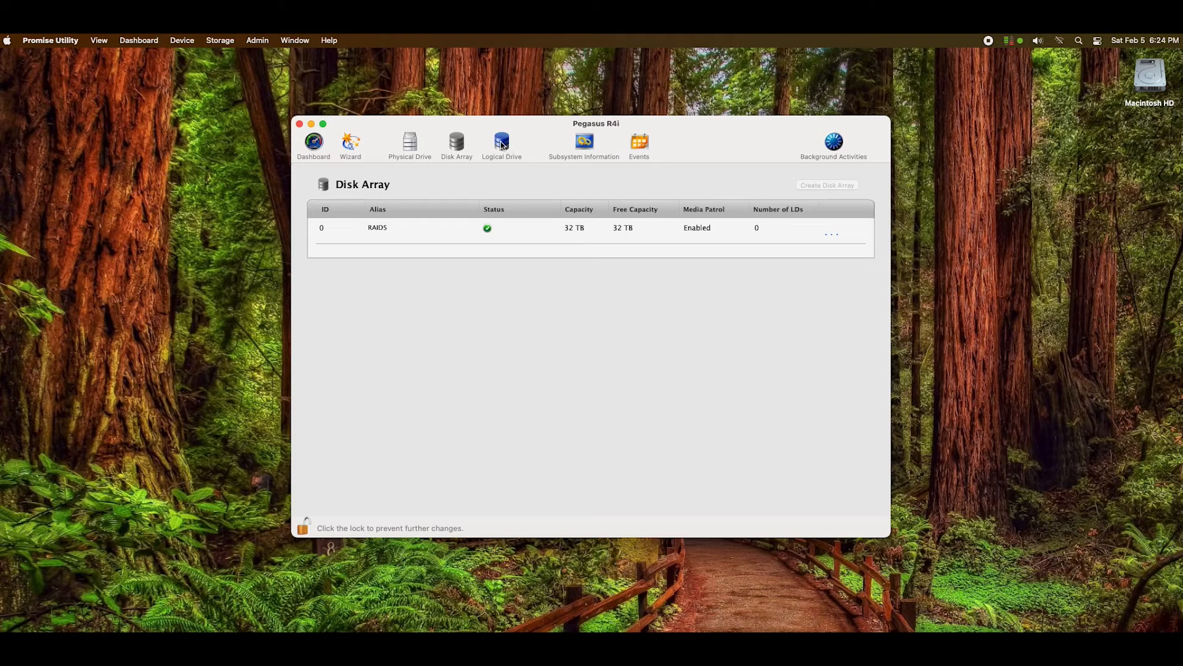
{"action": "left_click", "coordinate": [501, 140]}
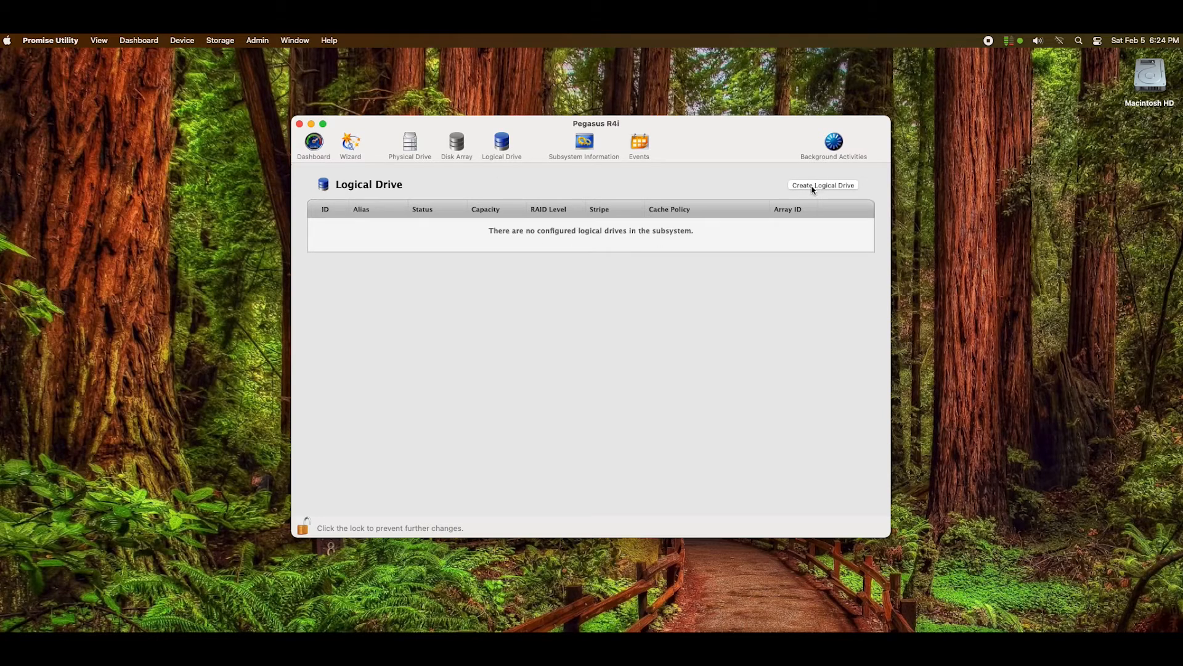
Step: Begin a new logical drive on disk array DA0, the 32 TB RAID5 array
{"action": "left_click", "coordinate": [823, 185]}
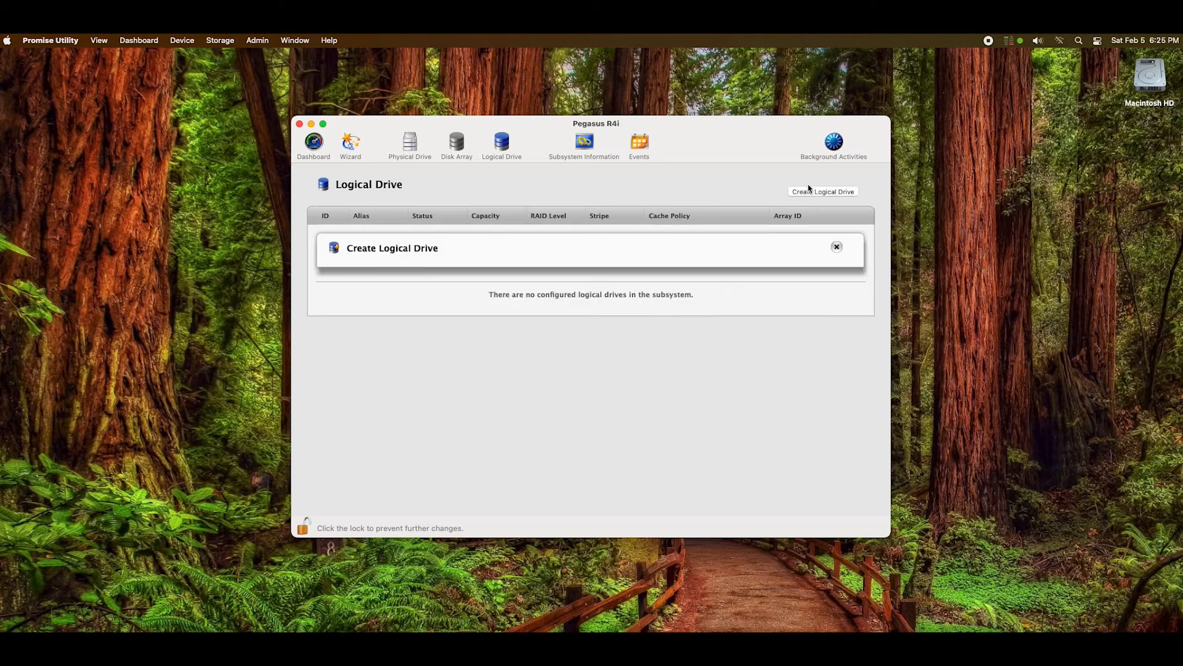
{"action": "left_click", "coordinate": [823, 192]}
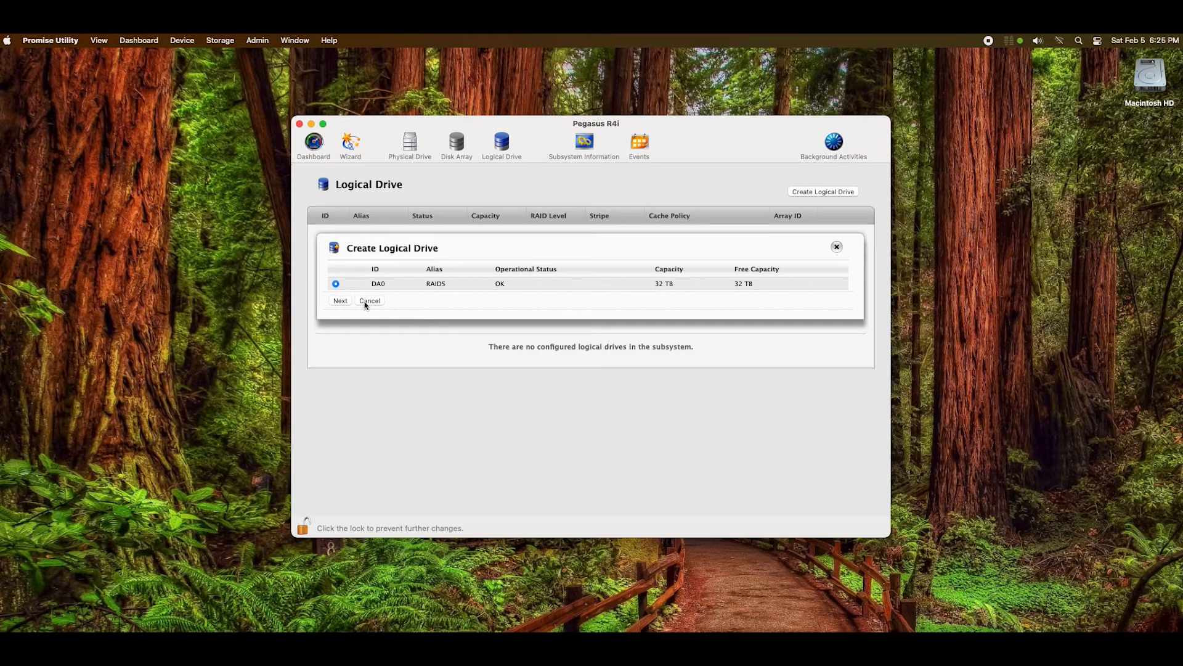
Step: Add and submit a 24 TB RAID5 logical drive, then view Pegasus R4i volume info
{"action": "left_click", "coordinate": [340, 300]}
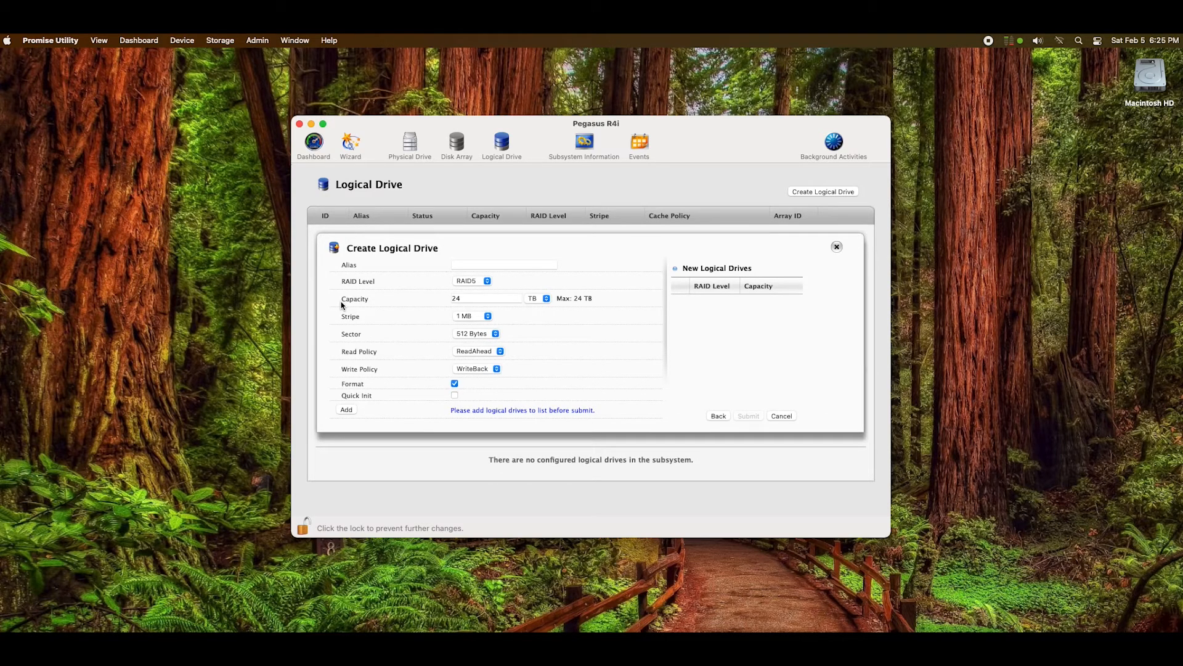
{"action": "mouse_move", "coordinate": [461, 290]}
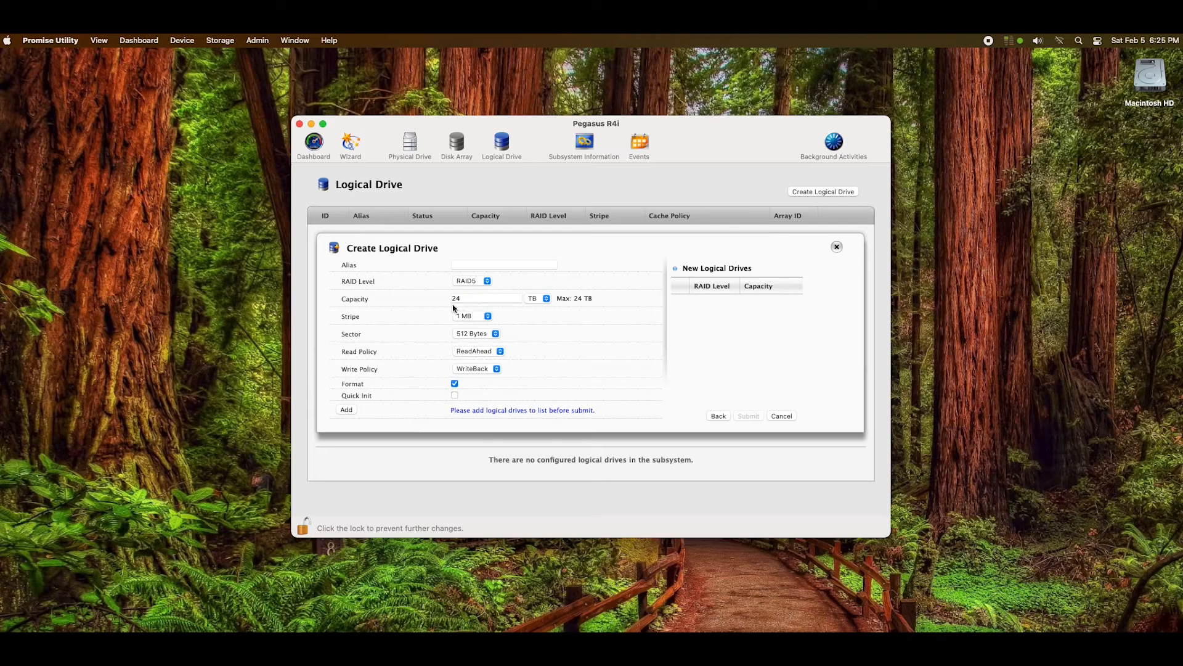
{"action": "mouse_move", "coordinate": [459, 307]}
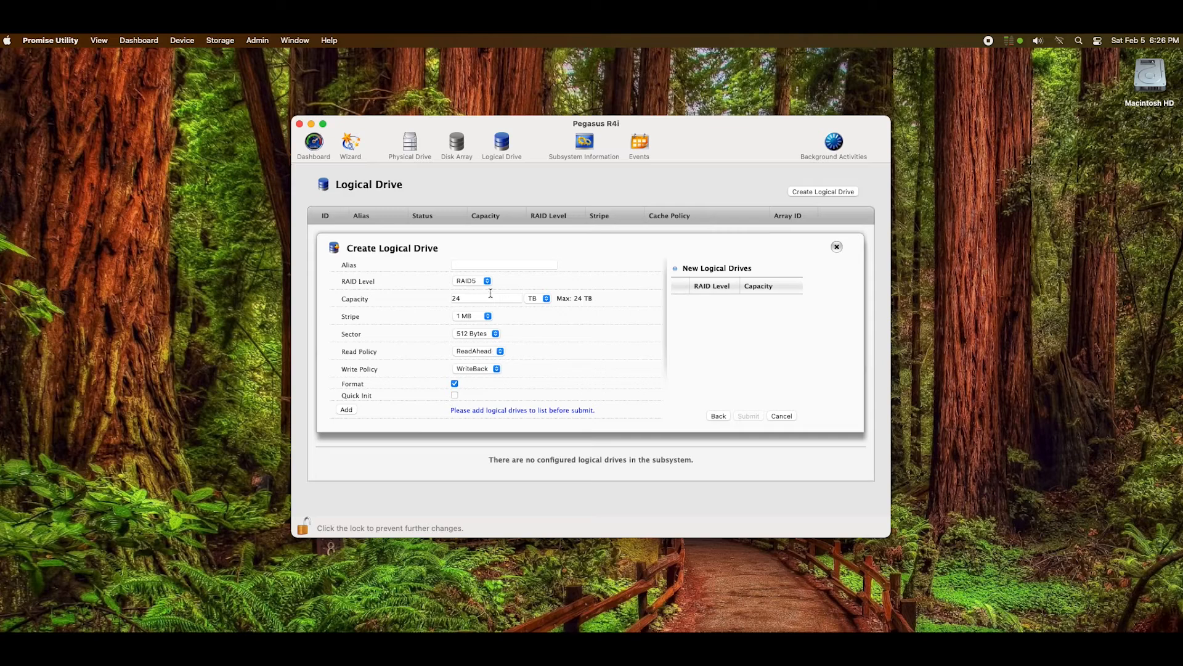
{"action": "left_click", "coordinate": [471, 281]}
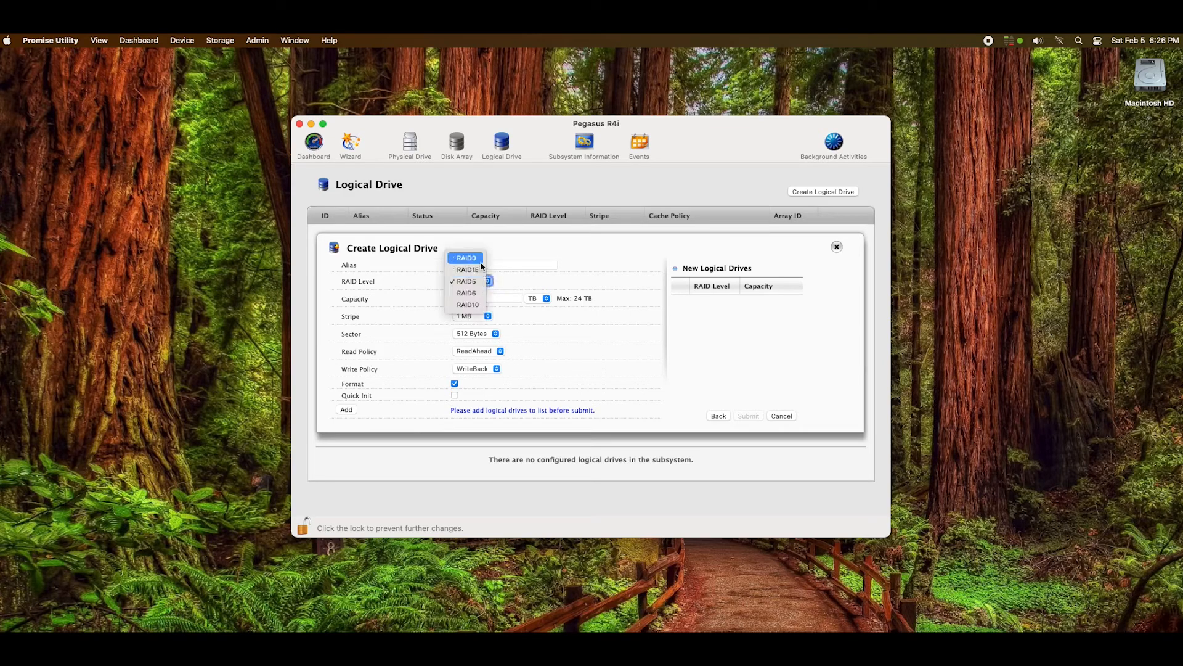
{"action": "mouse_move", "coordinate": [467, 304]}
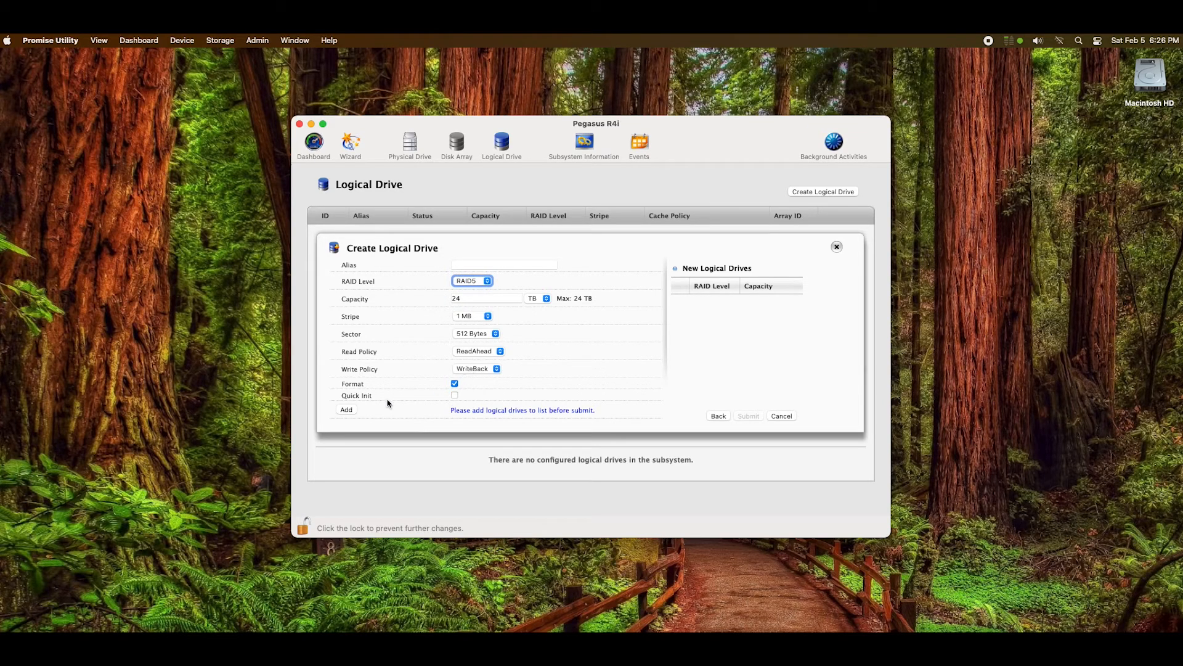
{"action": "left_click", "coordinate": [346, 410]}
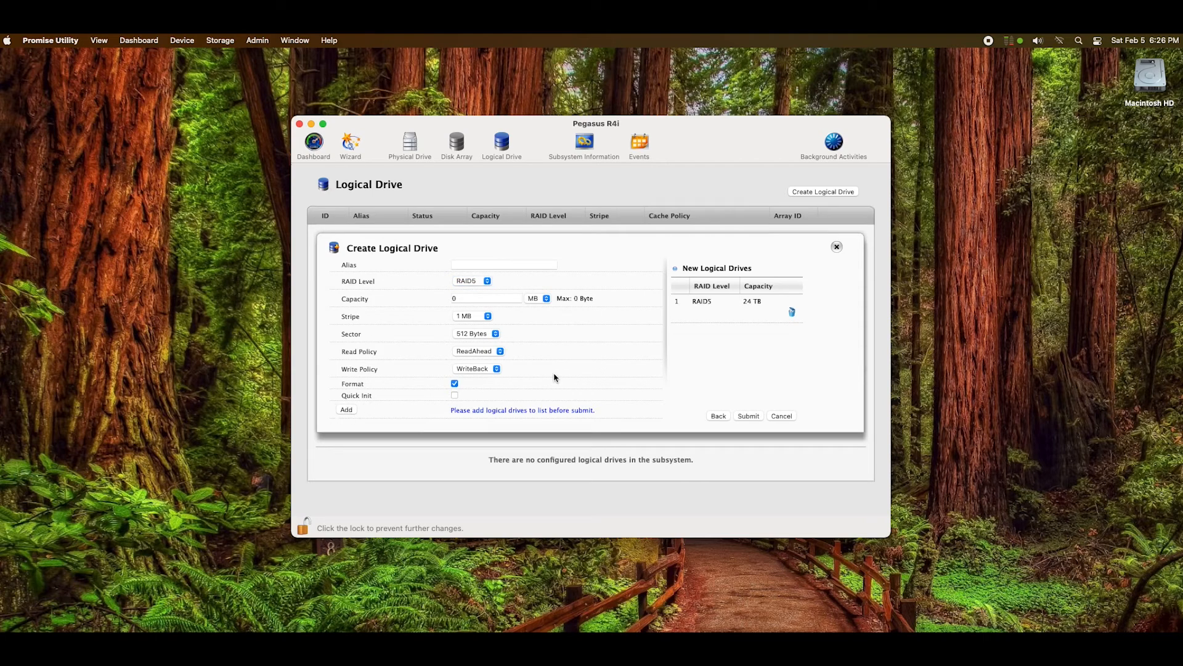
{"action": "mouse_move", "coordinate": [769, 310]}
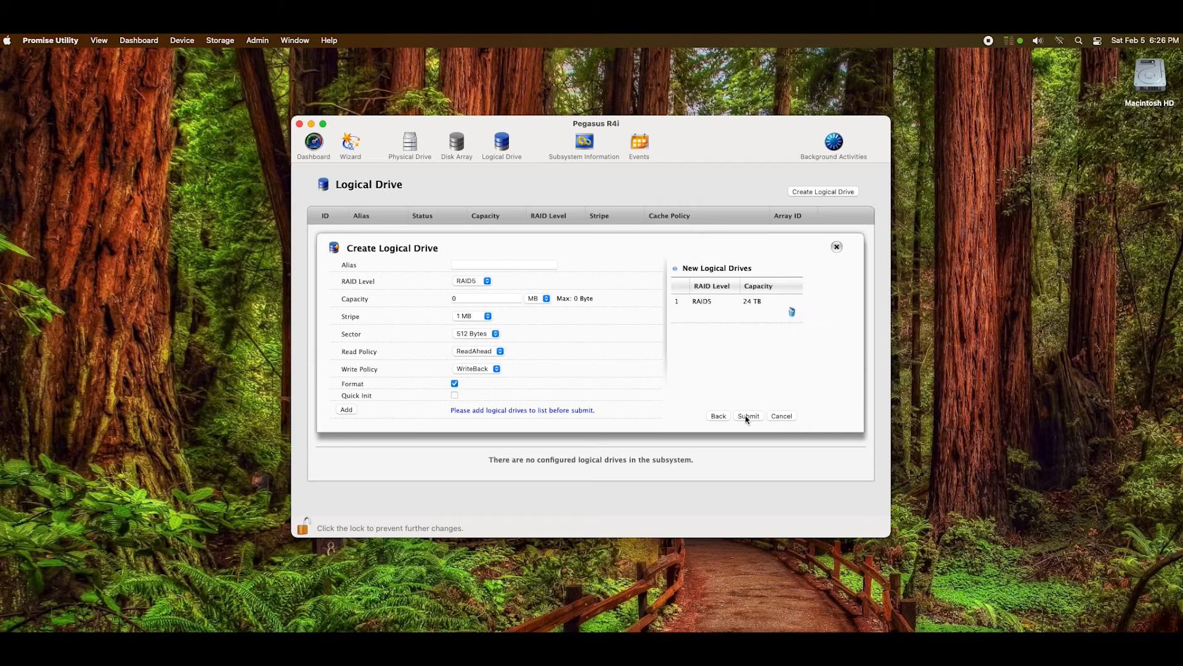
{"action": "left_click", "coordinate": [748, 416]}
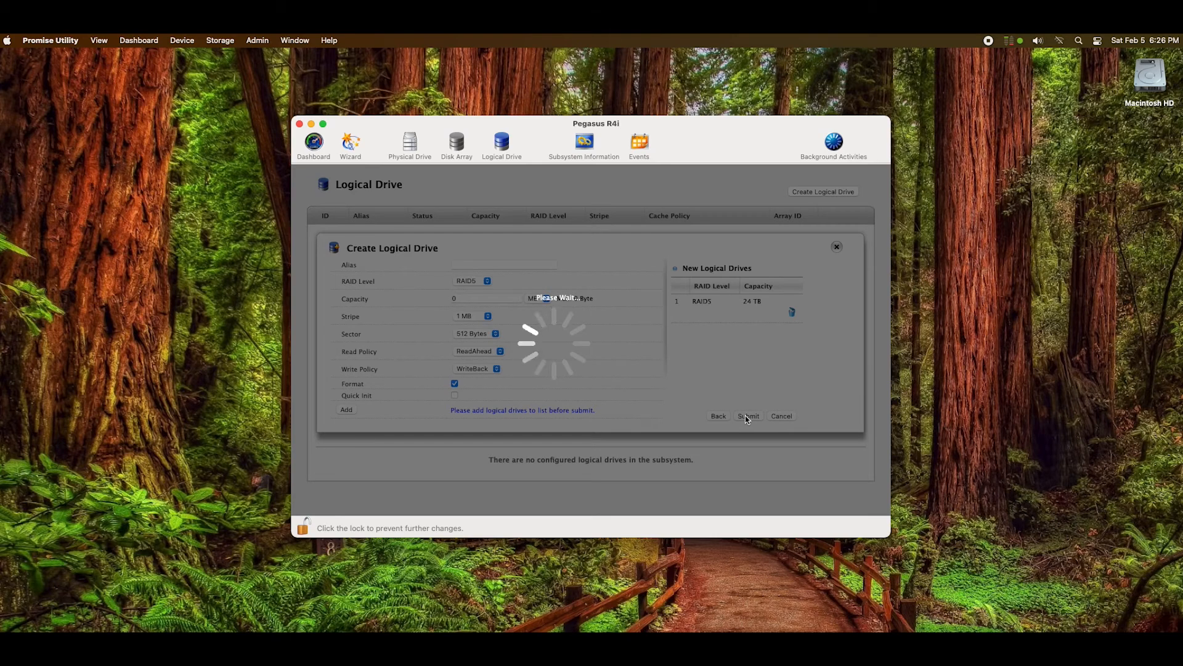
{"action": "left_click", "coordinate": [748, 416]}
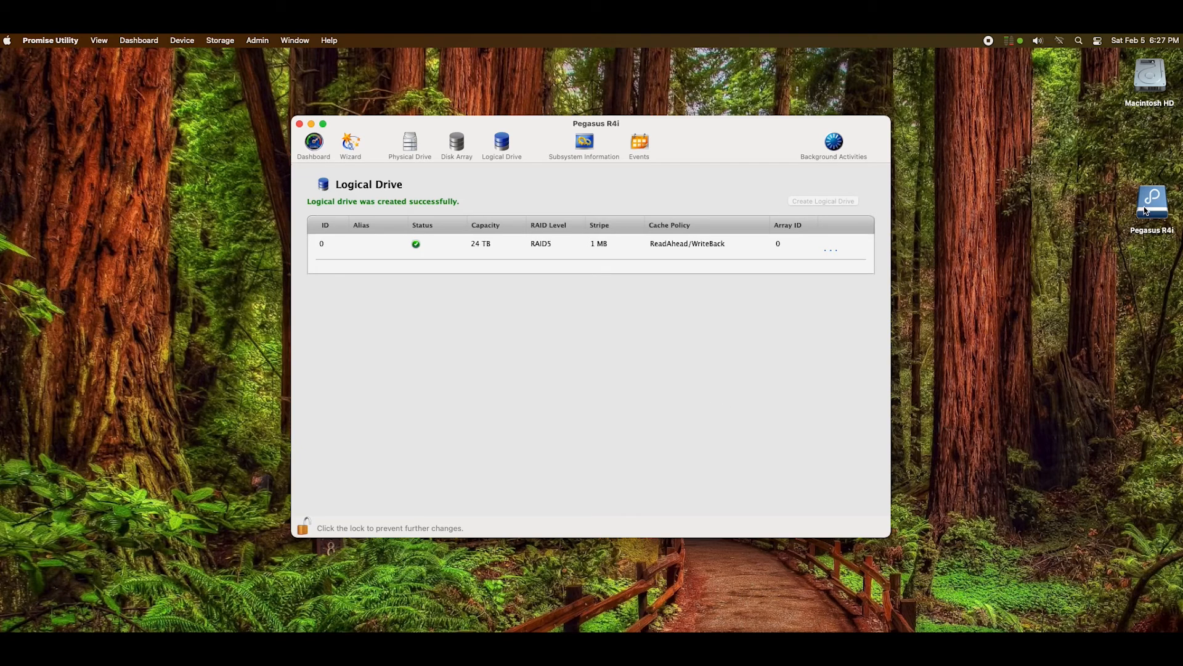
{"action": "left_click", "coordinate": [1152, 206]}
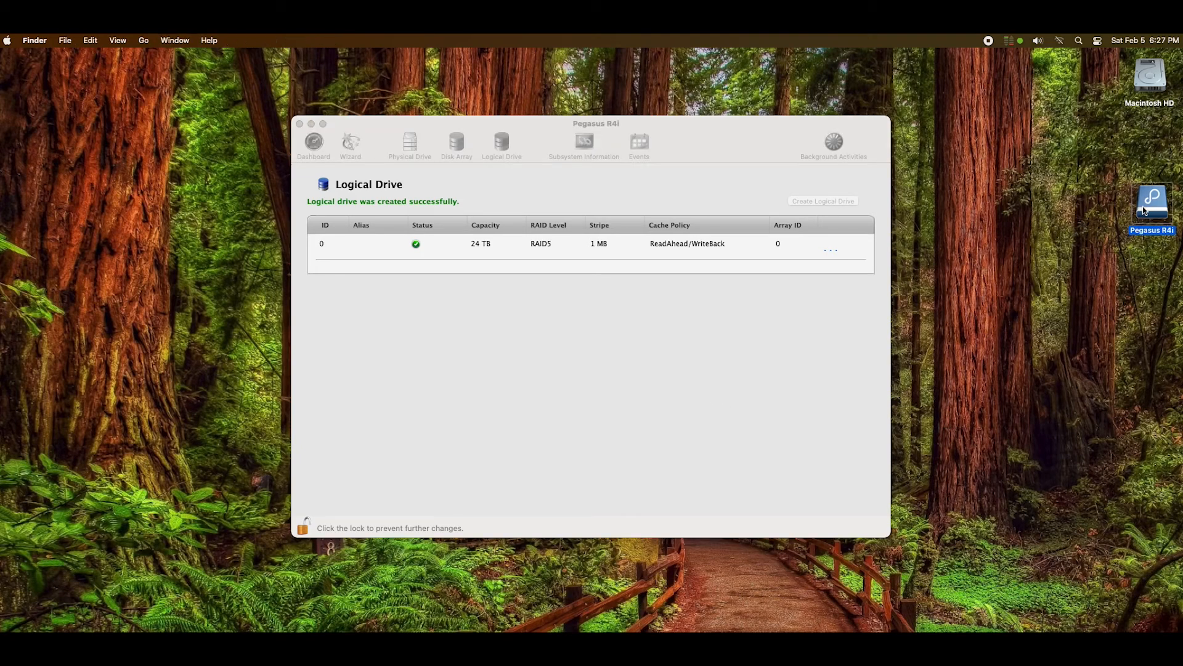
{"action": "left_click", "coordinate": [1151, 205]}
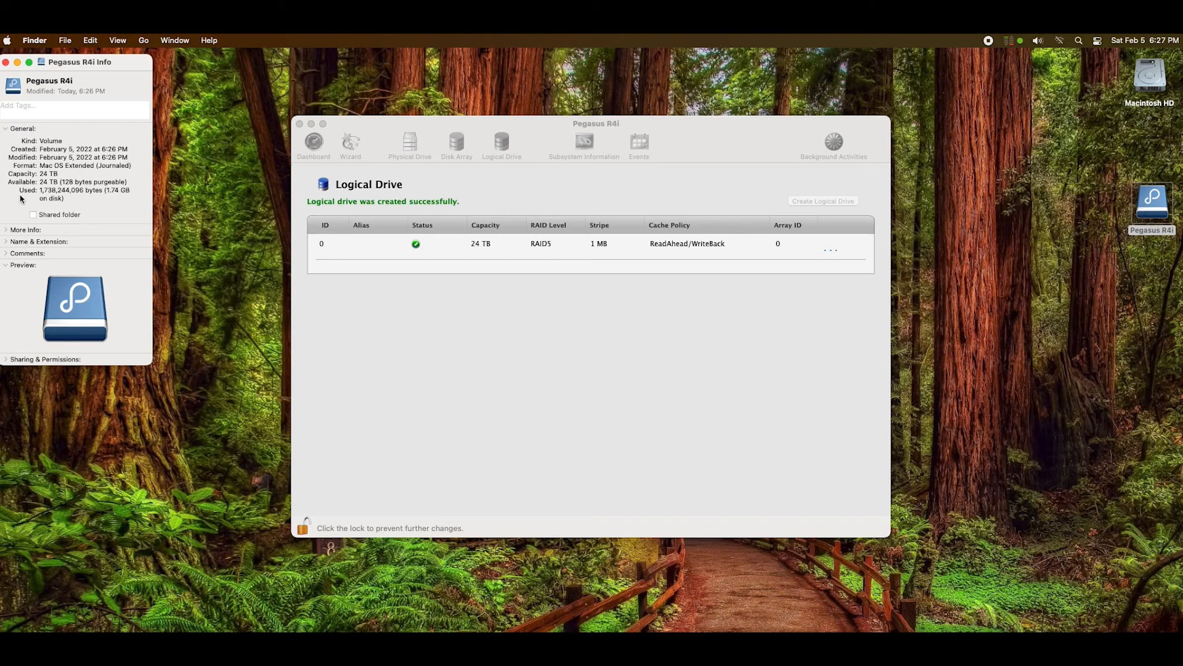